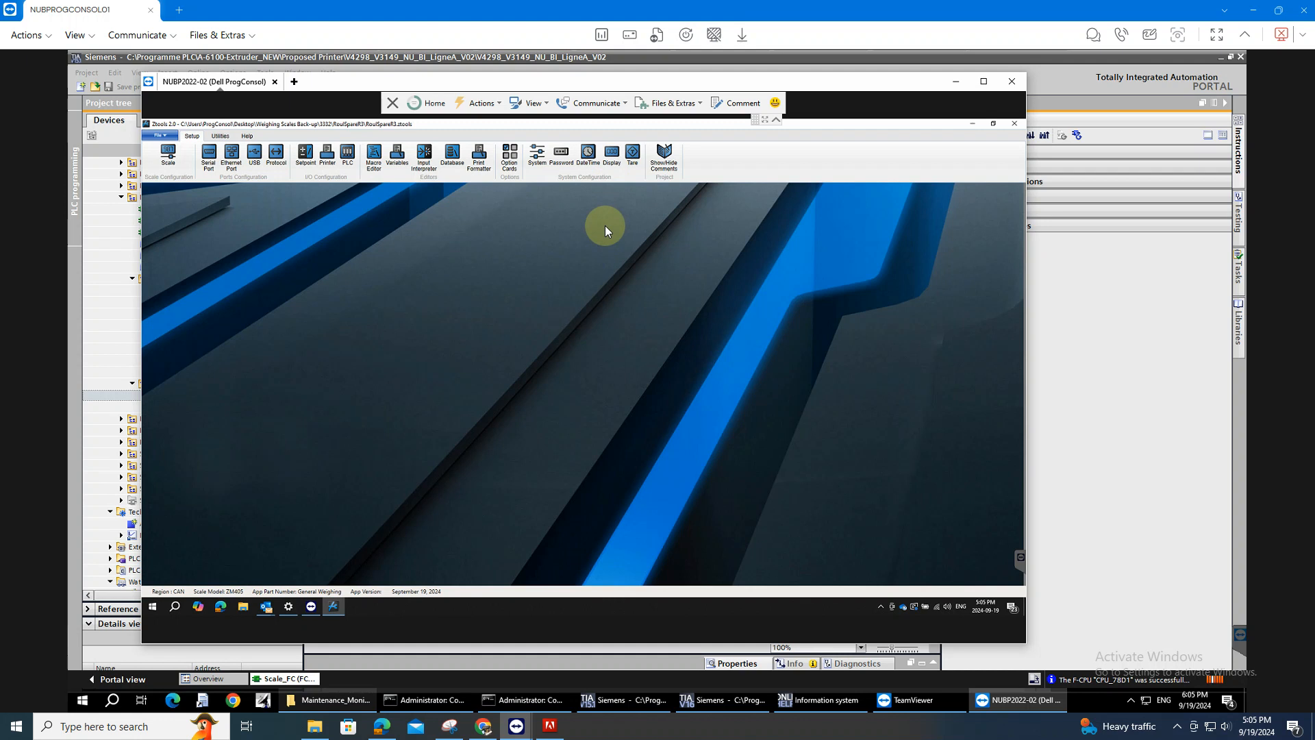
{"action": "mouse_move", "coordinate": [599, 230]}
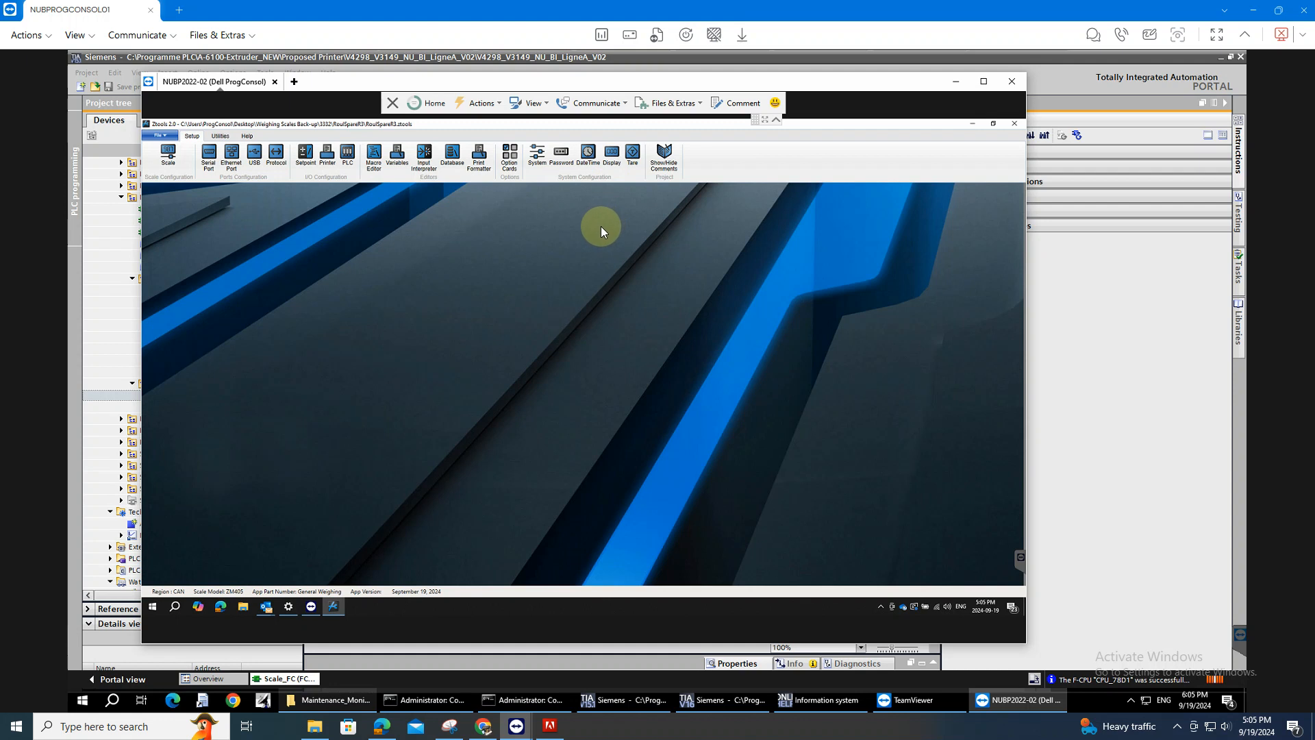
{"action": "mouse_move", "coordinate": [474, 327]}
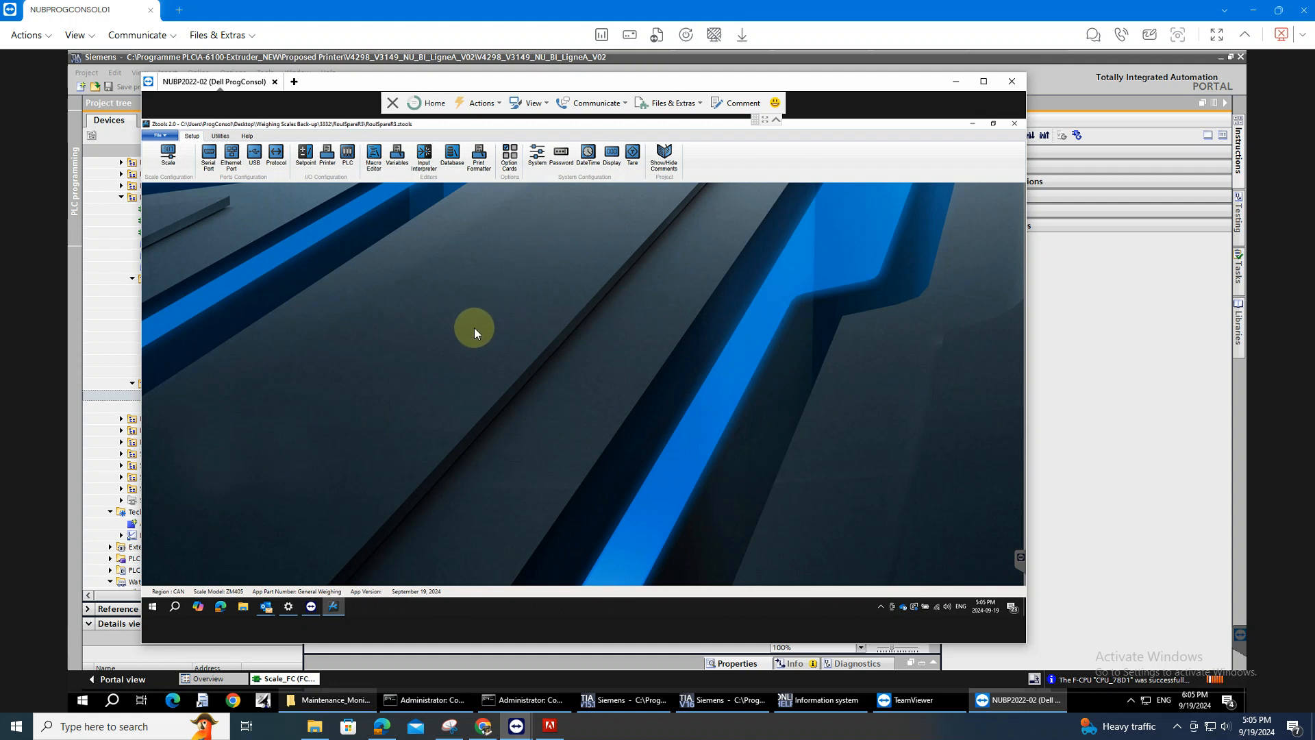
{"action": "mouse_move", "coordinate": [284, 299]}
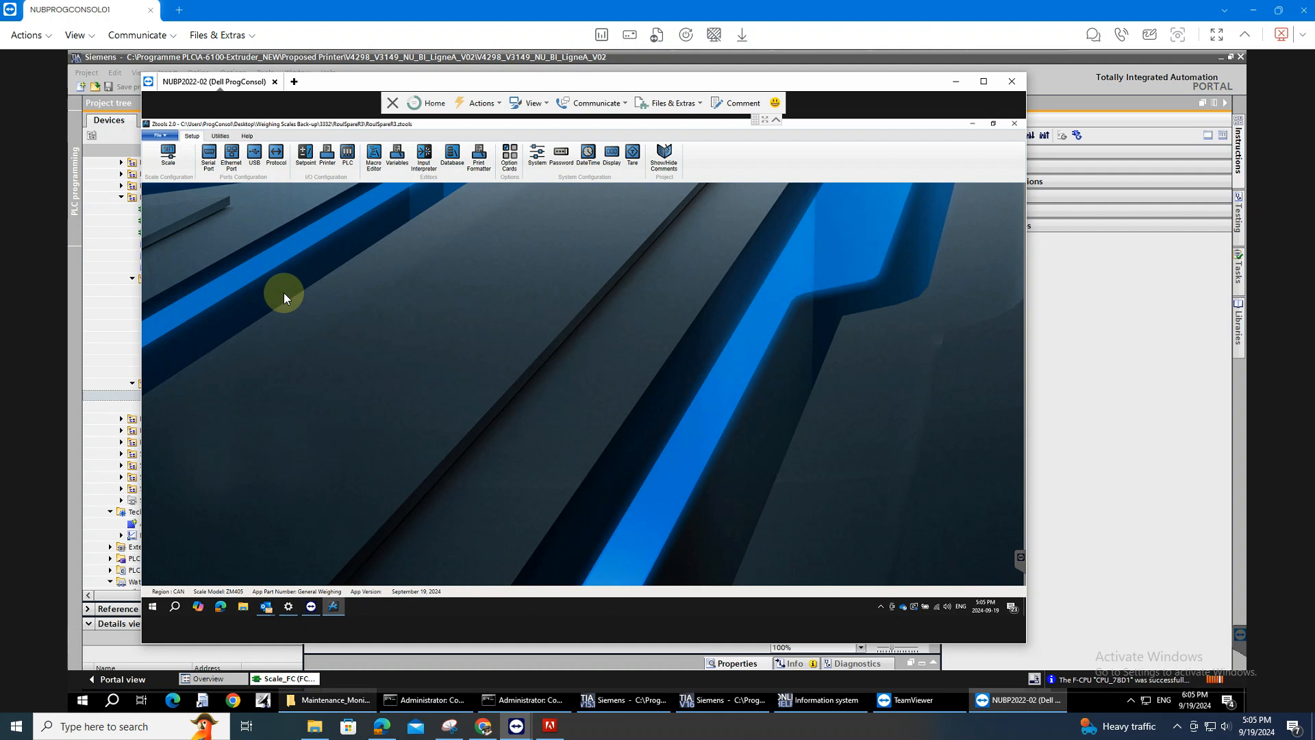
{"action": "mouse_move", "coordinate": [222, 233]}
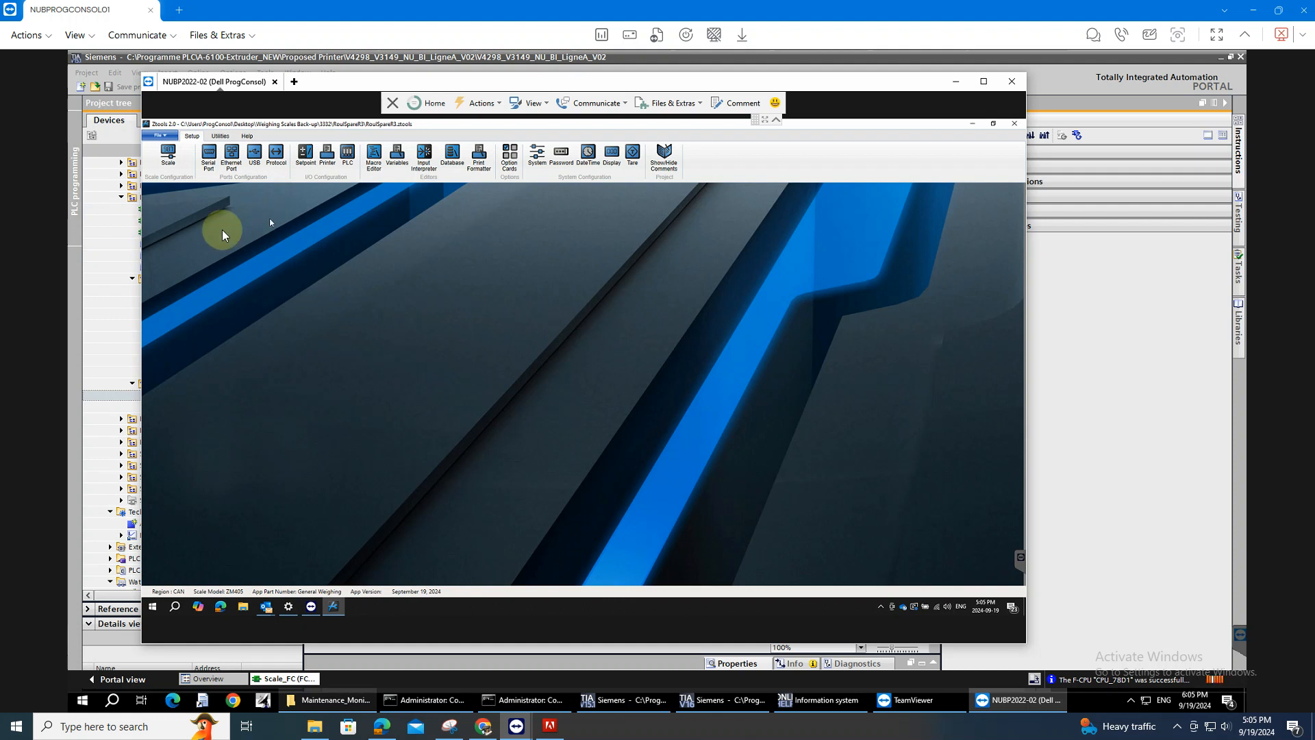
{"action": "mouse_move", "coordinate": [317, 387]}
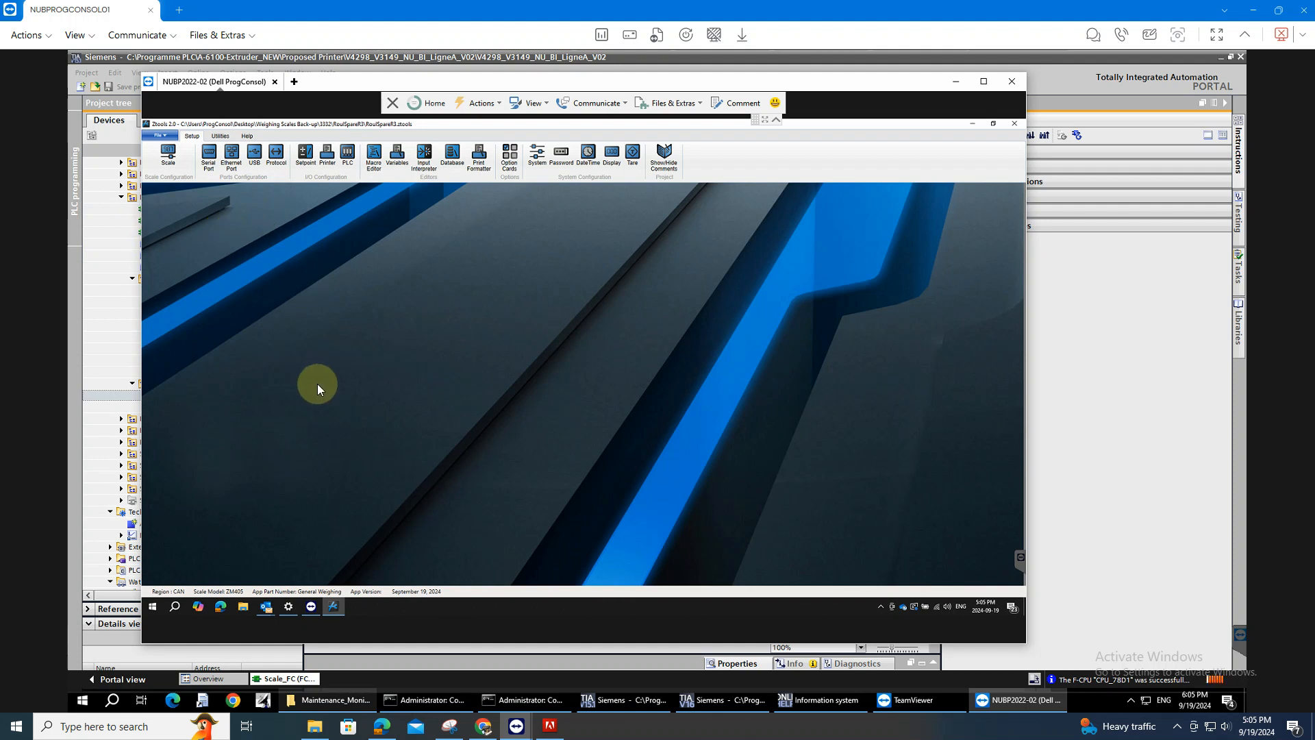
{"action": "mouse_move", "coordinate": [315, 378]}
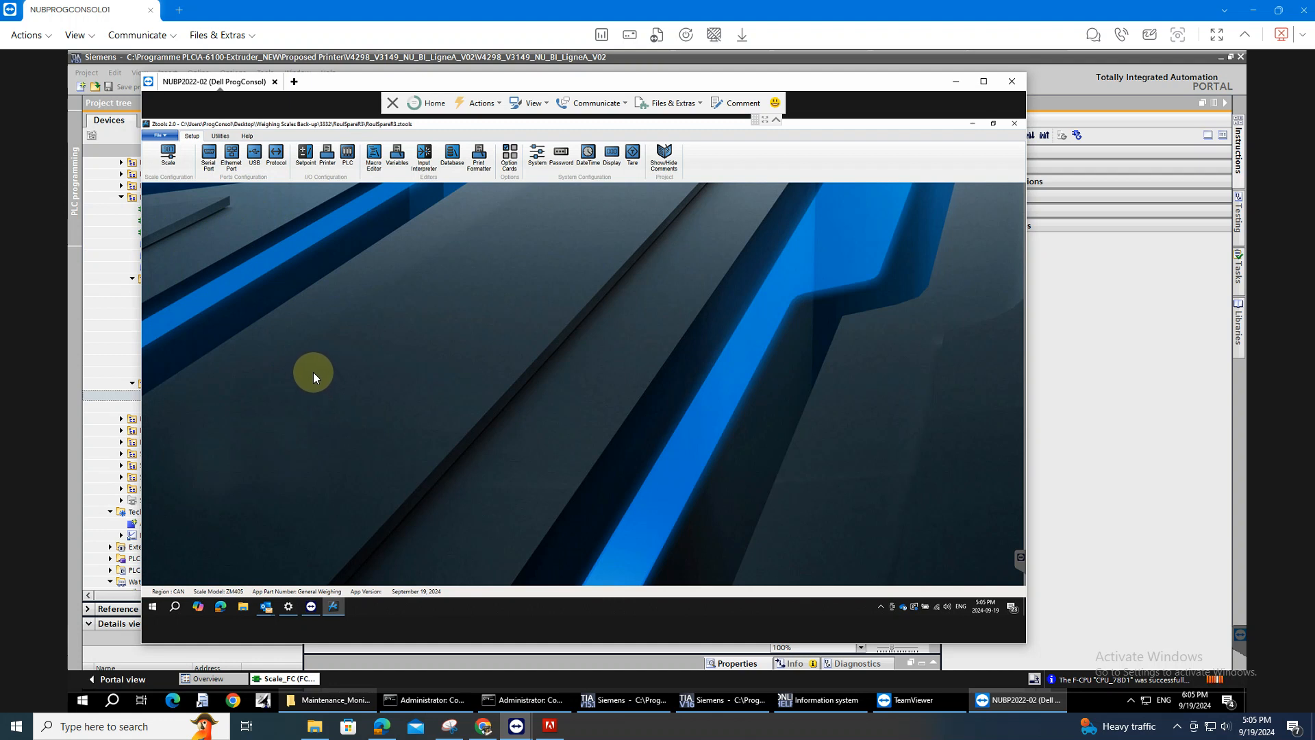
{"action": "mouse_move", "coordinate": [444, 345]}
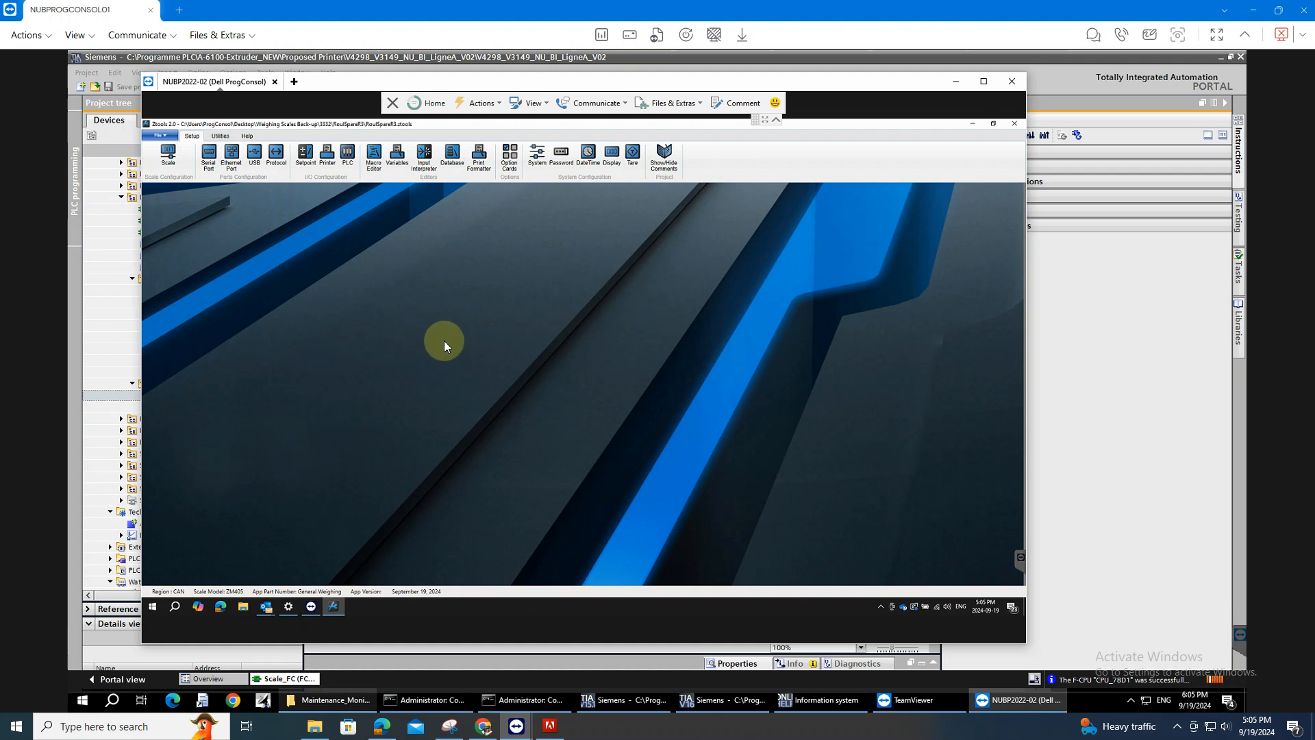
{"action": "mouse_move", "coordinate": [293, 284]}
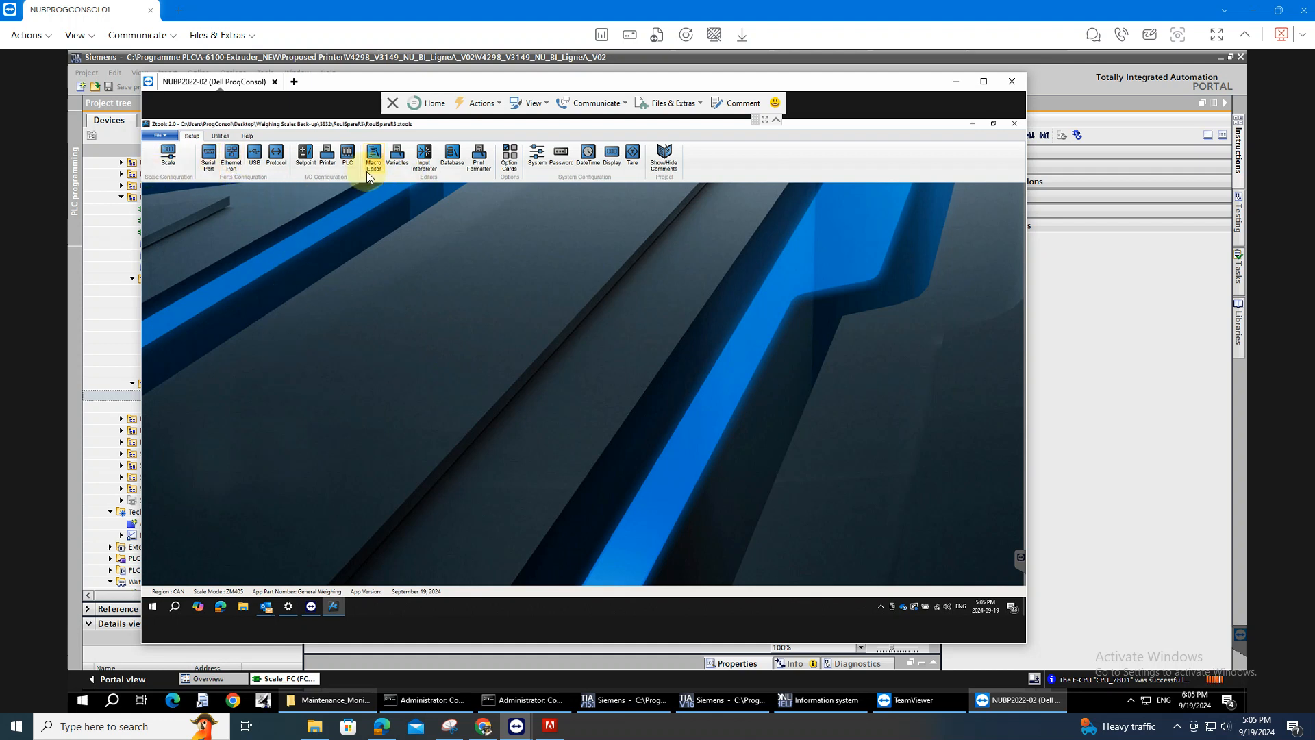
Open the PLC communication configuration with its Modbus TCP settings and register tables
{"action": "left_click", "coordinate": [347, 154]}
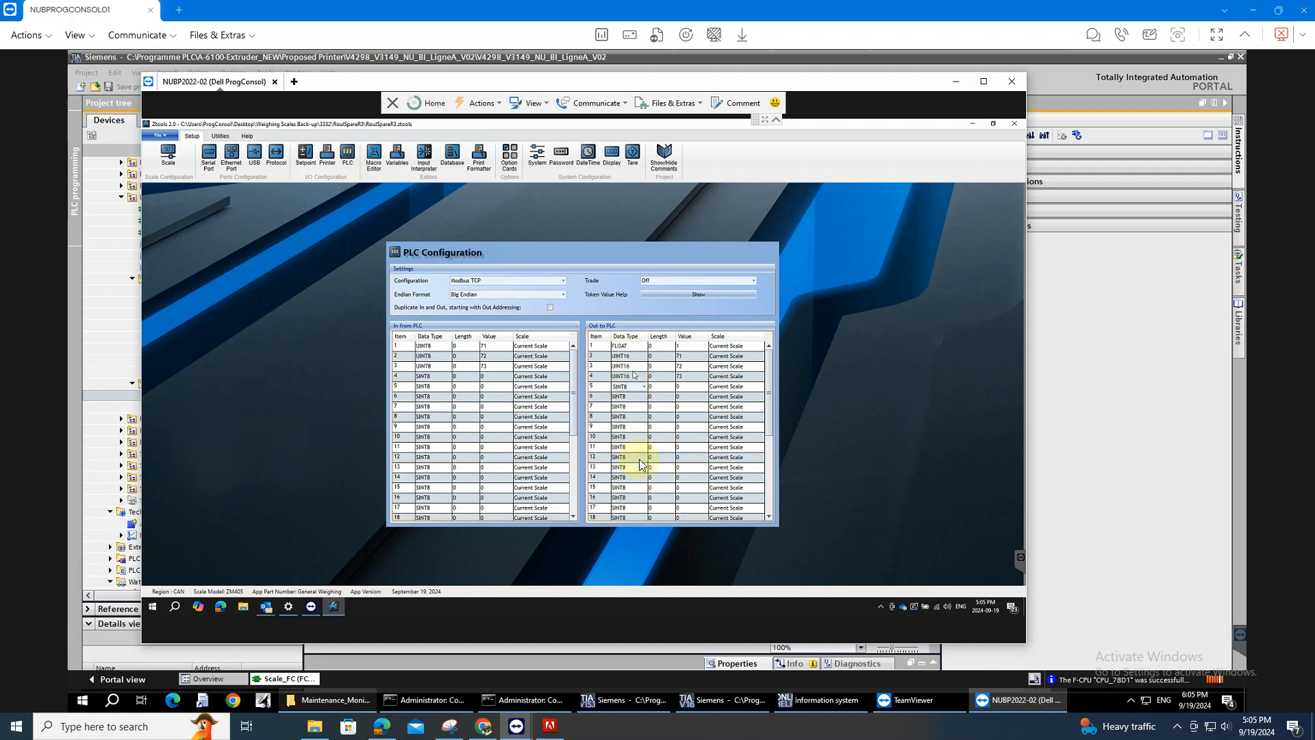
{"action": "left_click", "coordinate": [637, 356]}
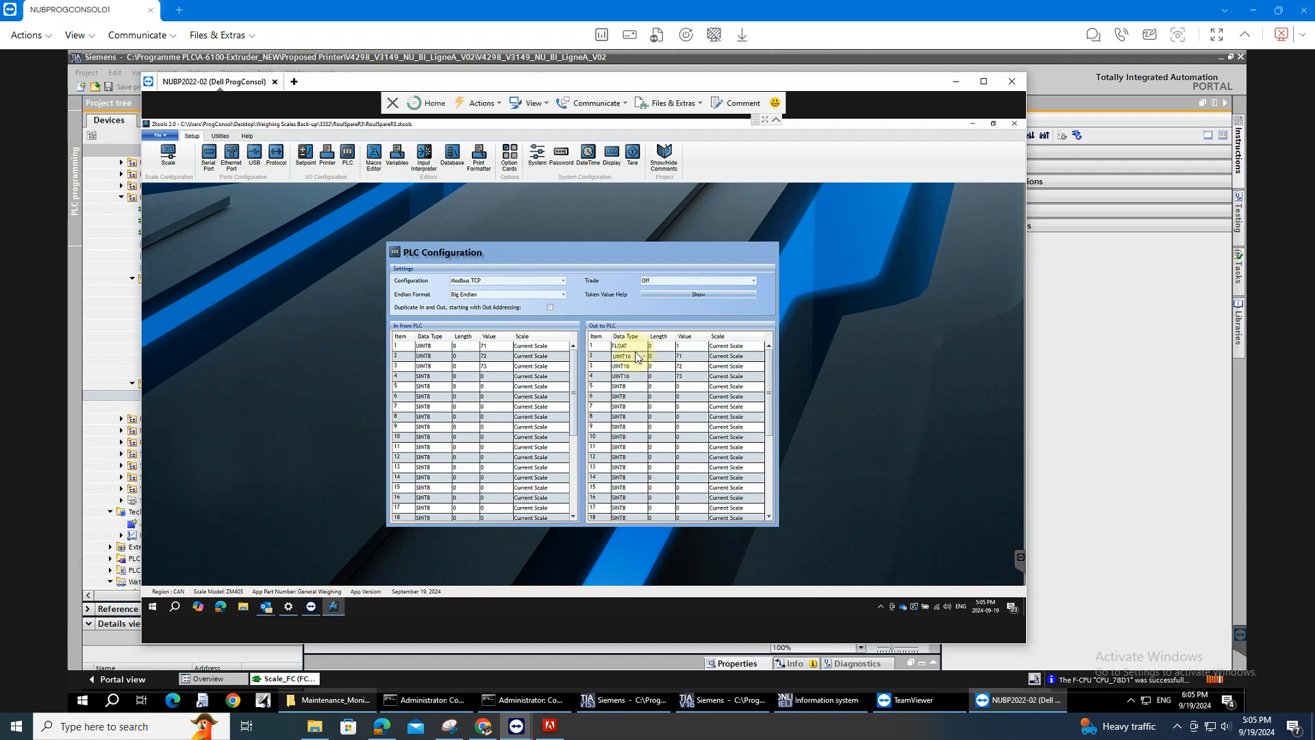
{"action": "left_click", "coordinate": [624, 345]}
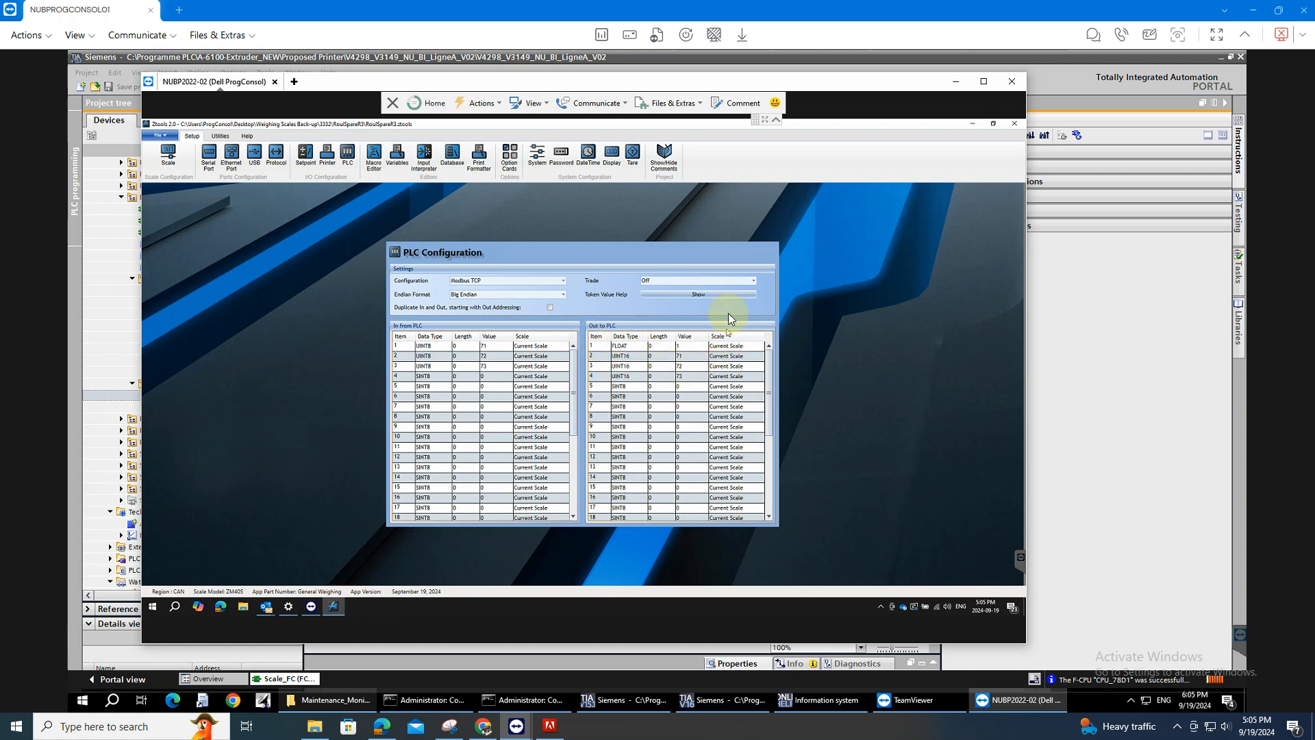
{"action": "mouse_move", "coordinate": [659, 338]}
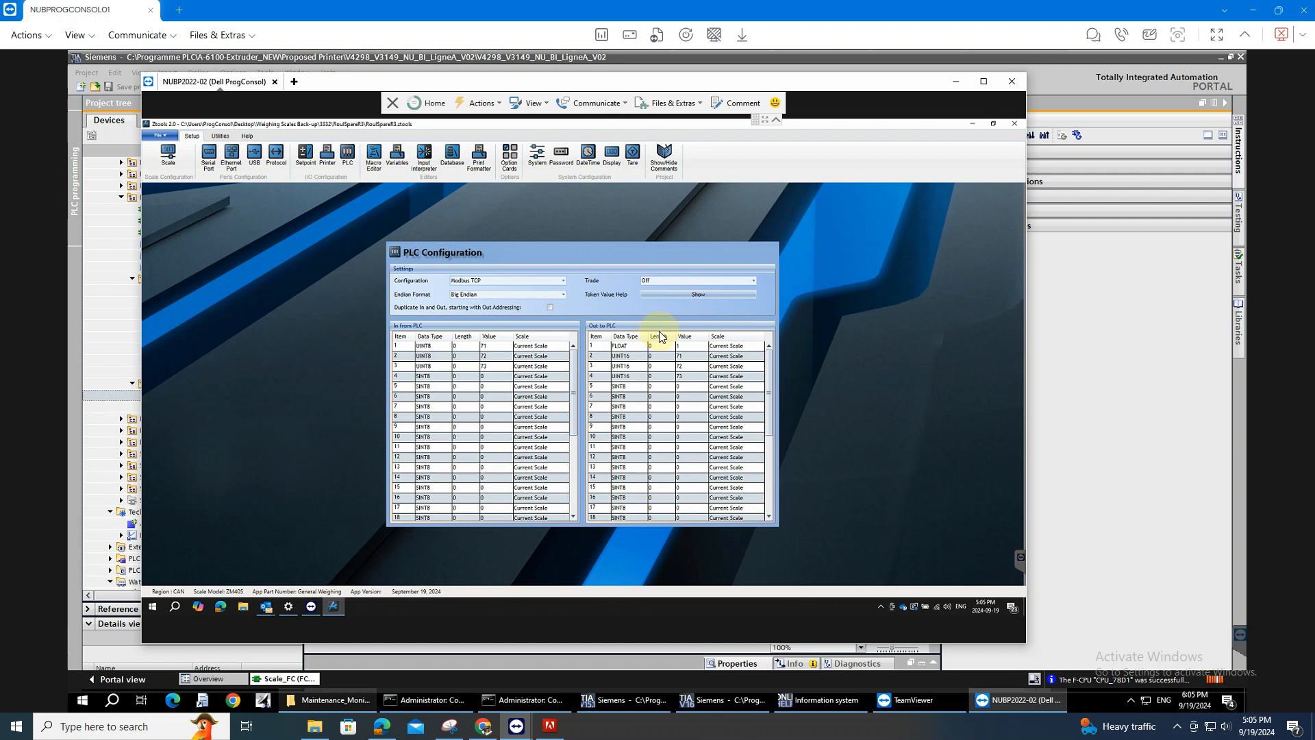
{"action": "mouse_move", "coordinate": [675, 300]}
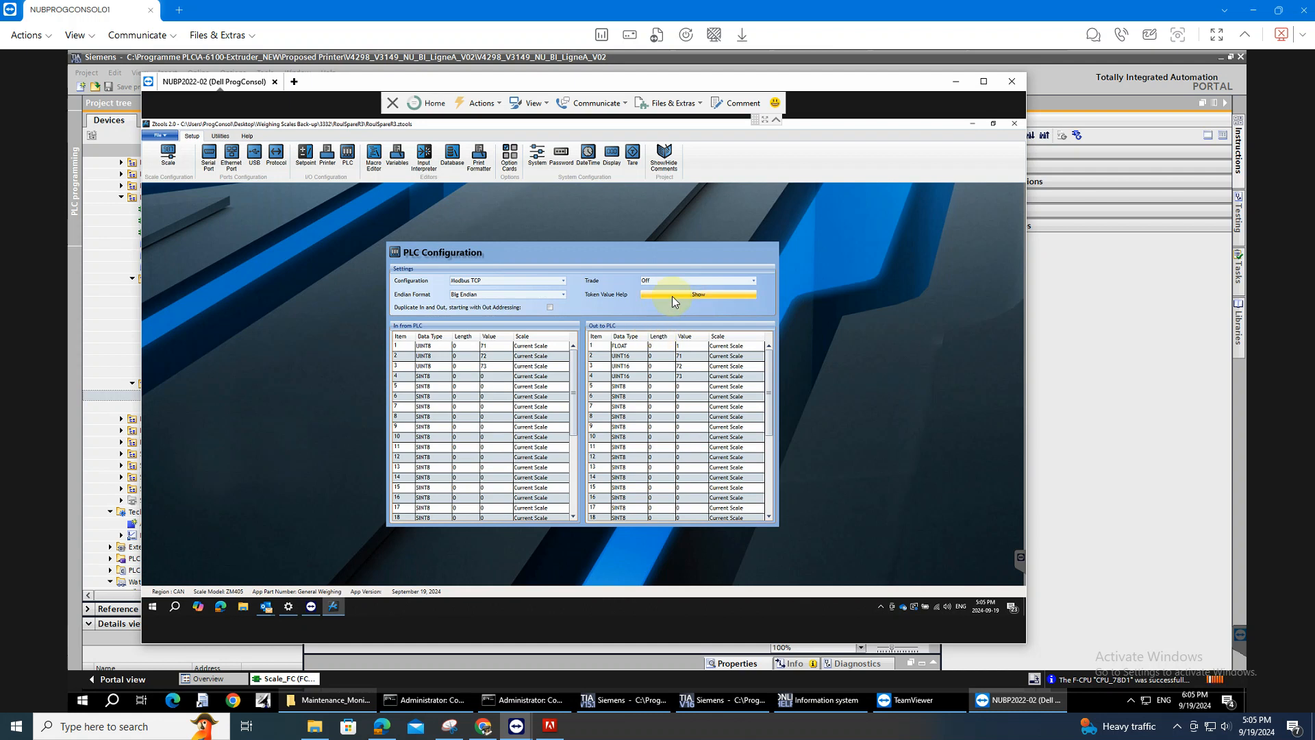
Show the Token Value Help list of output-to-PLC token codes and scroll through it
{"action": "left_click", "coordinate": [698, 294]}
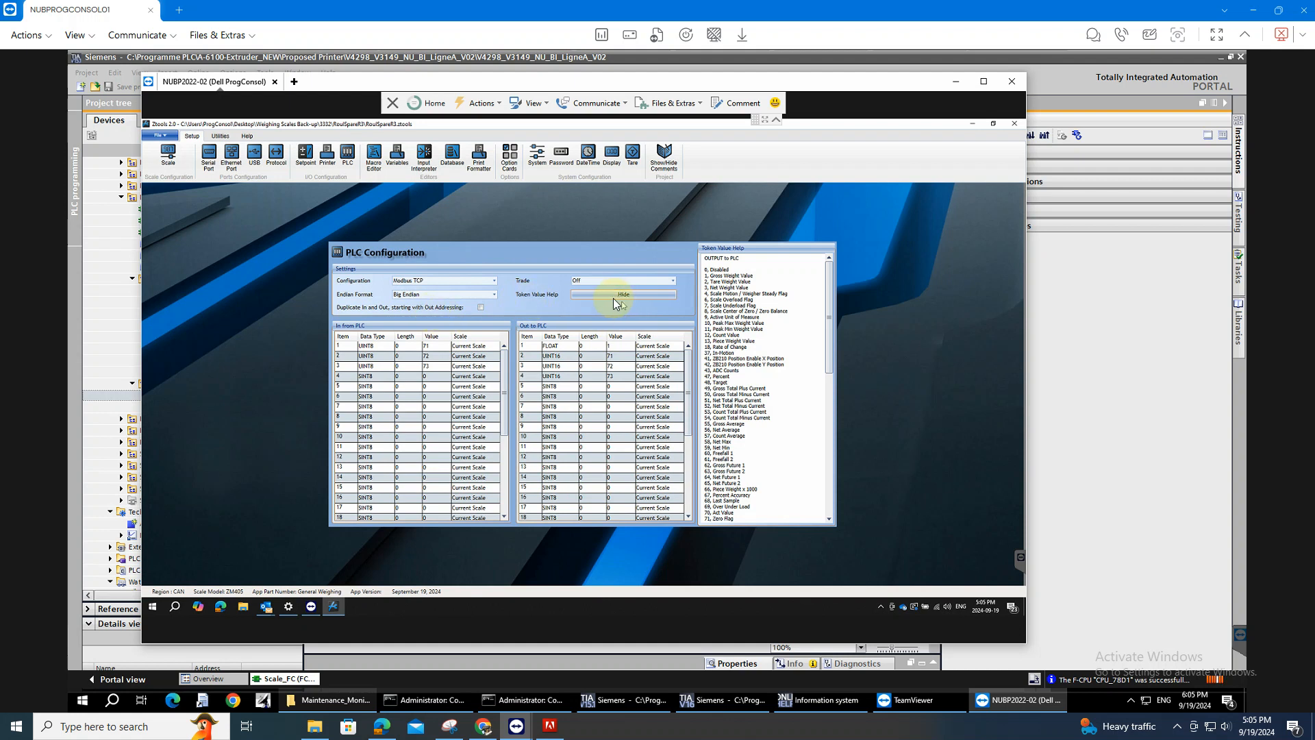
{"action": "mouse_move", "coordinate": [522, 311]}
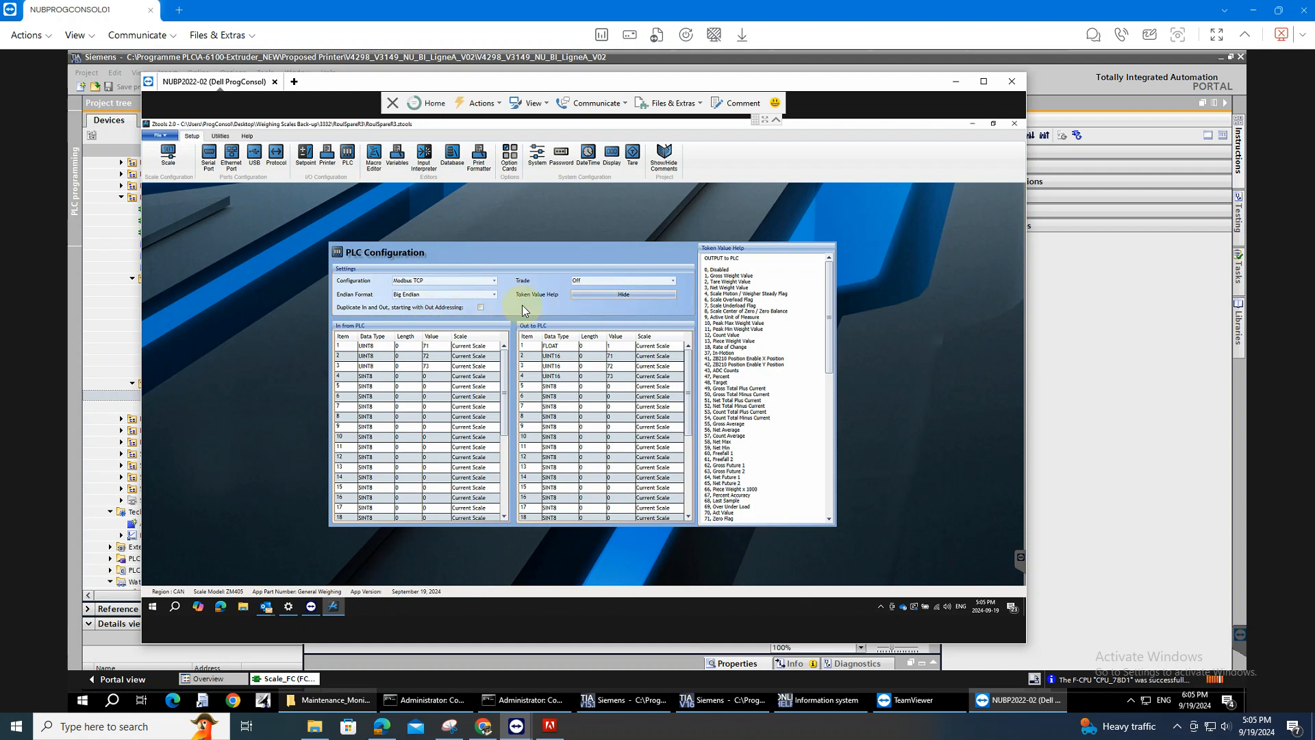
{"action": "mouse_move", "coordinate": [686, 244]}
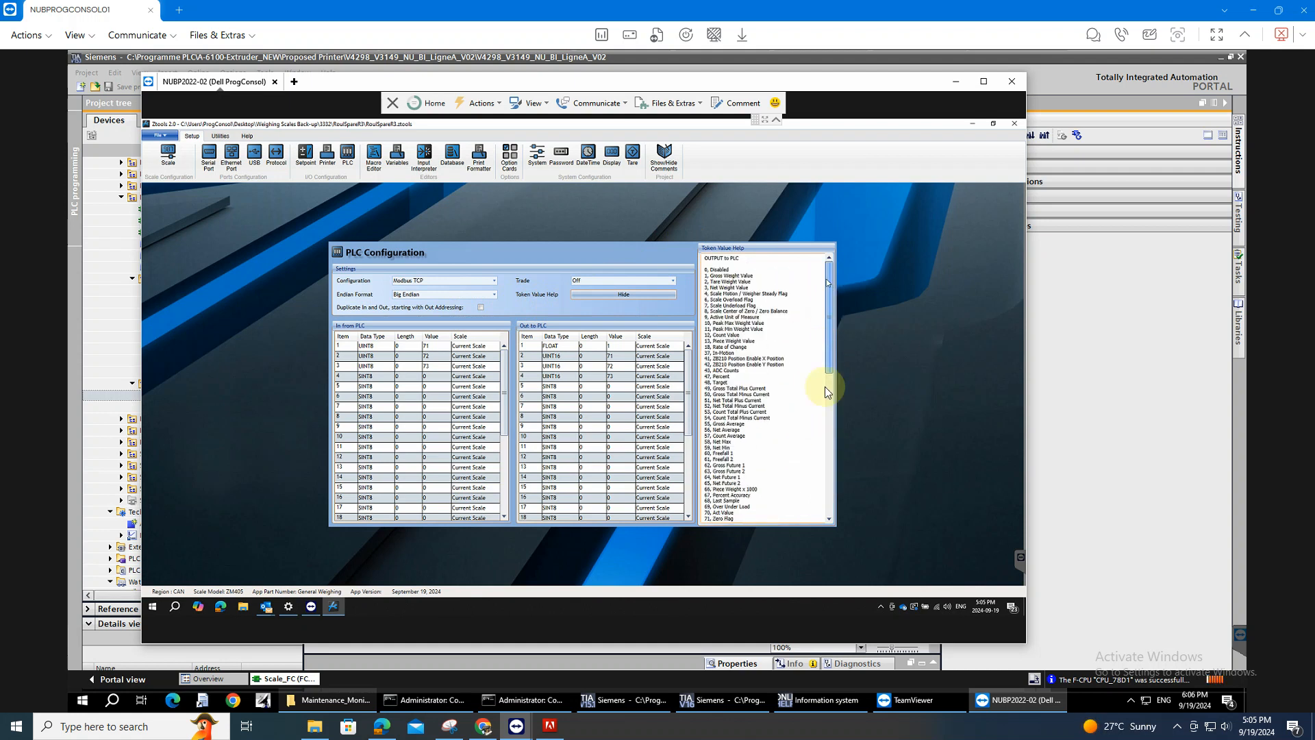
{"action": "scroll", "scroll_direction": "down", "scroll_amount": 3}
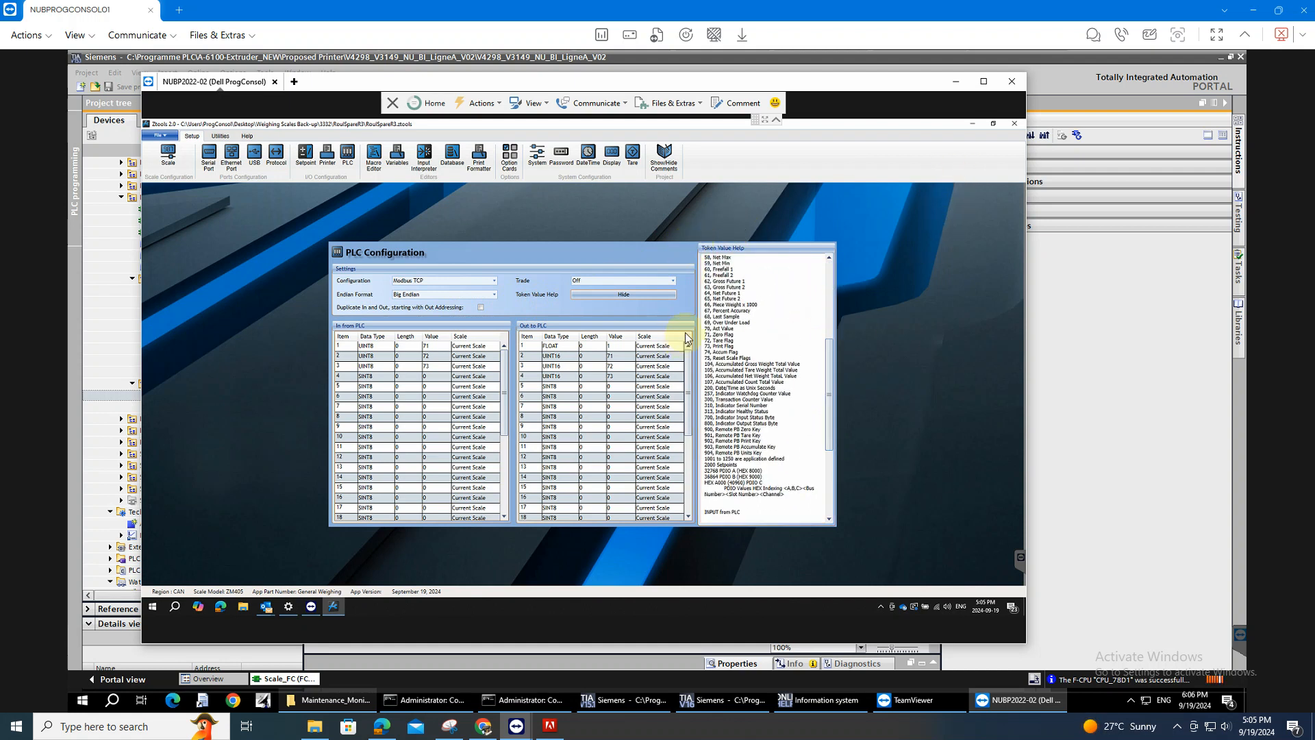
{"action": "scroll", "scroll_direction": "up", "scroll_amount": 3}
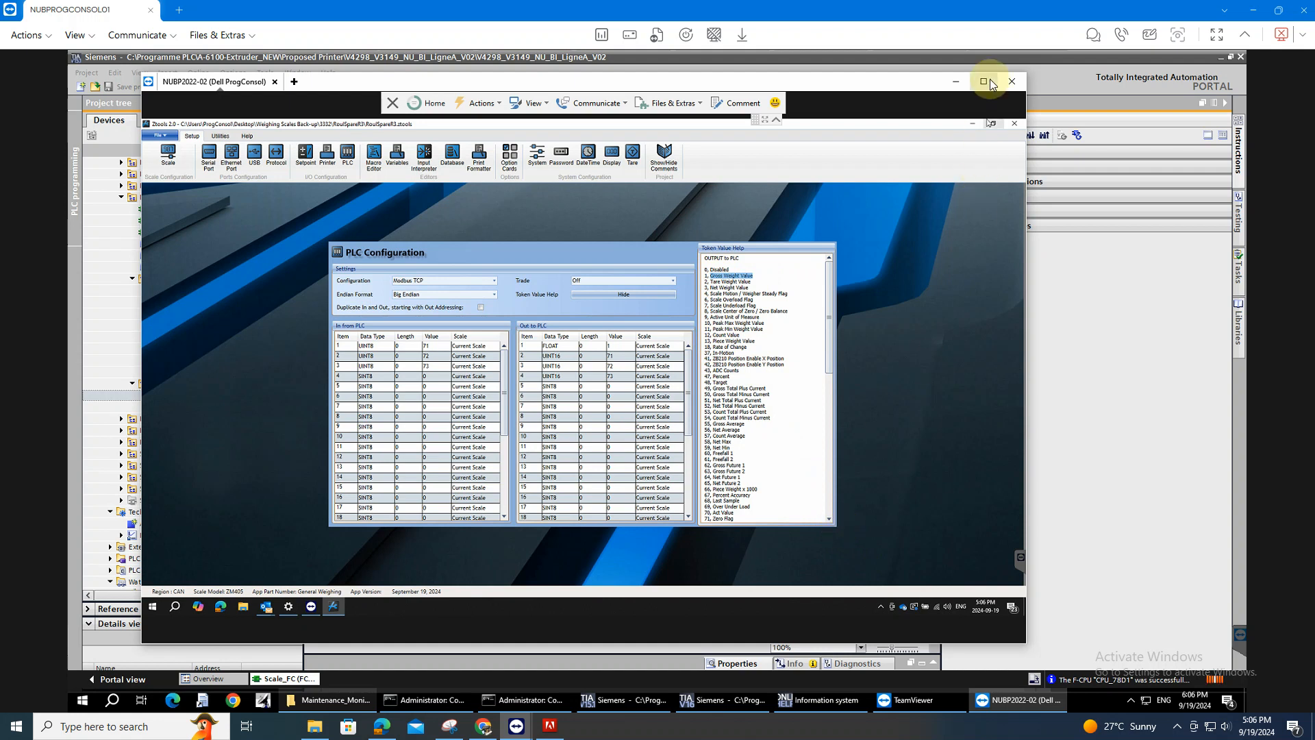
Maximize the remote session and look up the Gross Weight and Tare Weight Value tokens
{"action": "left_click", "coordinate": [990, 81]}
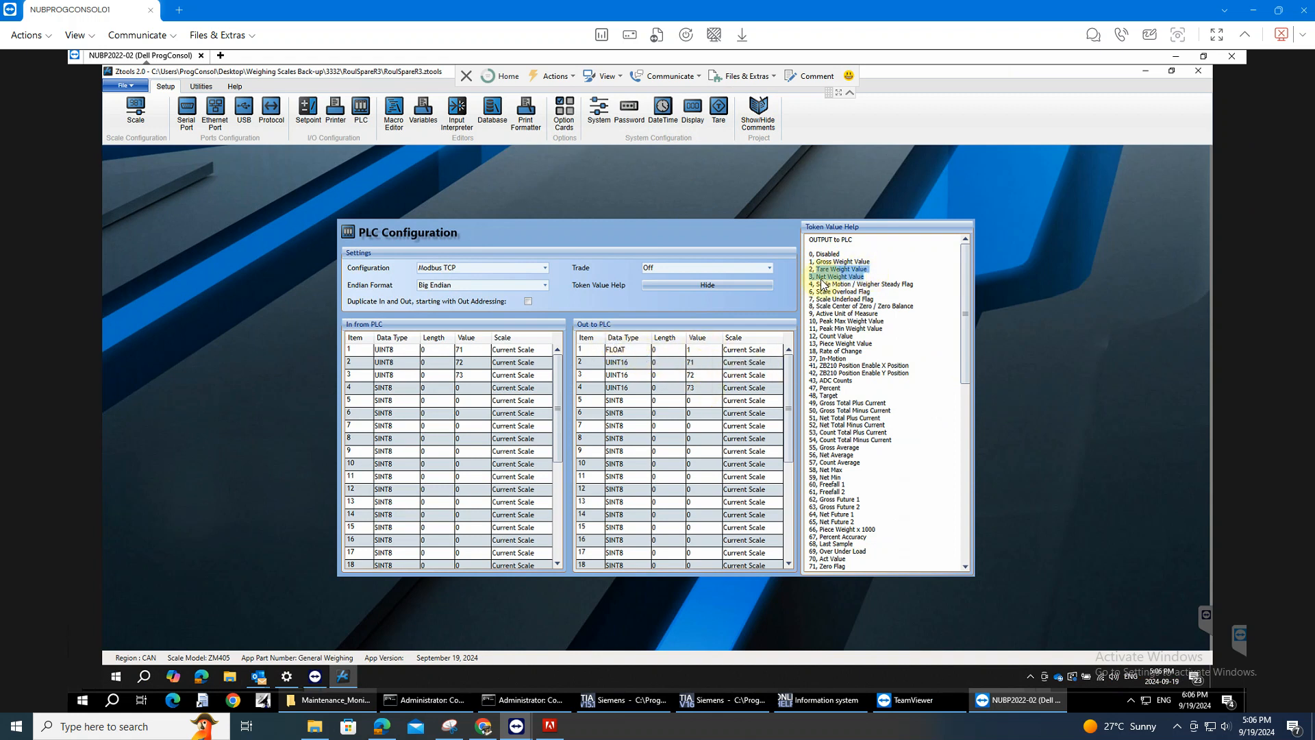
{"action": "left_click", "coordinate": [692, 349]}
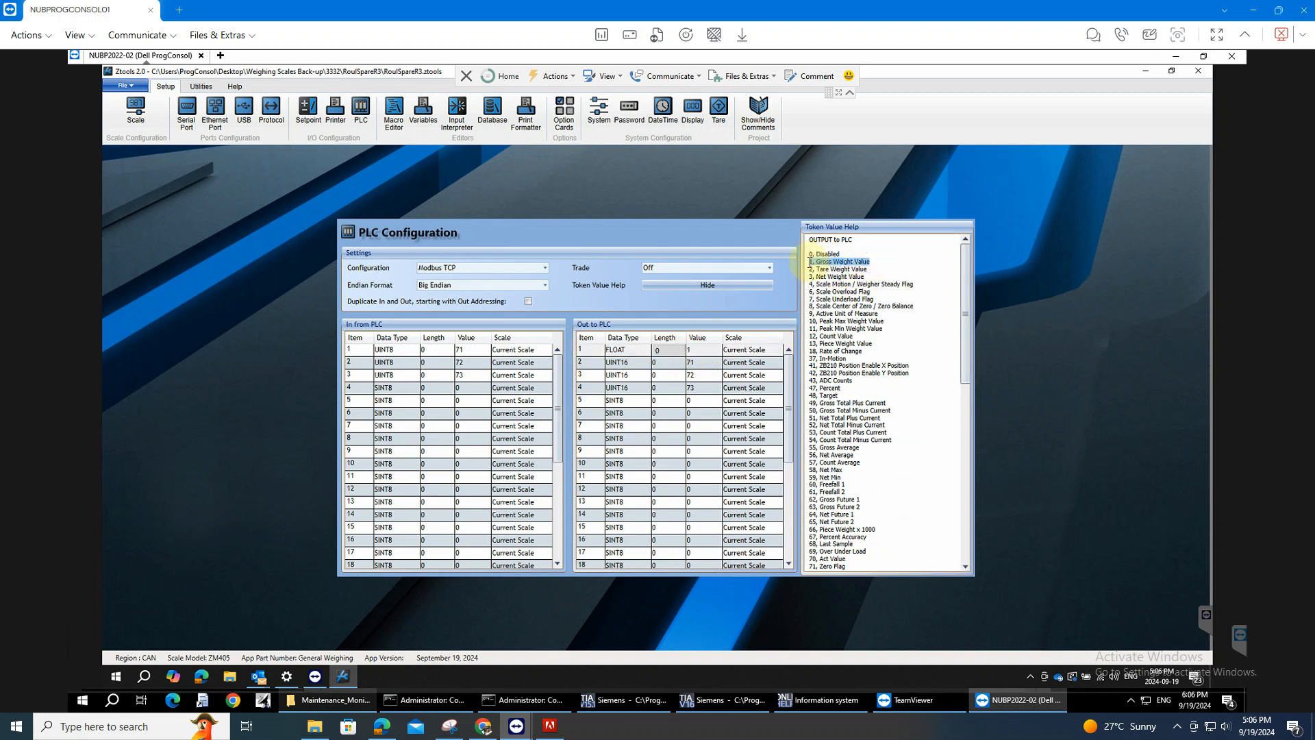
{"action": "left_click", "coordinate": [629, 361]}
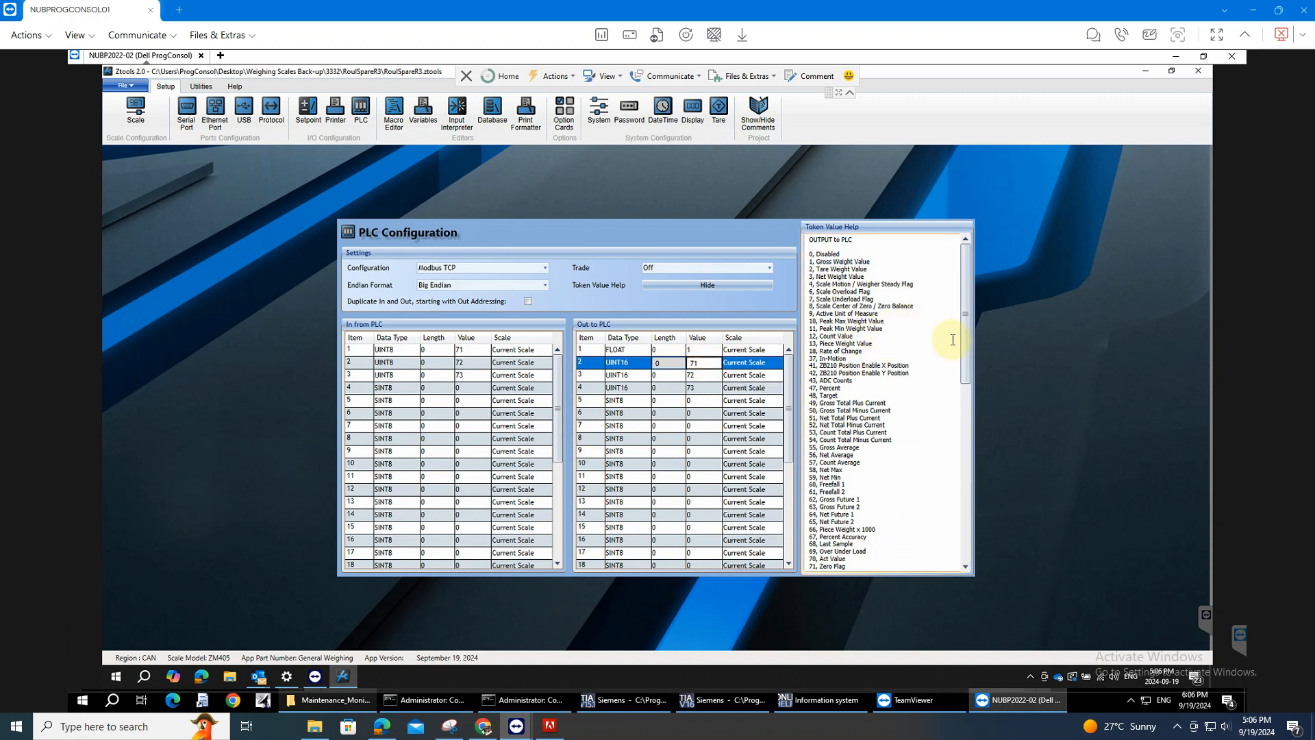
{"action": "scroll", "scroll_direction": "down", "scroll_amount": 3}
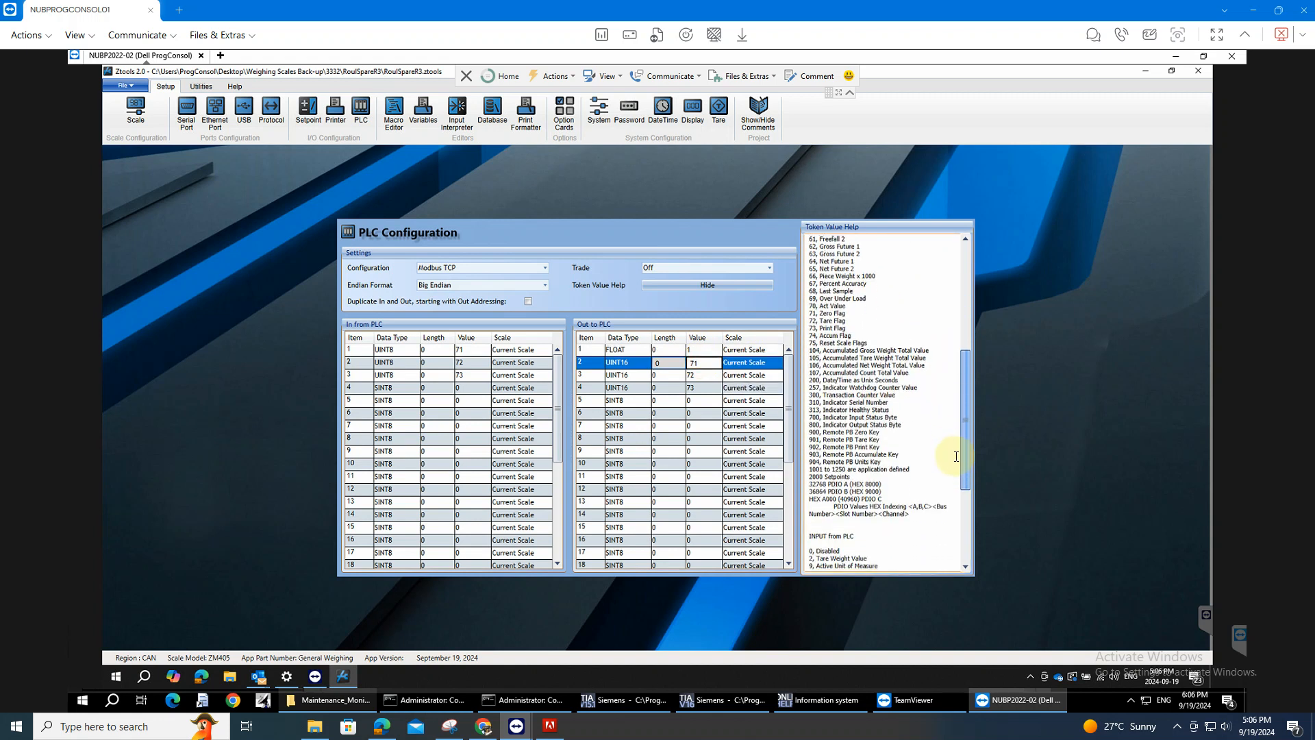
{"action": "scroll", "scroll_direction": "up", "scroll_amount": 3}
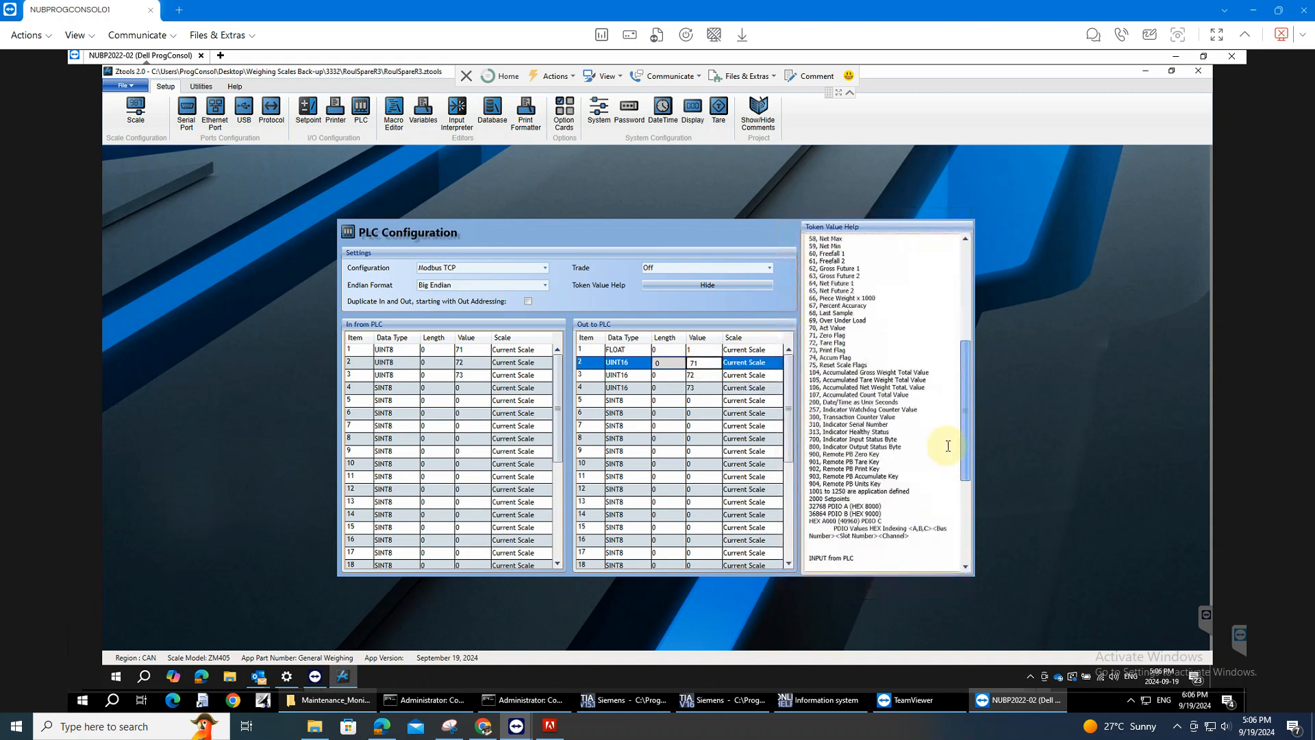
{"action": "scroll", "scroll_direction": "up", "scroll_amount": 3}
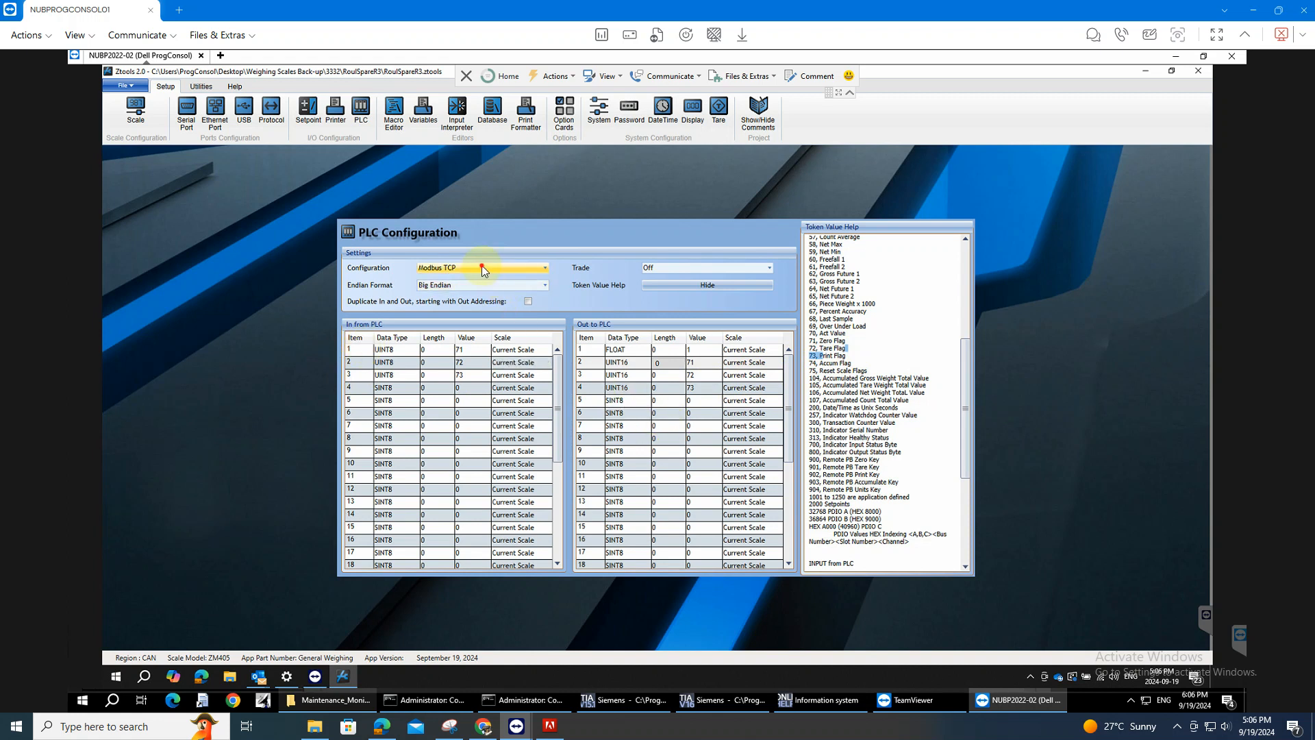
{"action": "left_click", "coordinate": [544, 267]}
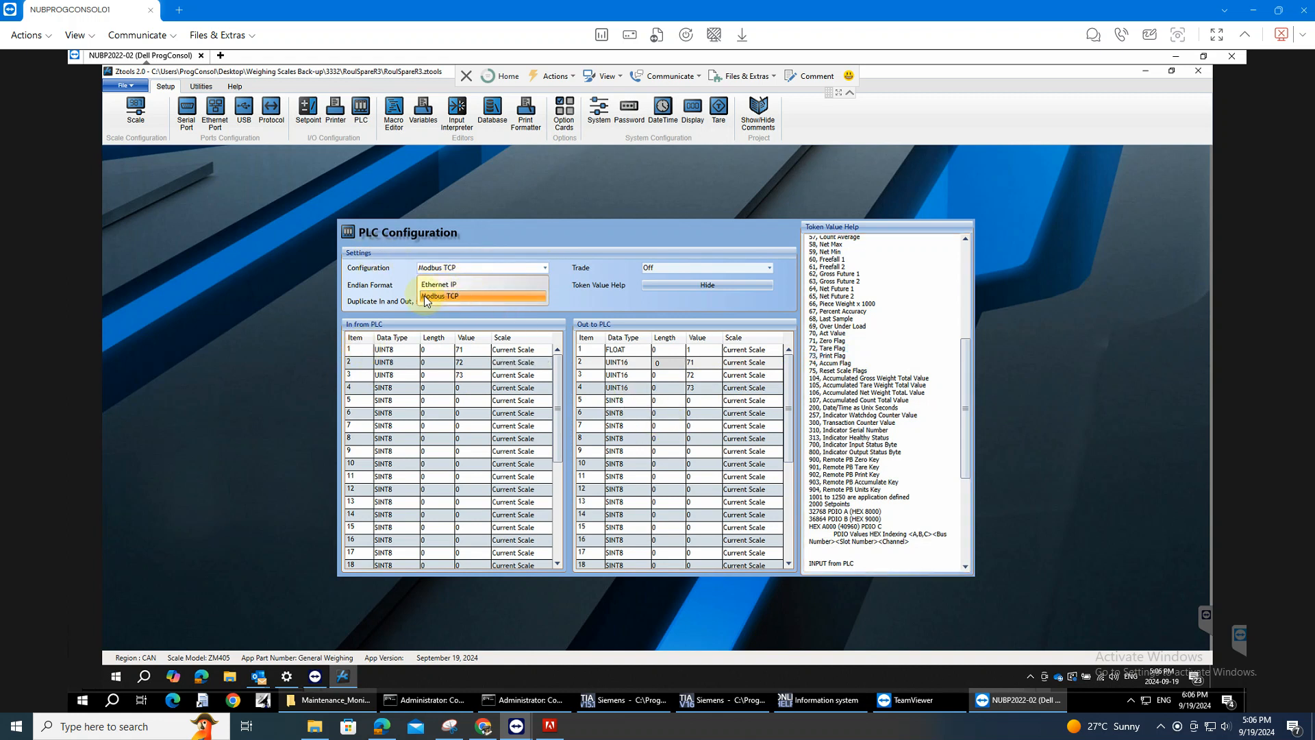
{"action": "mouse_move", "coordinate": [437, 304]}
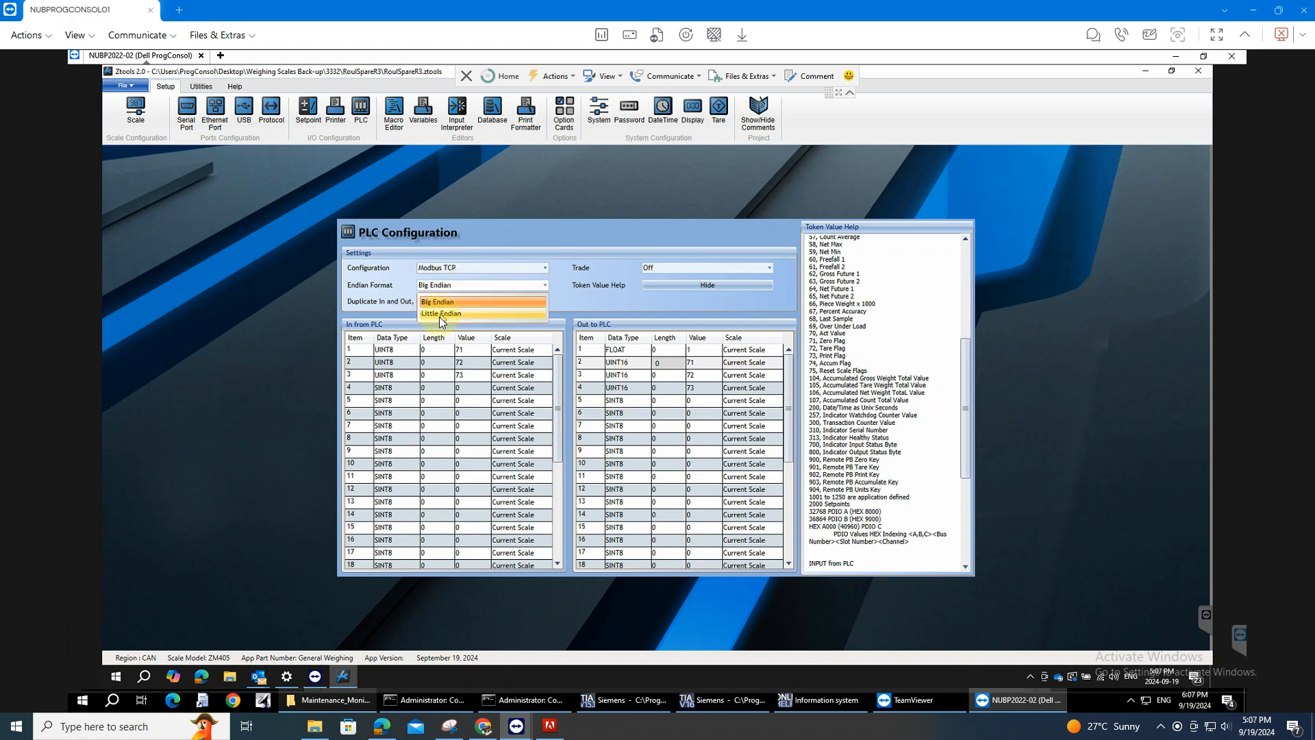
{"action": "left_click", "coordinate": [435, 302]}
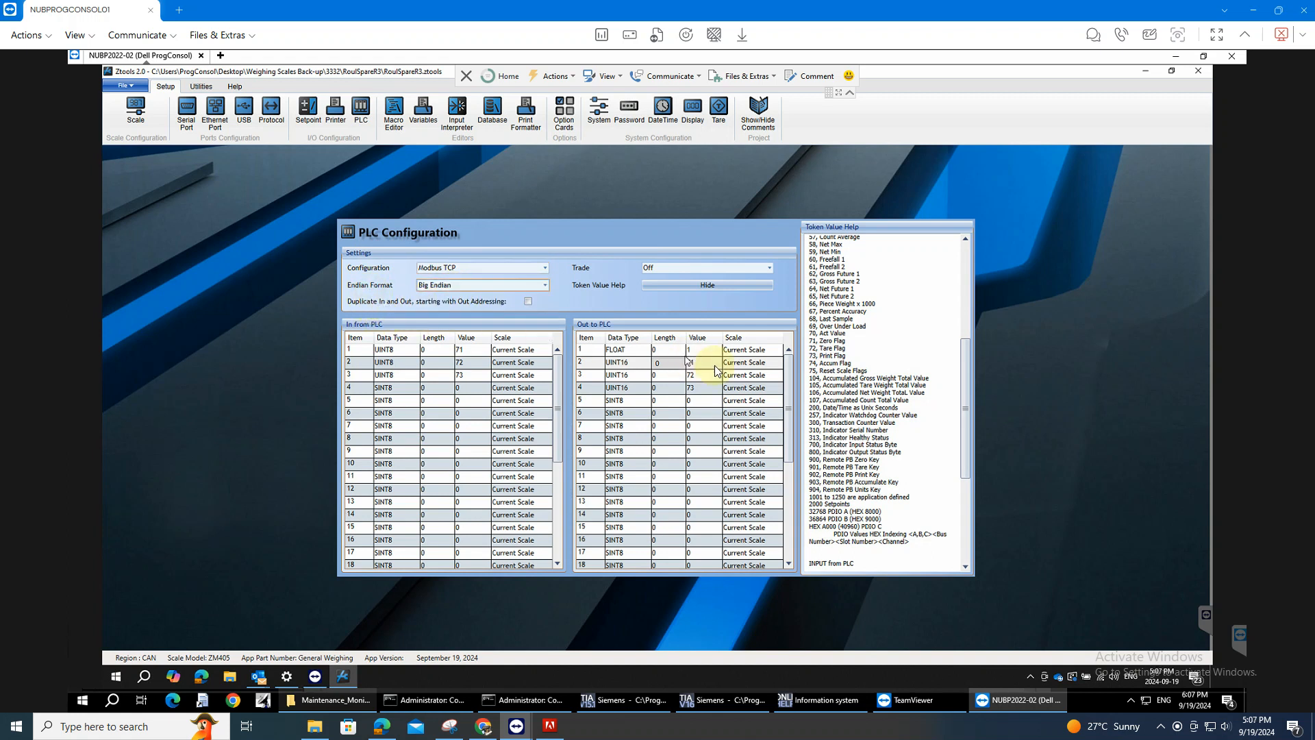
{"action": "left_click", "coordinate": [696, 361]}
{"action": "type", "text": "71"}
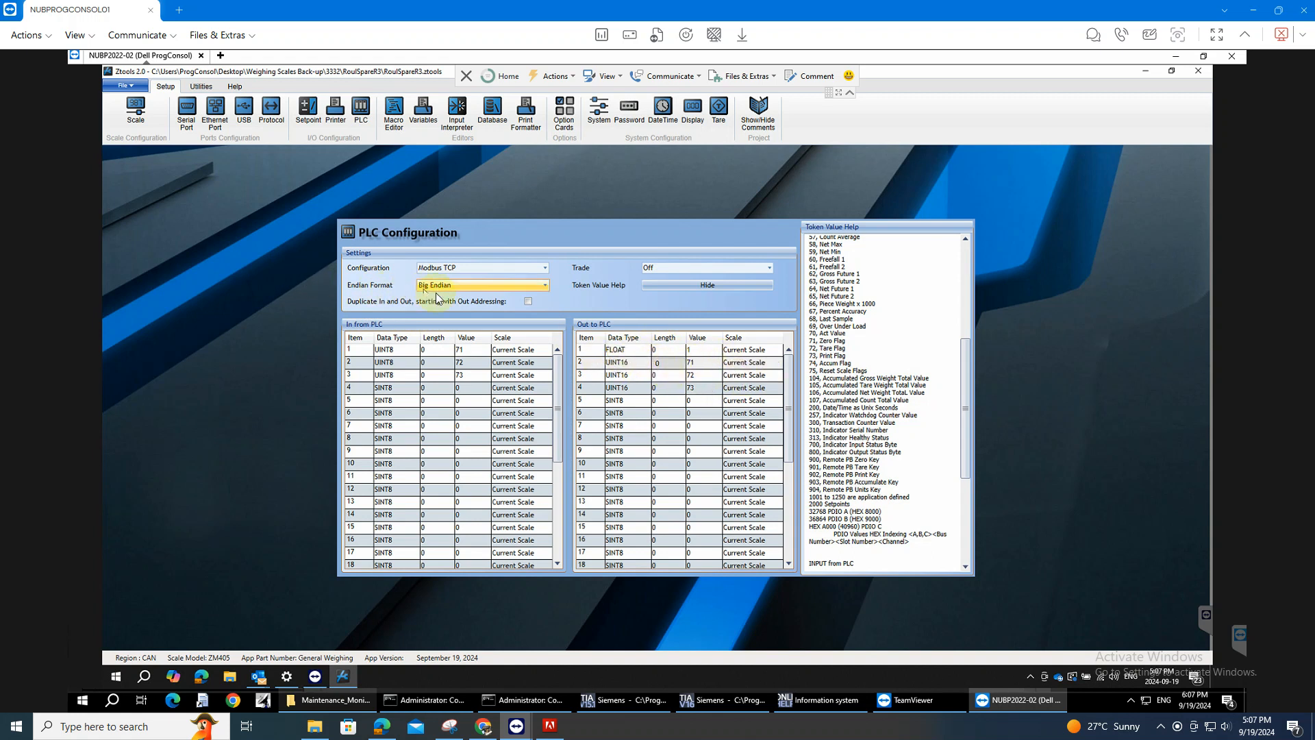
{"action": "mouse_move", "coordinate": [449, 289]}
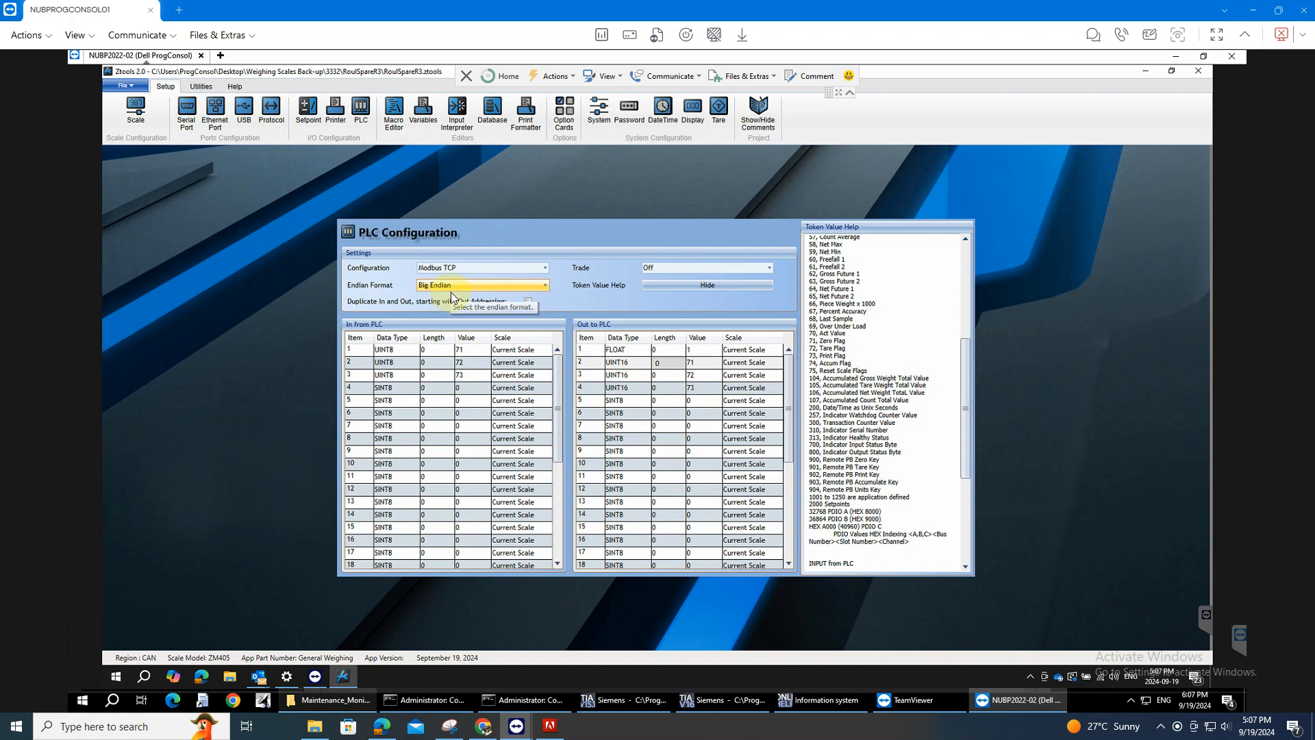
{"action": "mouse_move", "coordinate": [270, 328]}
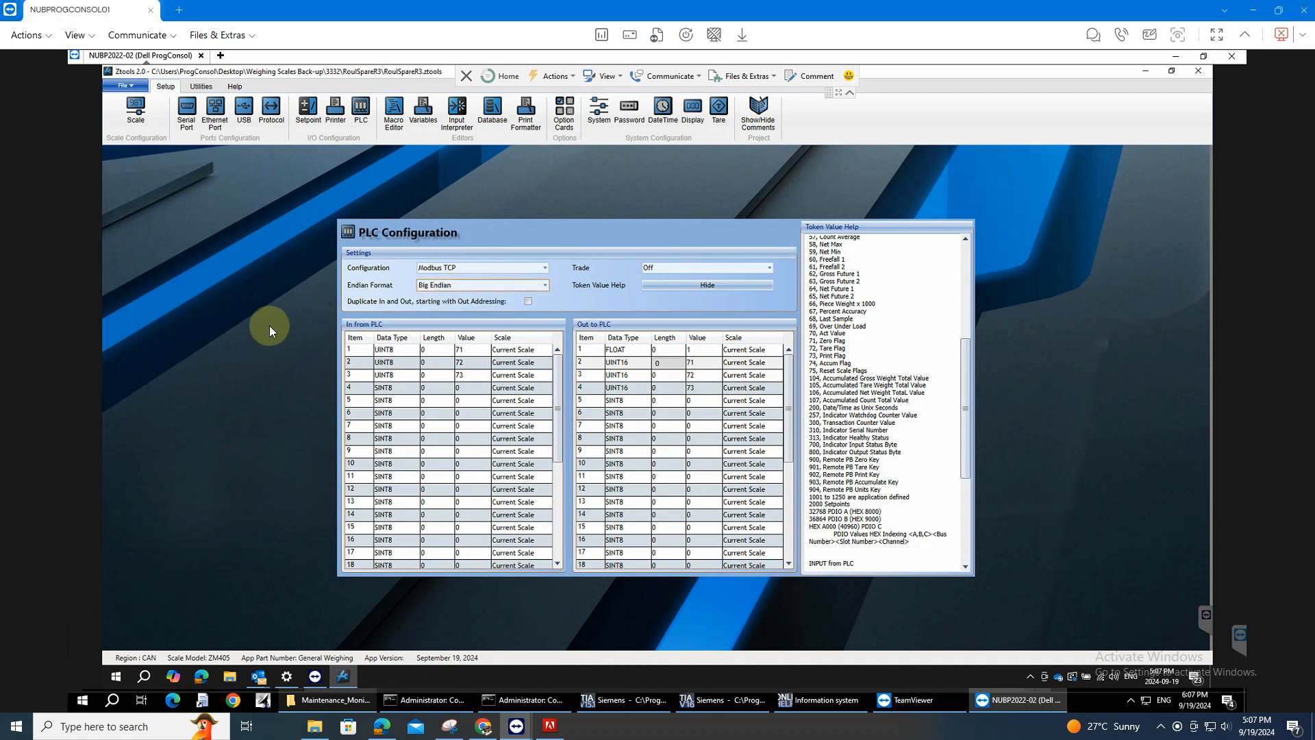
{"action": "mouse_move", "coordinate": [269, 111]}
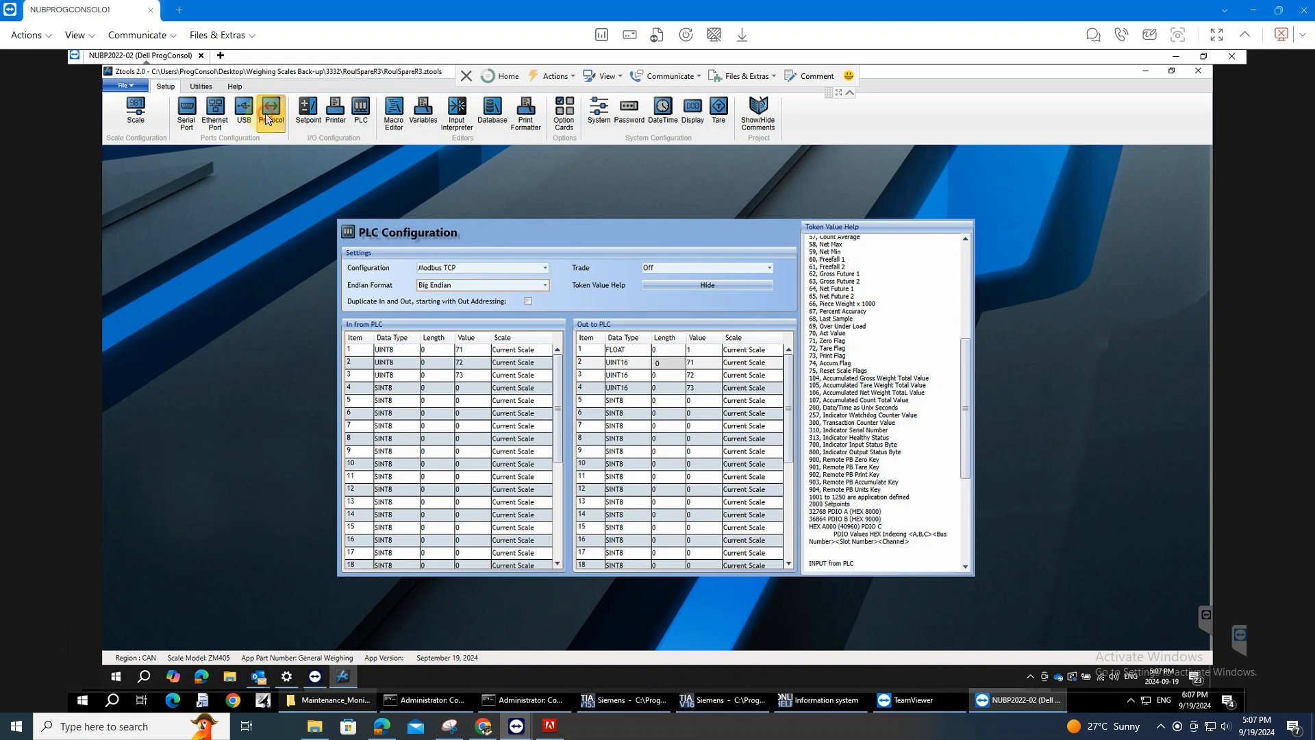
Review protocol 1 settings, keeping its type PLC and its binding Enet1
{"action": "left_click", "coordinate": [270, 114]}
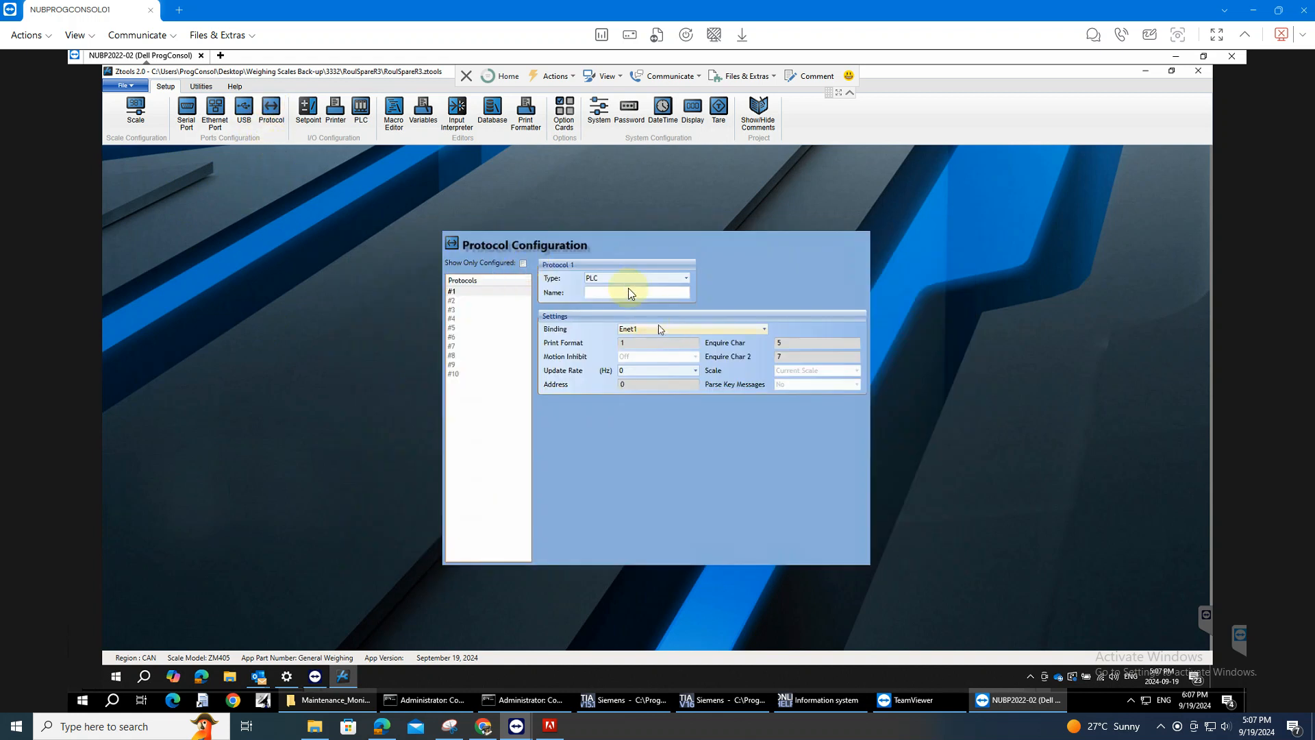
{"action": "left_click", "coordinate": [685, 278]}
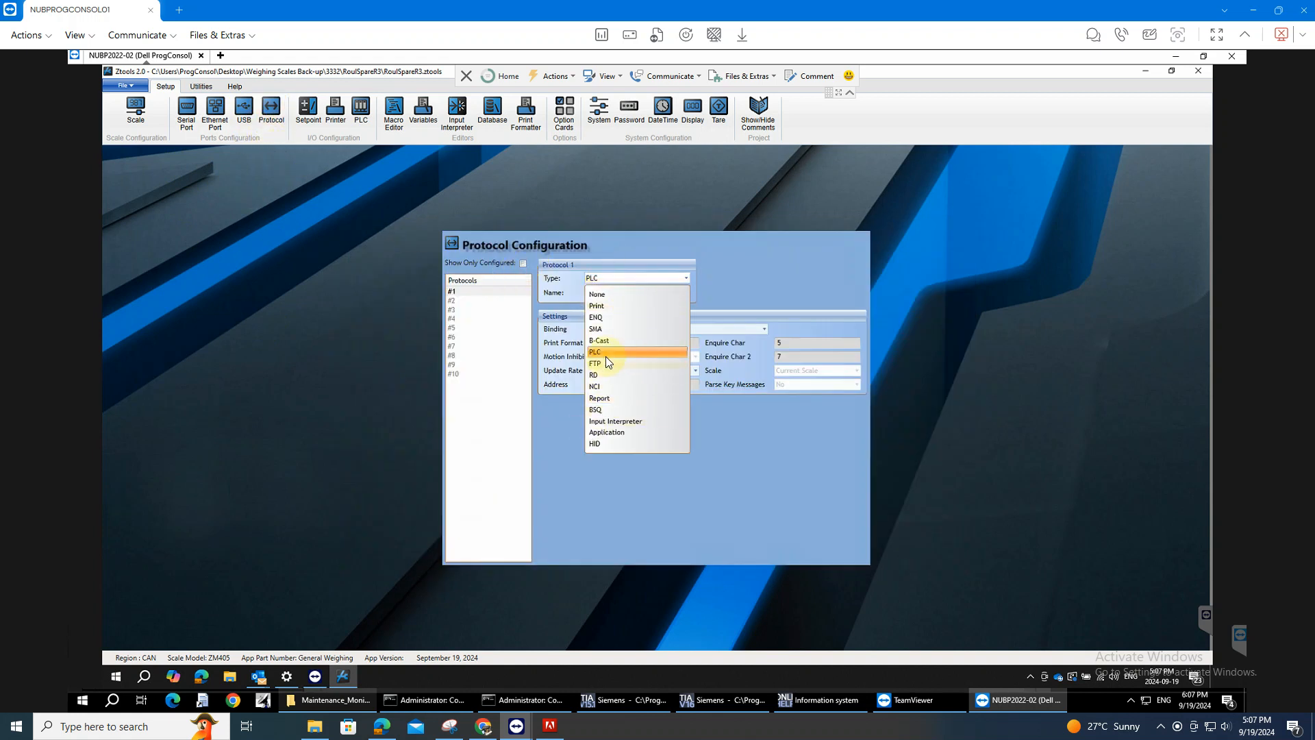
{"action": "left_click", "coordinate": [593, 352]}
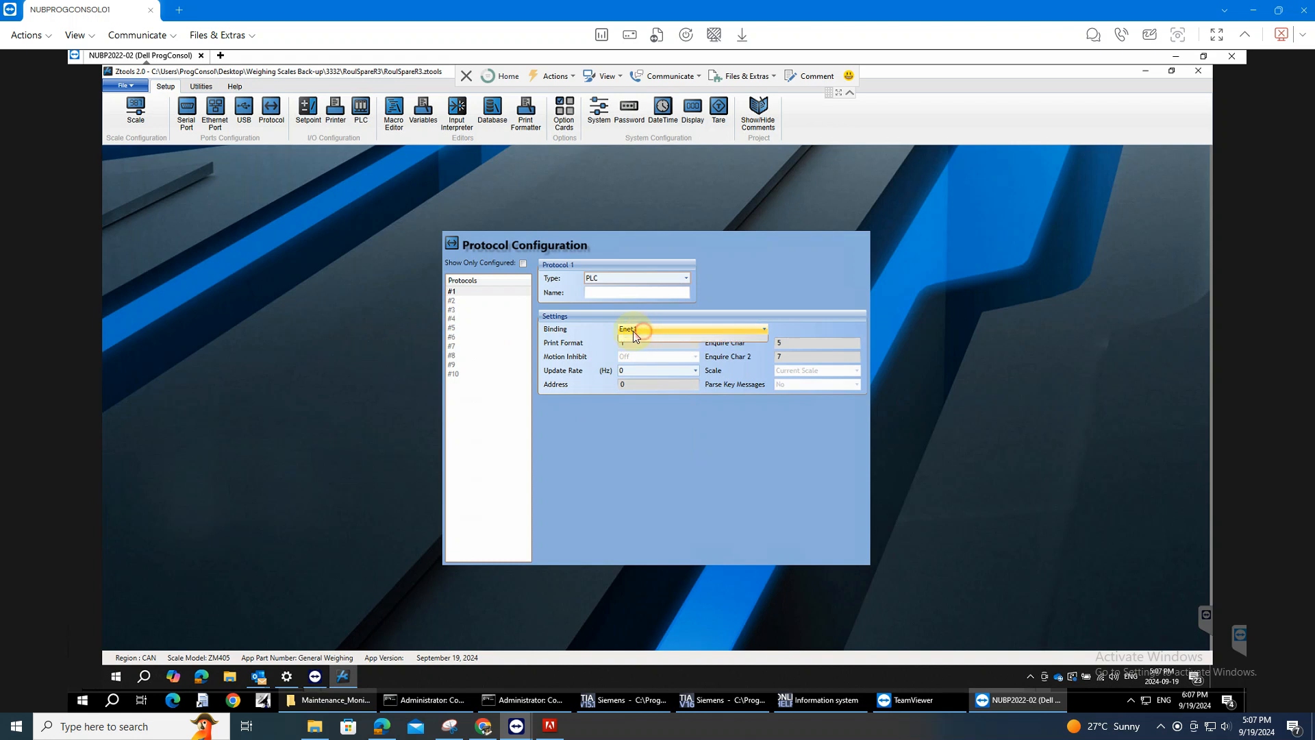
{"action": "left_click", "coordinate": [762, 327]}
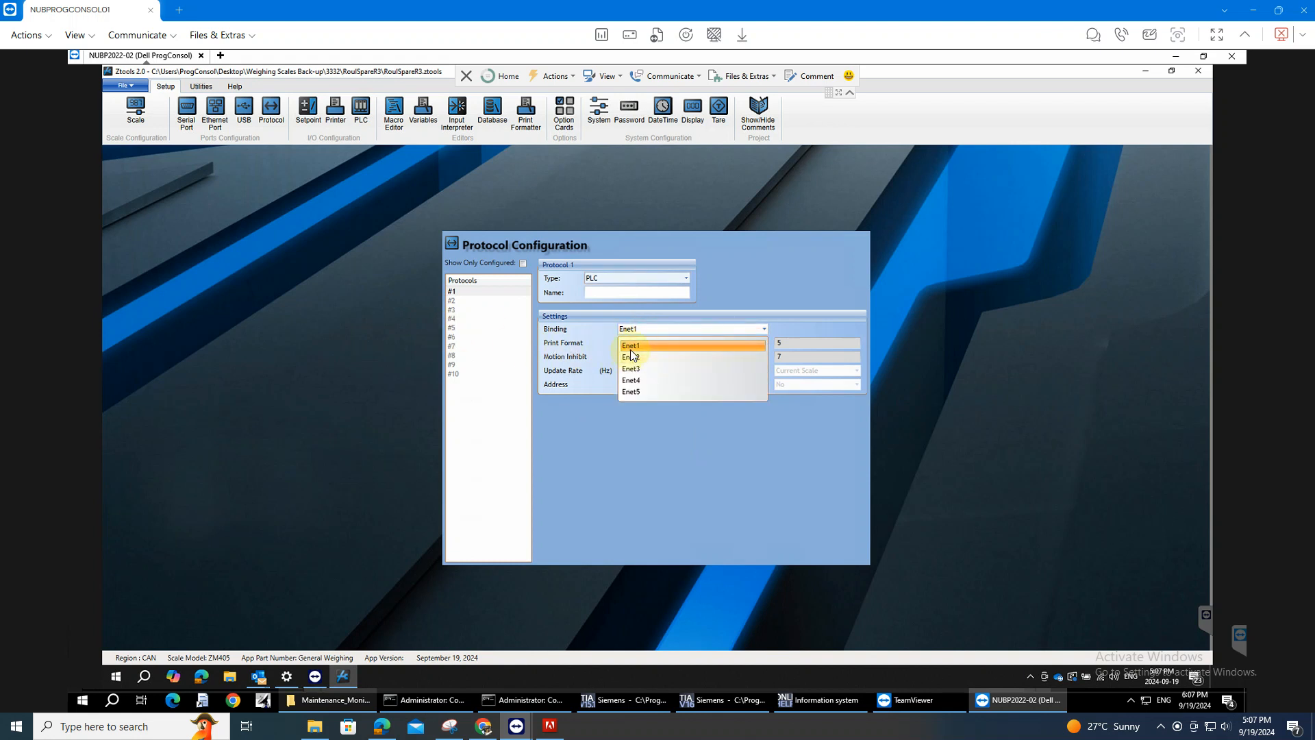
{"action": "mouse_move", "coordinate": [389, 361]}
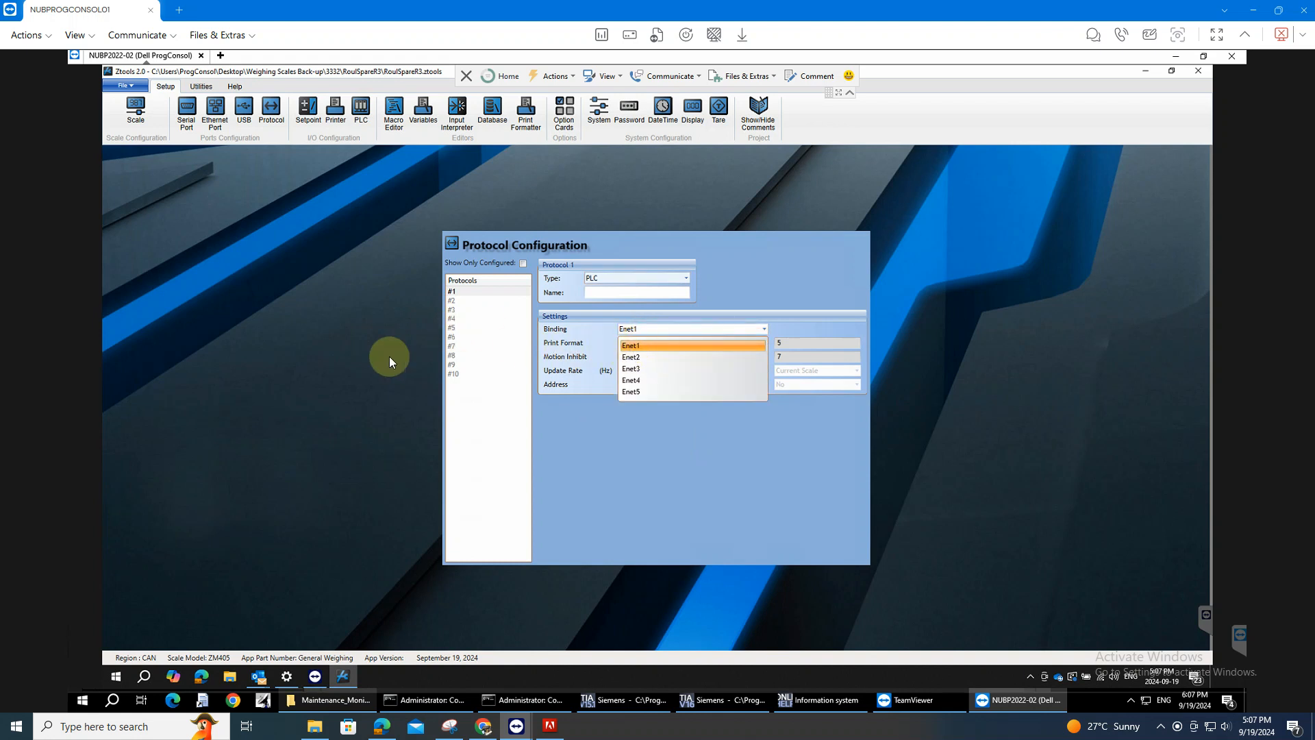
{"action": "left_click", "coordinate": [628, 345]}
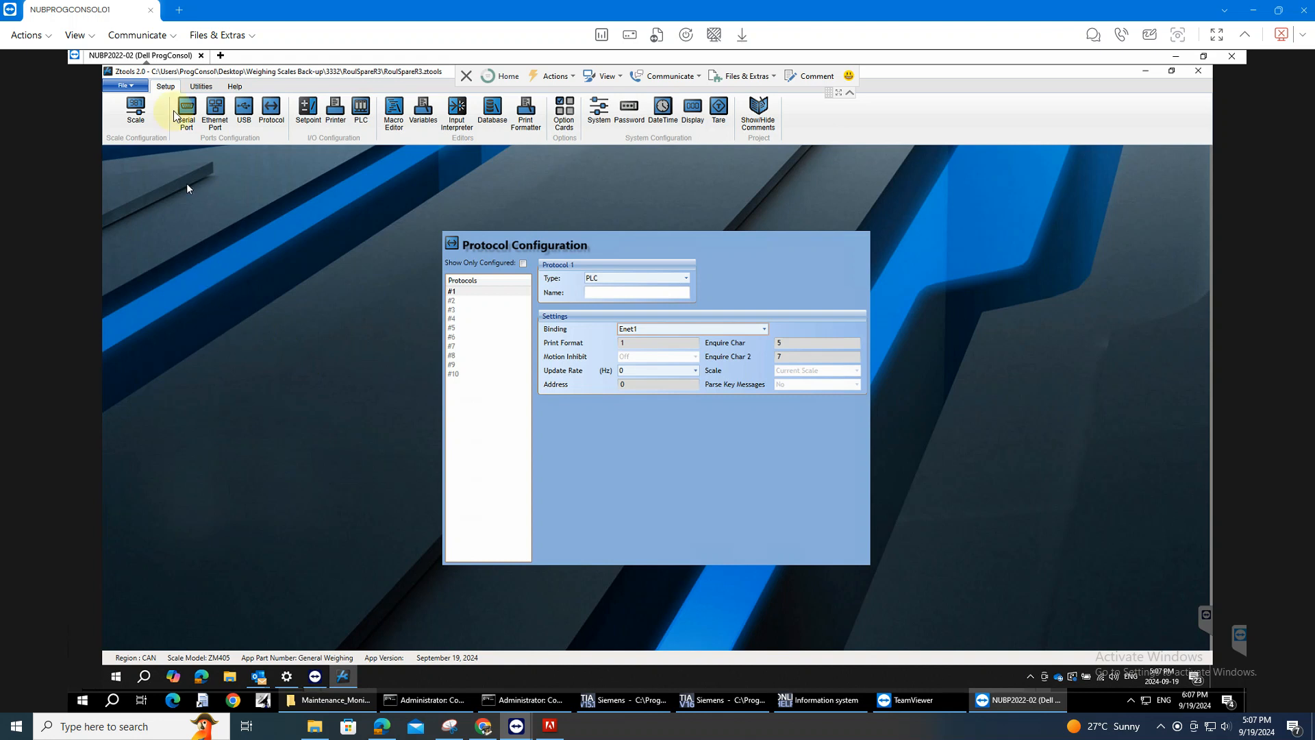
{"action": "mouse_move", "coordinate": [245, 308]}
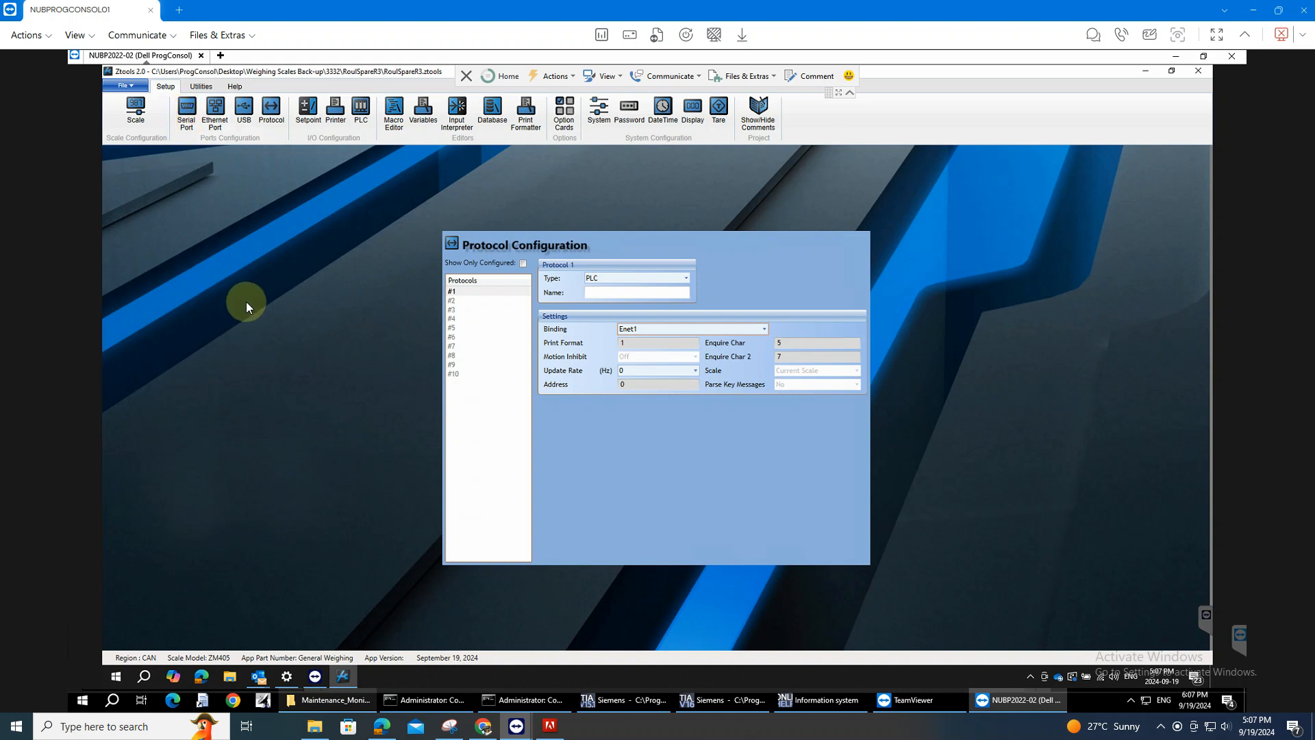
{"action": "mouse_move", "coordinate": [187, 114]}
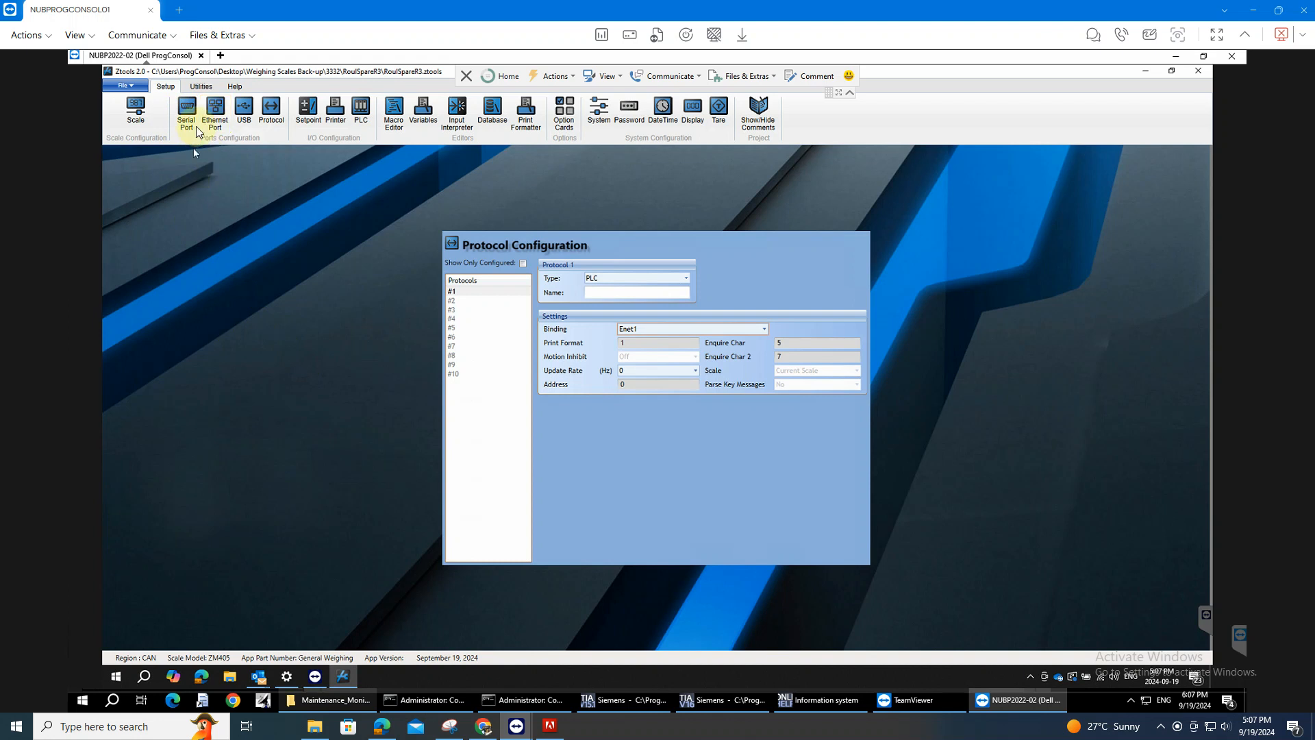
Show the Ethernet port settings, selecting IP 172.18.10.223 and mask 255.255.255.0
{"action": "left_click", "coordinate": [215, 111]}
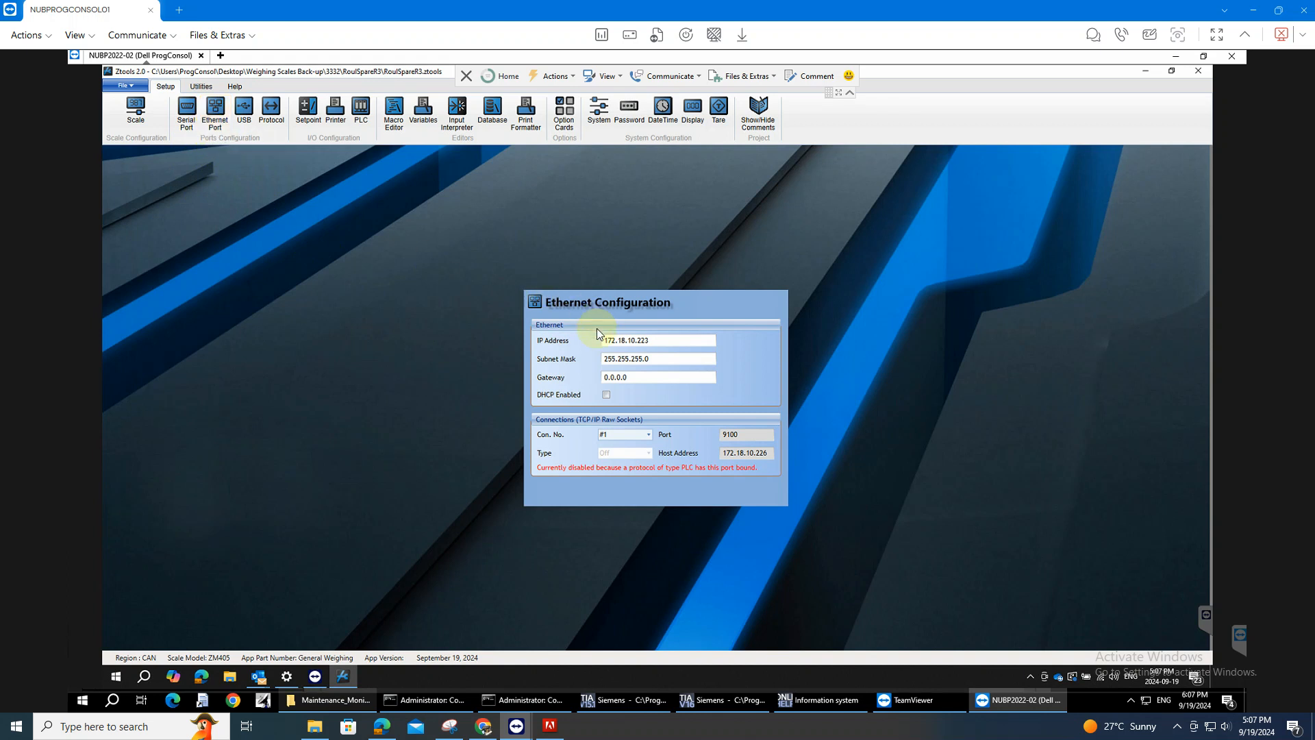
{"action": "triple_click", "coordinate": [658, 341]}
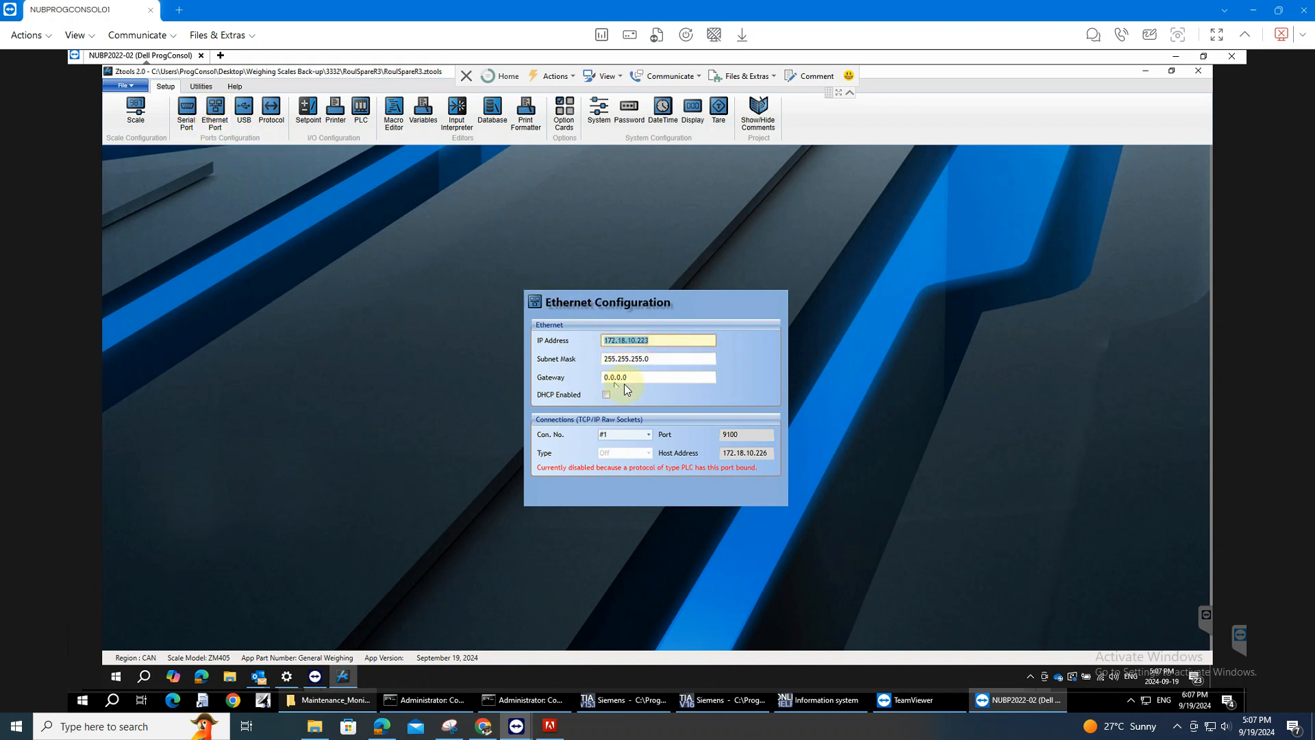
{"action": "mouse_move", "coordinate": [659, 377]}
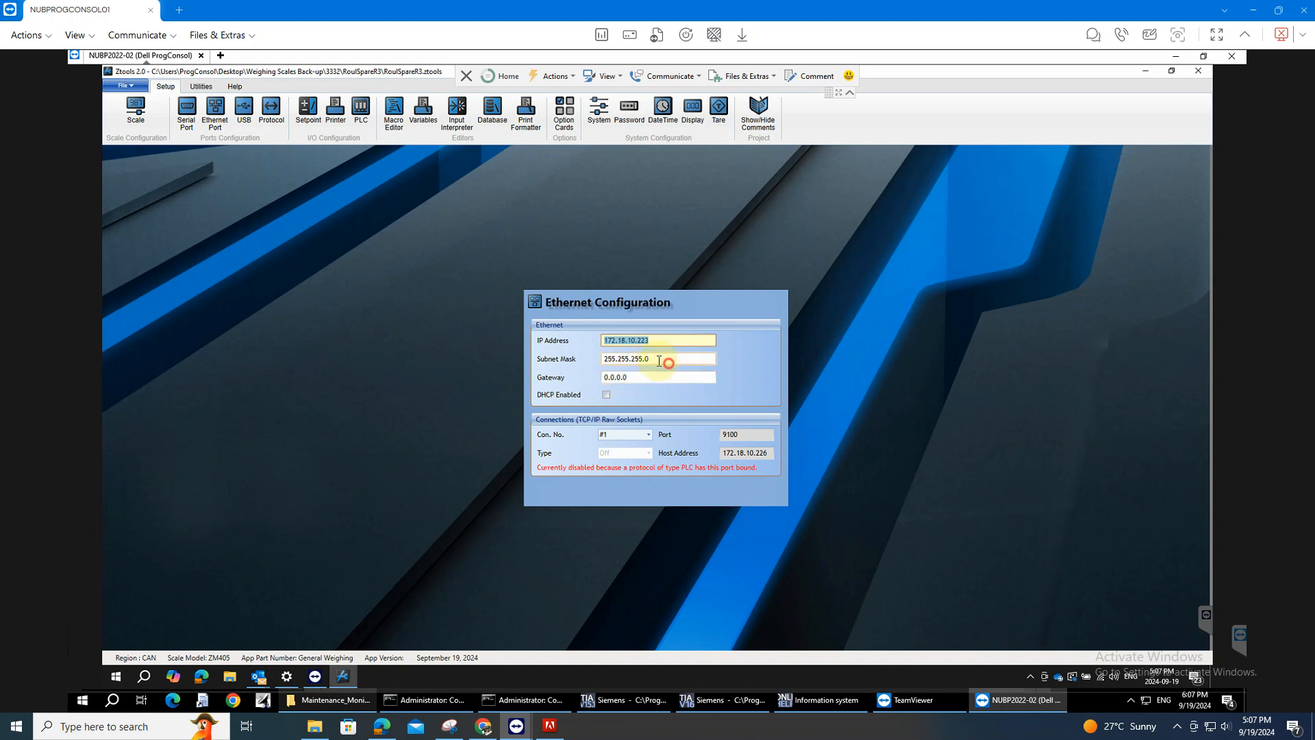
{"action": "triple_click", "coordinate": [658, 359]}
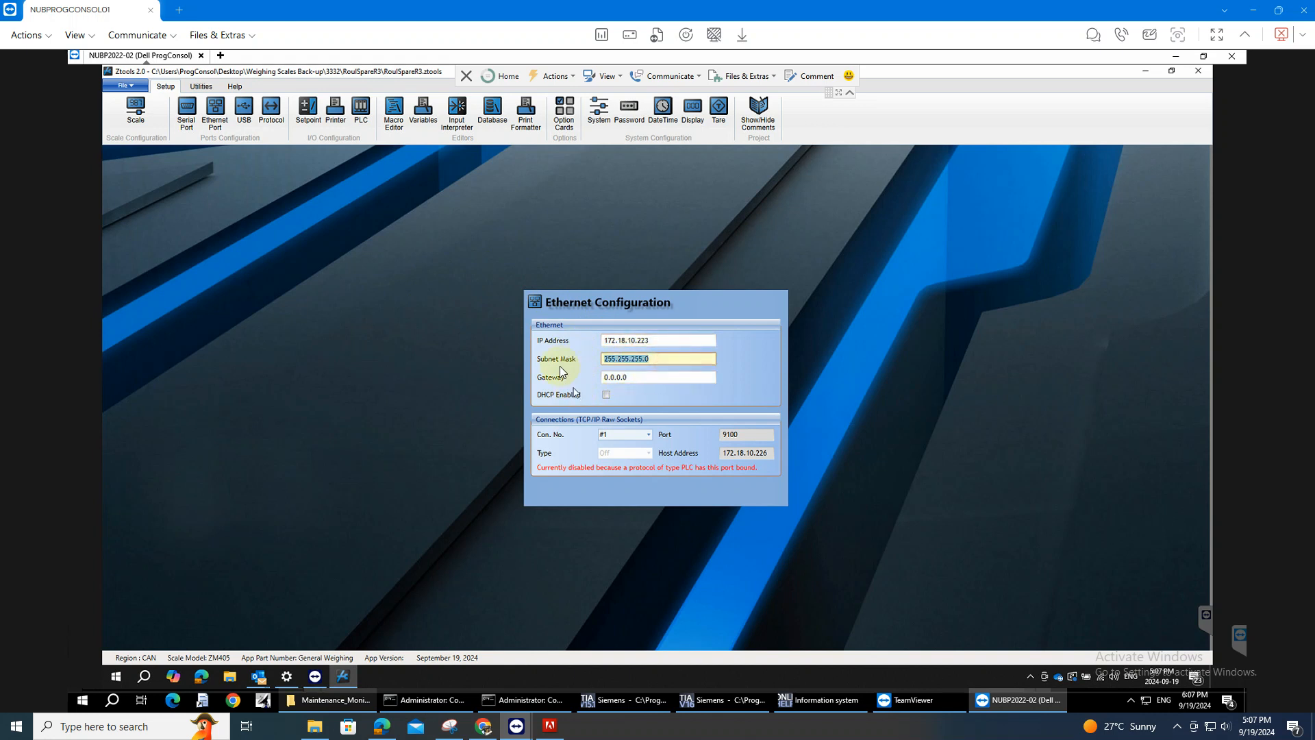
{"action": "mouse_move", "coordinate": [546, 394]}
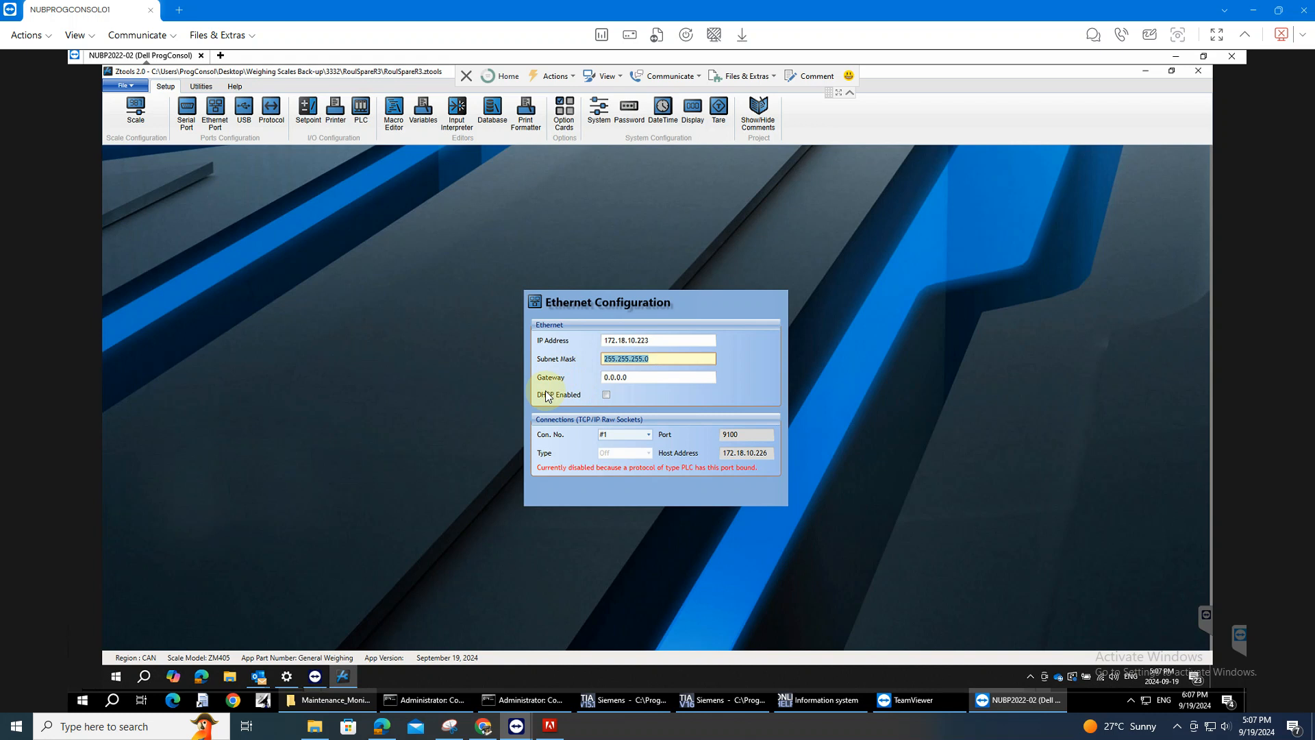
{"action": "mouse_move", "coordinate": [380, 304]}
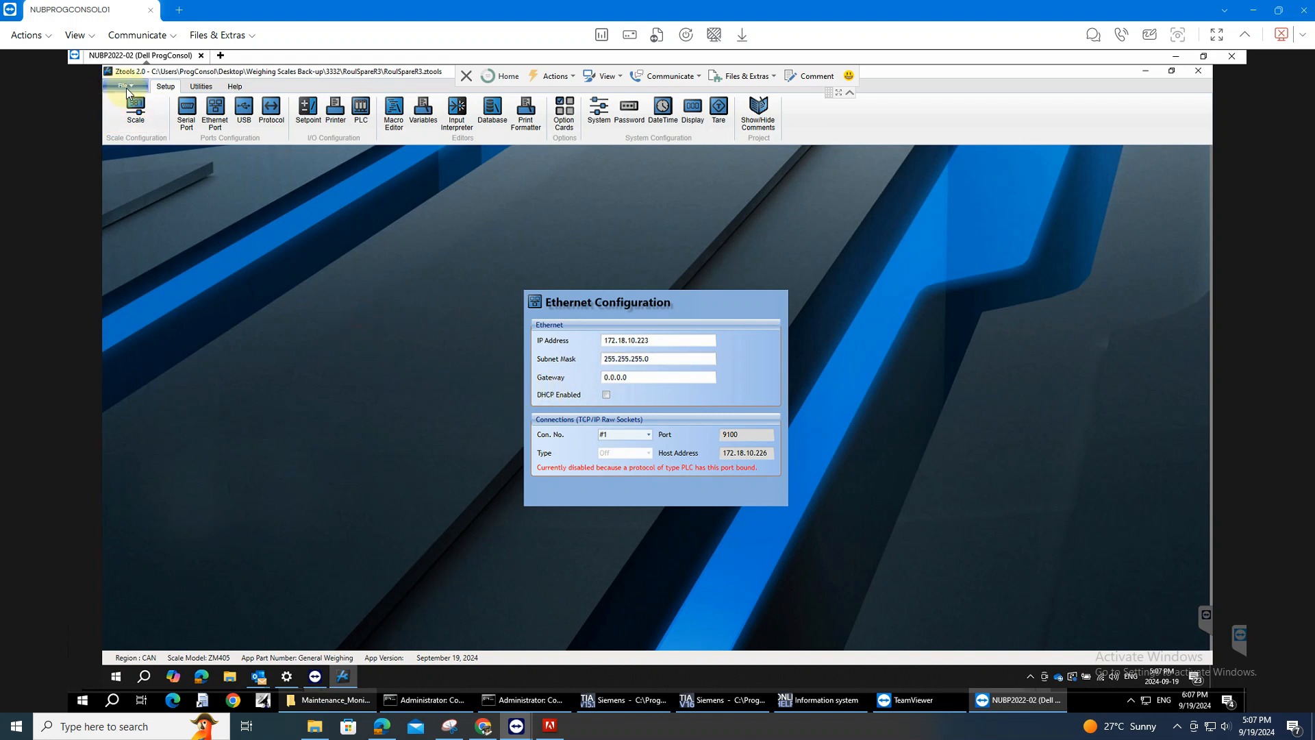
Start a download, inspect the Zcom indicator at 172.18.10.223, then close the discovery window
{"action": "left_click", "coordinate": [122, 86]}
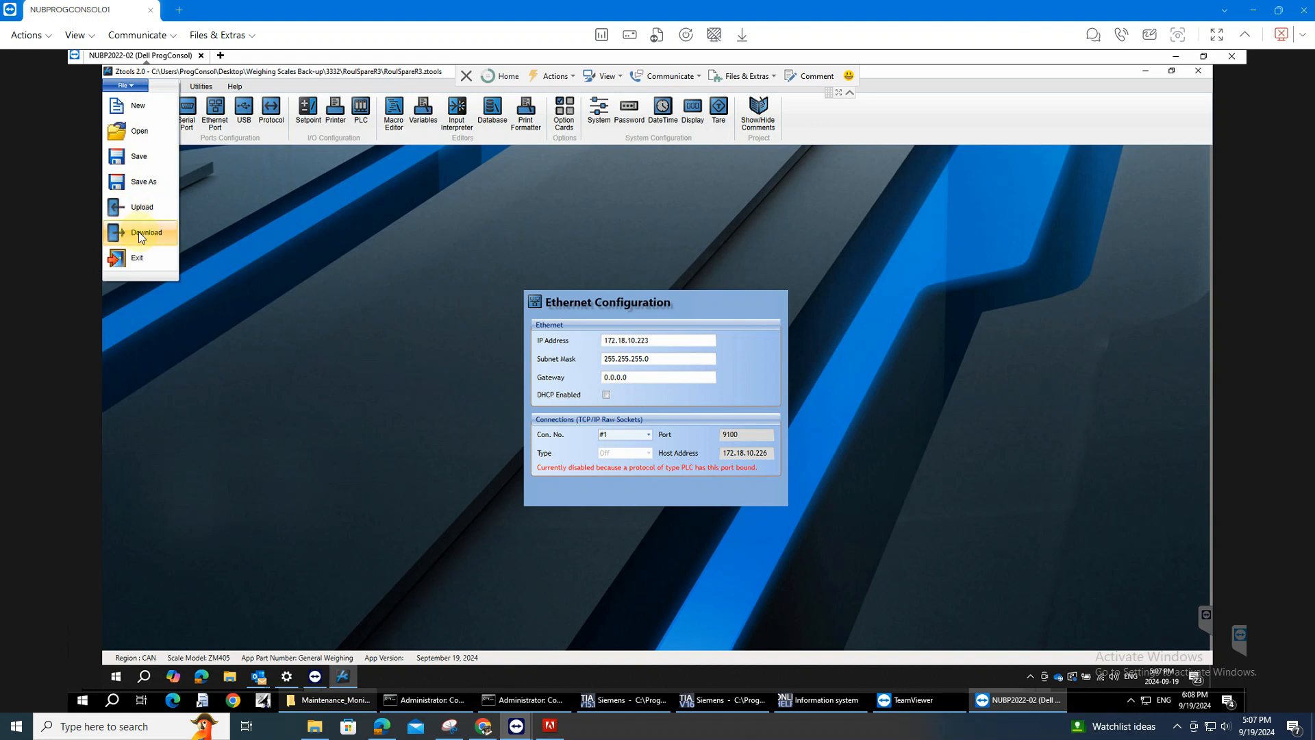
{"action": "left_click", "coordinate": [147, 233]}
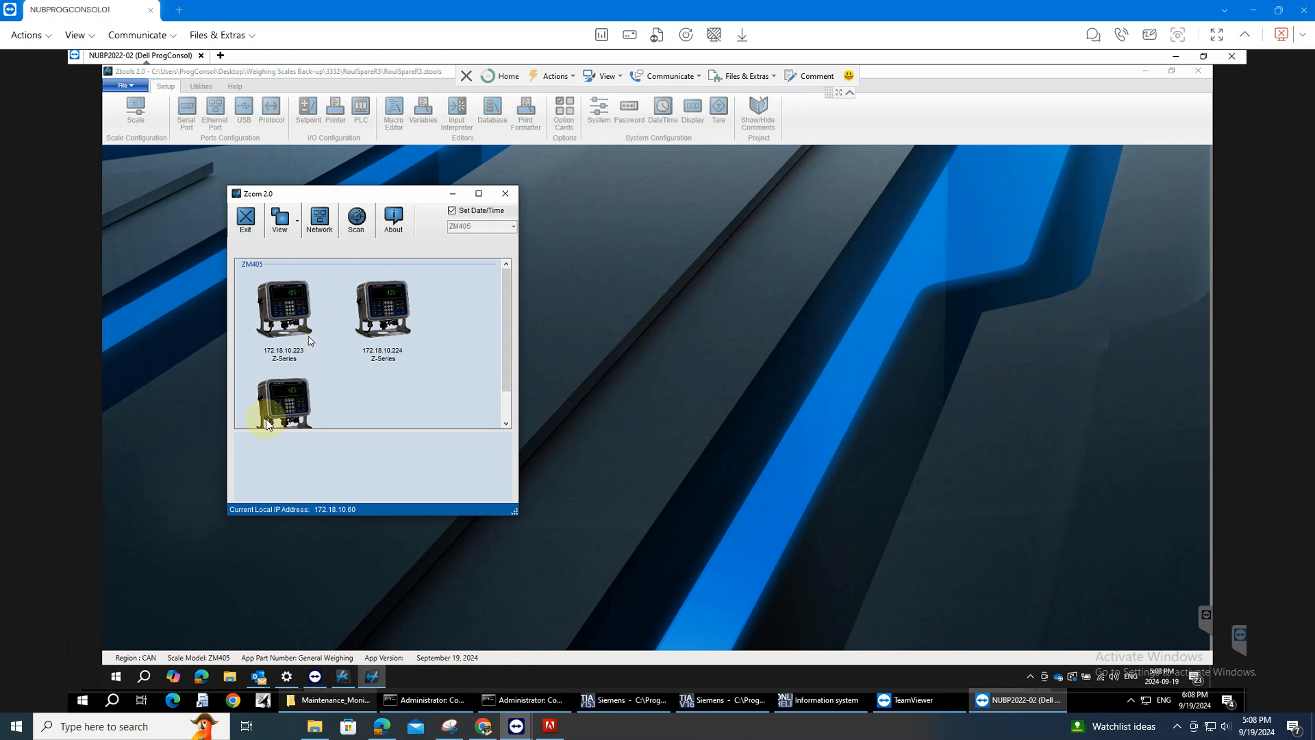
{"action": "scroll", "scroll_direction": "down", "scroll_amount": 3}
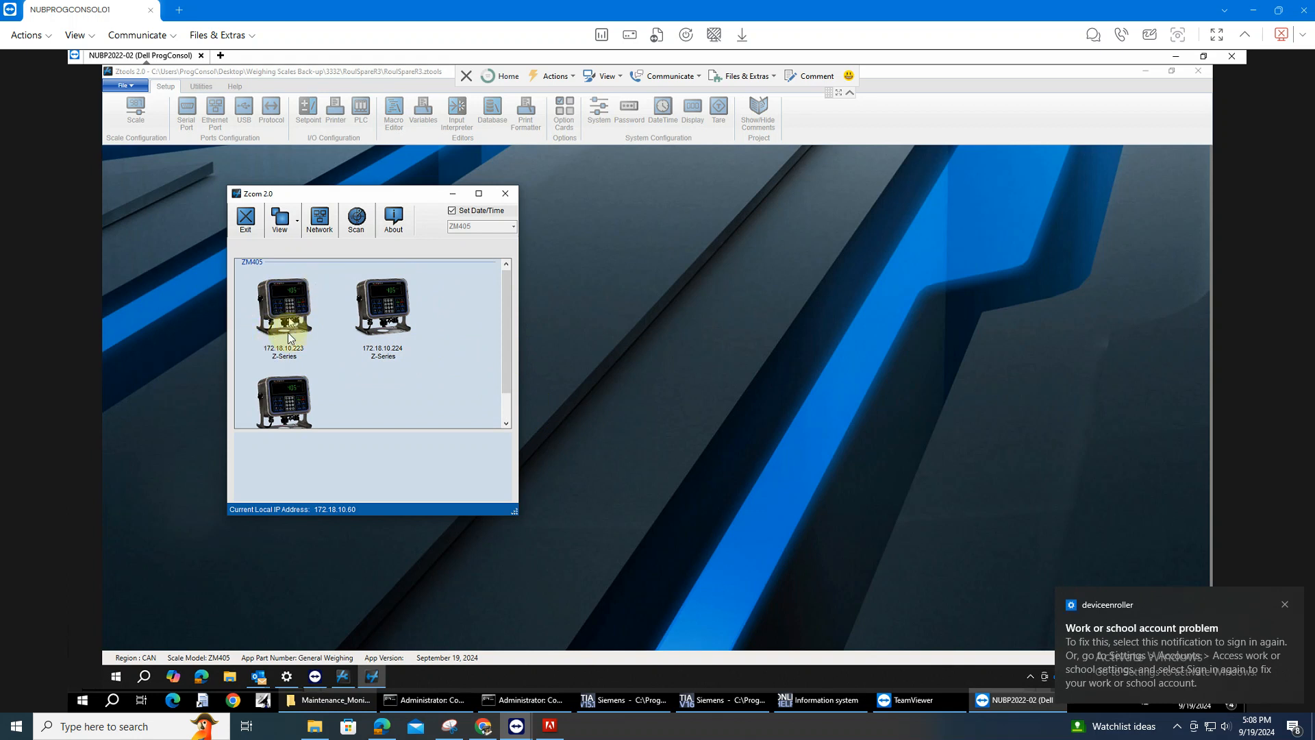
{"action": "left_click", "coordinate": [282, 305]}
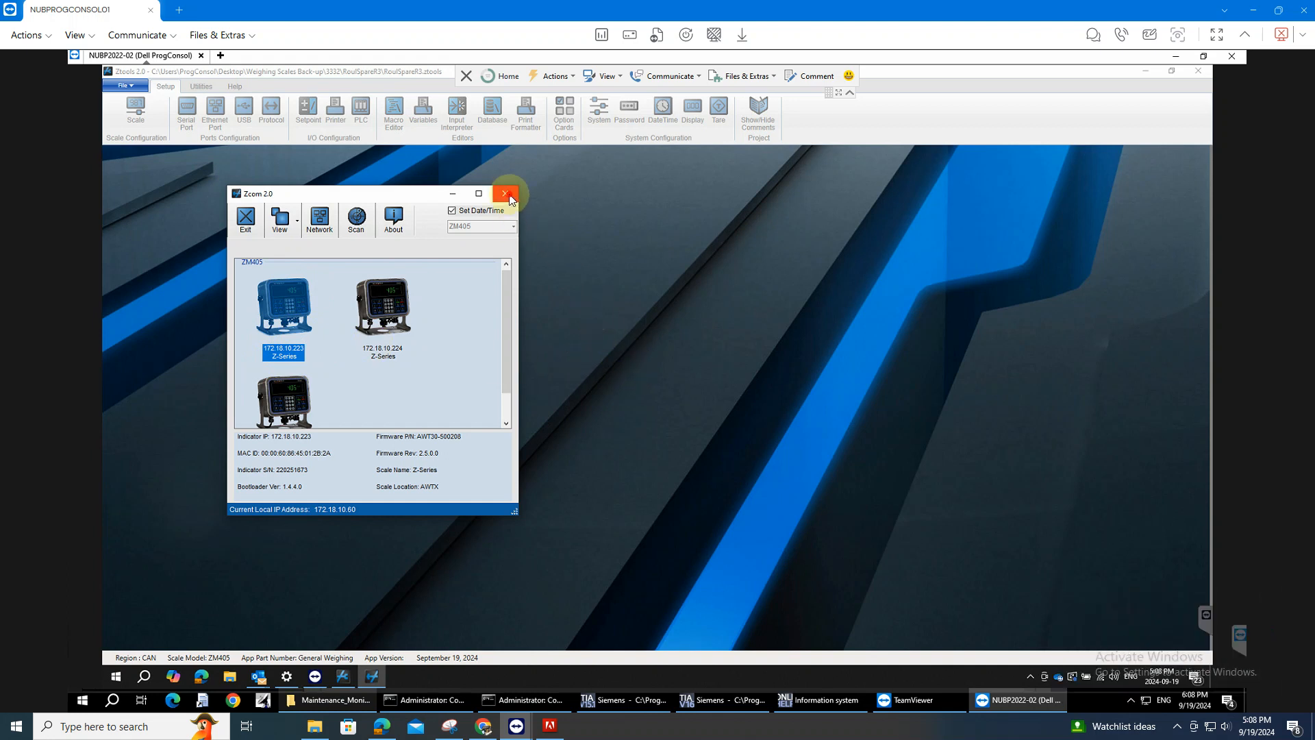
{"action": "left_click", "coordinate": [507, 193]}
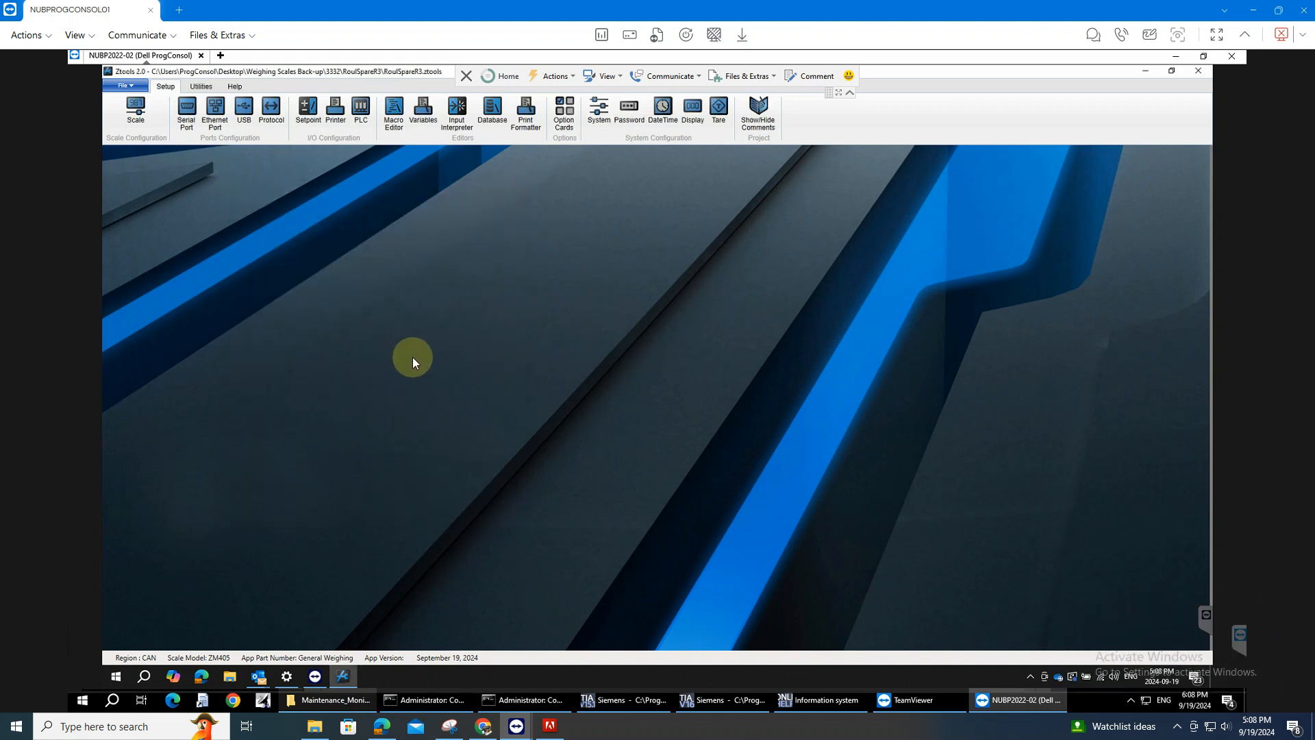
Switch to TIA Portal and expand Communication > Others > MODBUS TCP to list MB_CLIENT and MB_SERVER
{"action": "left_click", "coordinate": [624, 700]}
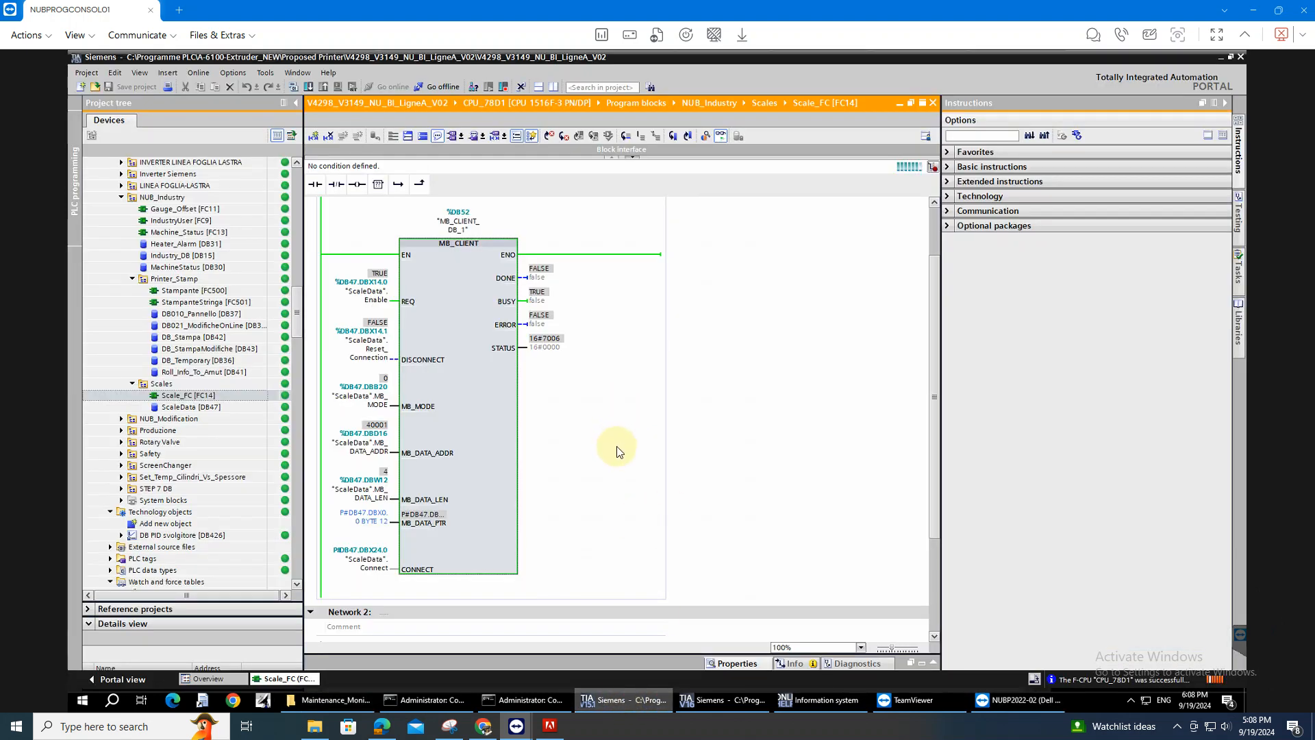
{"action": "mouse_move", "coordinate": [737, 351]}
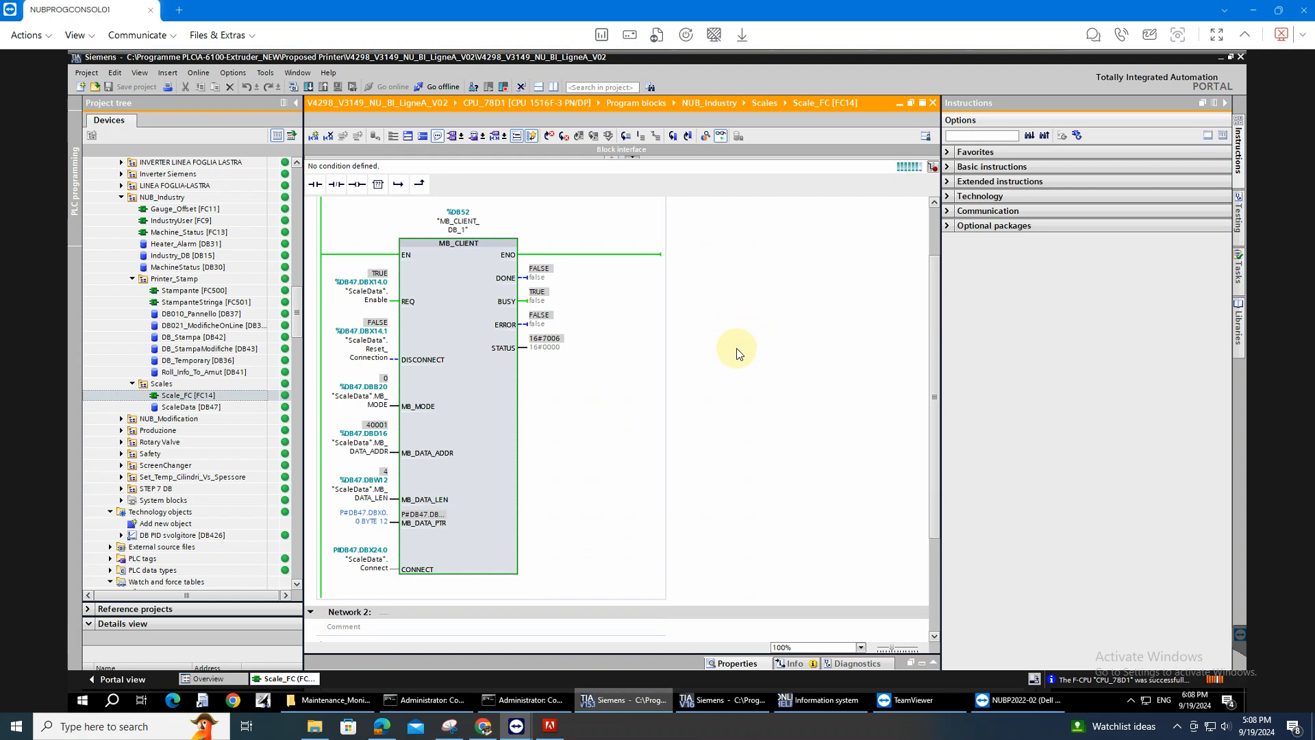
{"action": "mouse_move", "coordinate": [671, 361]}
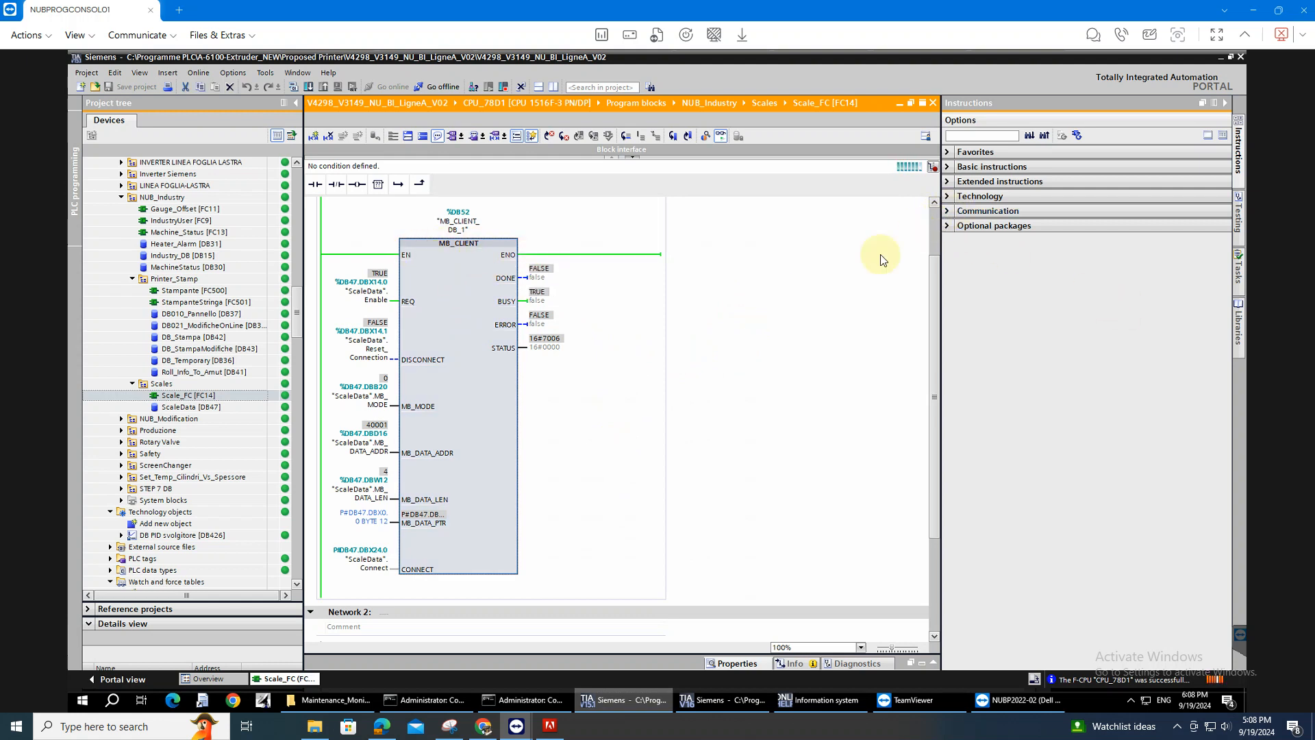
{"action": "left_click", "coordinate": [988, 211]}
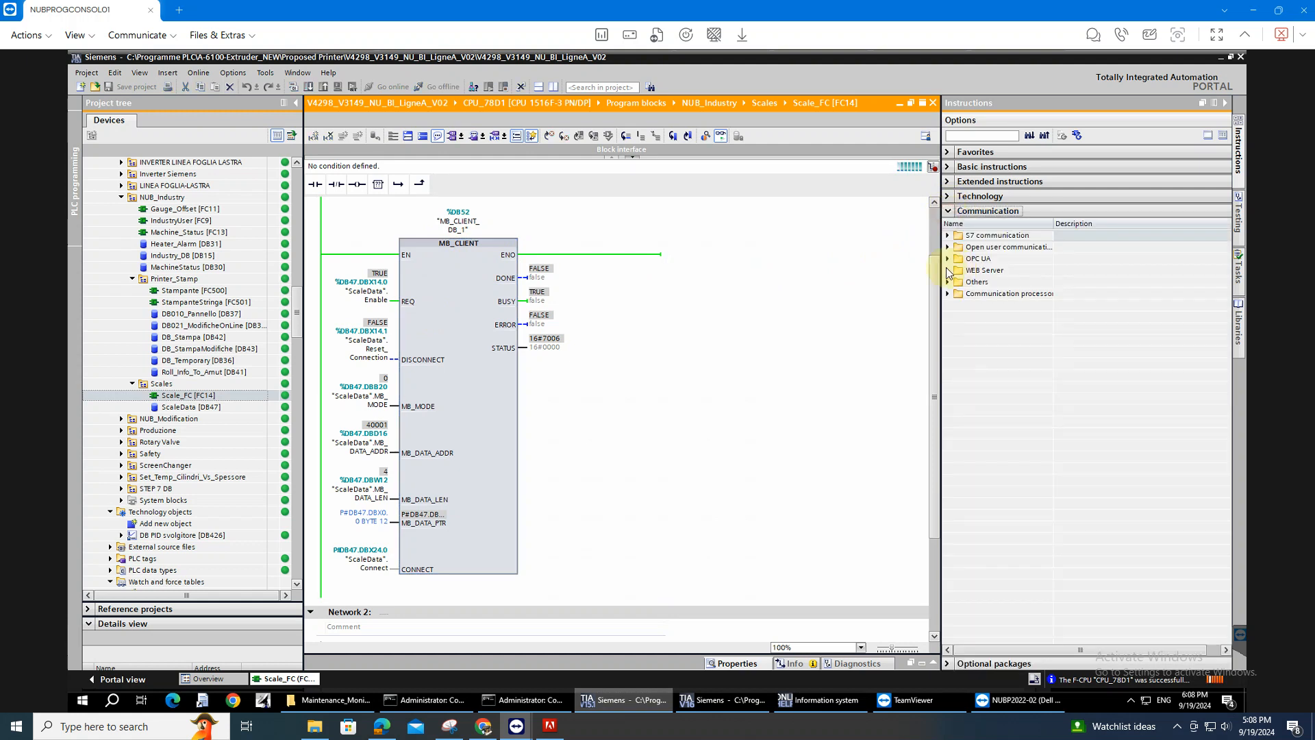
{"action": "mouse_move", "coordinate": [954, 276]}
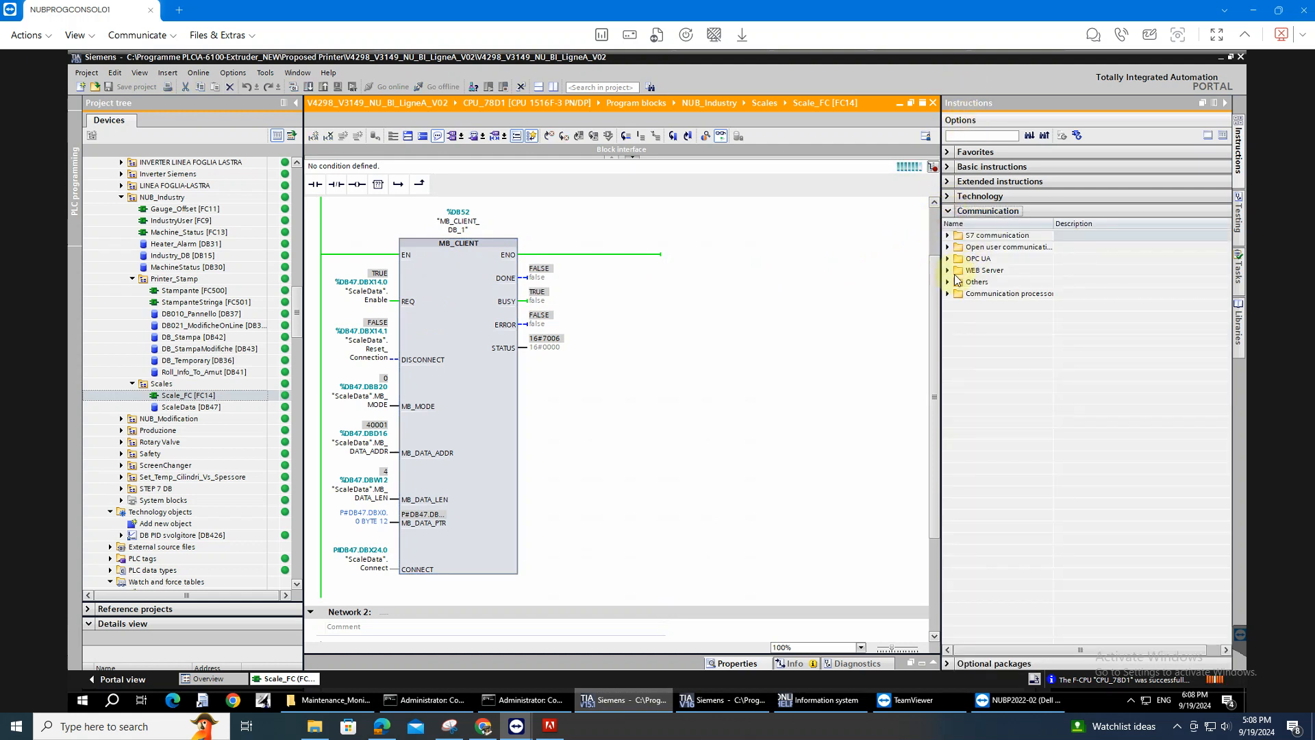
{"action": "left_click", "coordinate": [947, 282]}
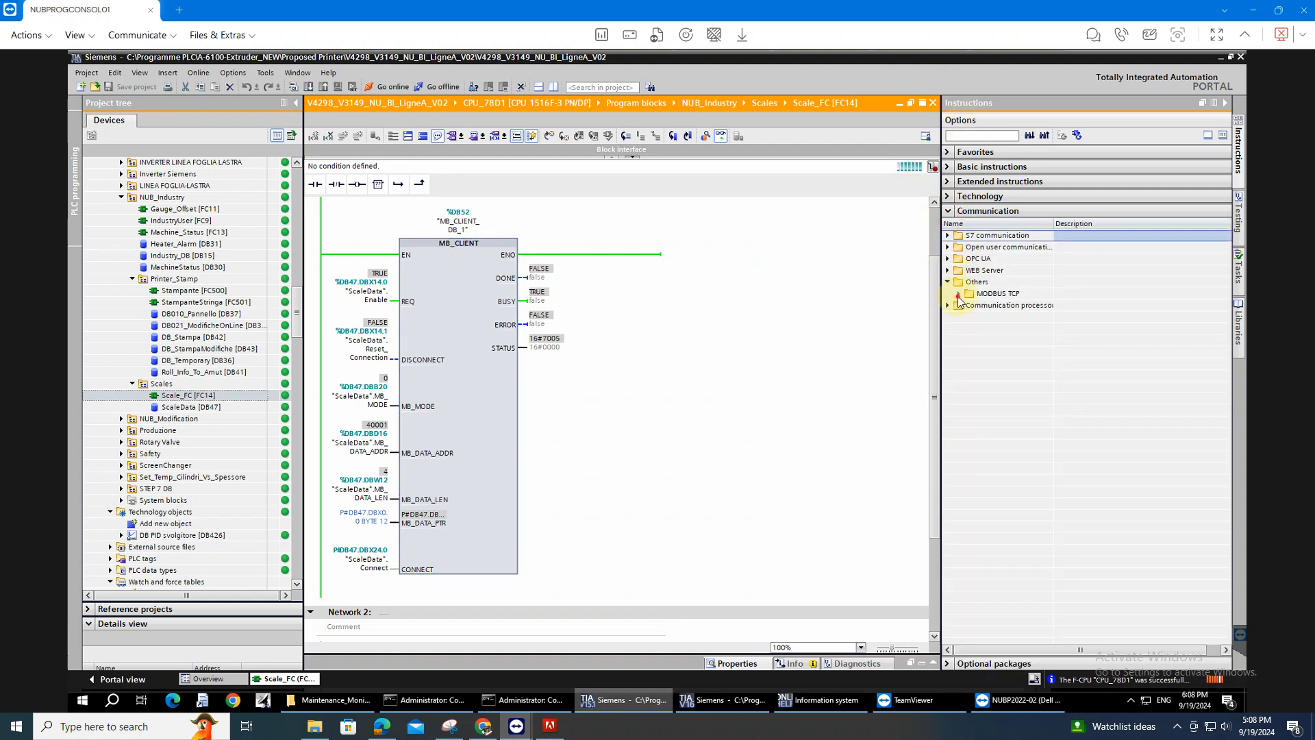
{"action": "left_click", "coordinate": [959, 293]}
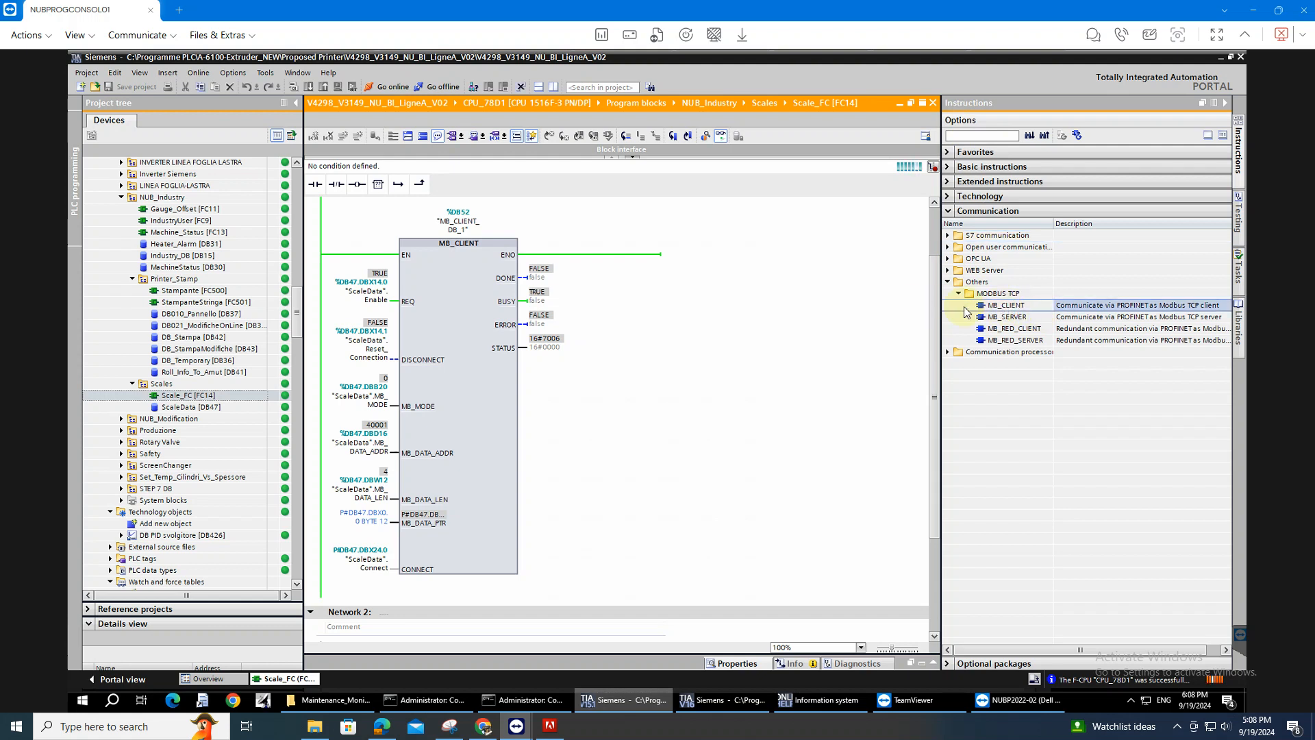
{"action": "mouse_move", "coordinate": [1021, 312]}
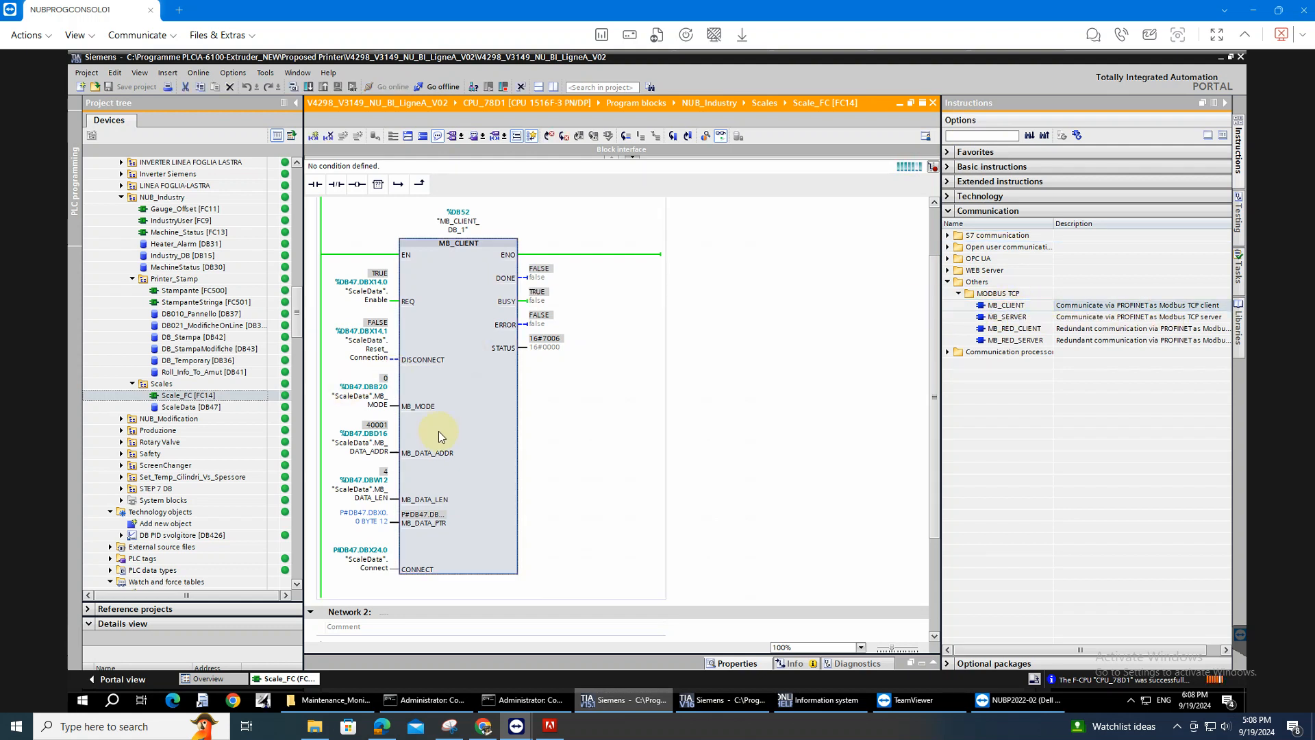
Select the MB_CLIENT block and view its help page with the REQ, CONNECT_ID and MB_DATA_ADDR parameters
{"action": "left_click", "coordinate": [360, 296]}
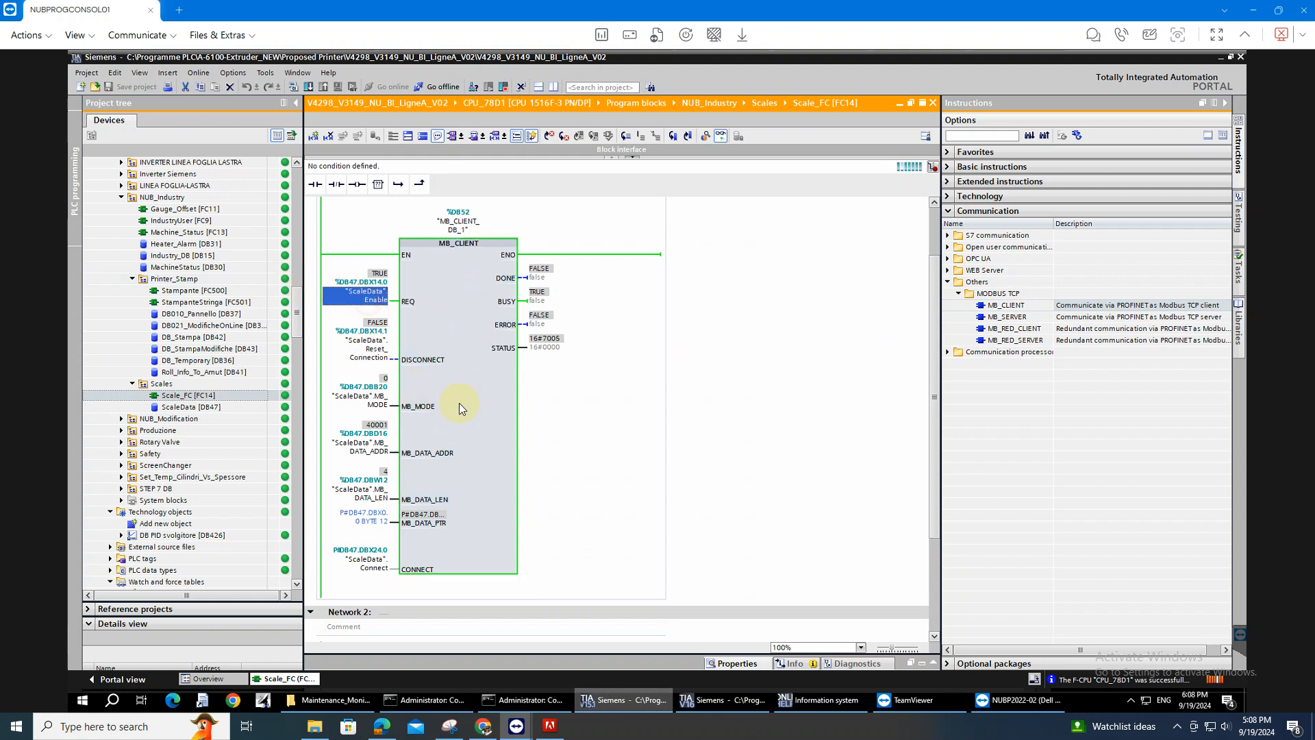
{"action": "mouse_move", "coordinate": [434, 378]}
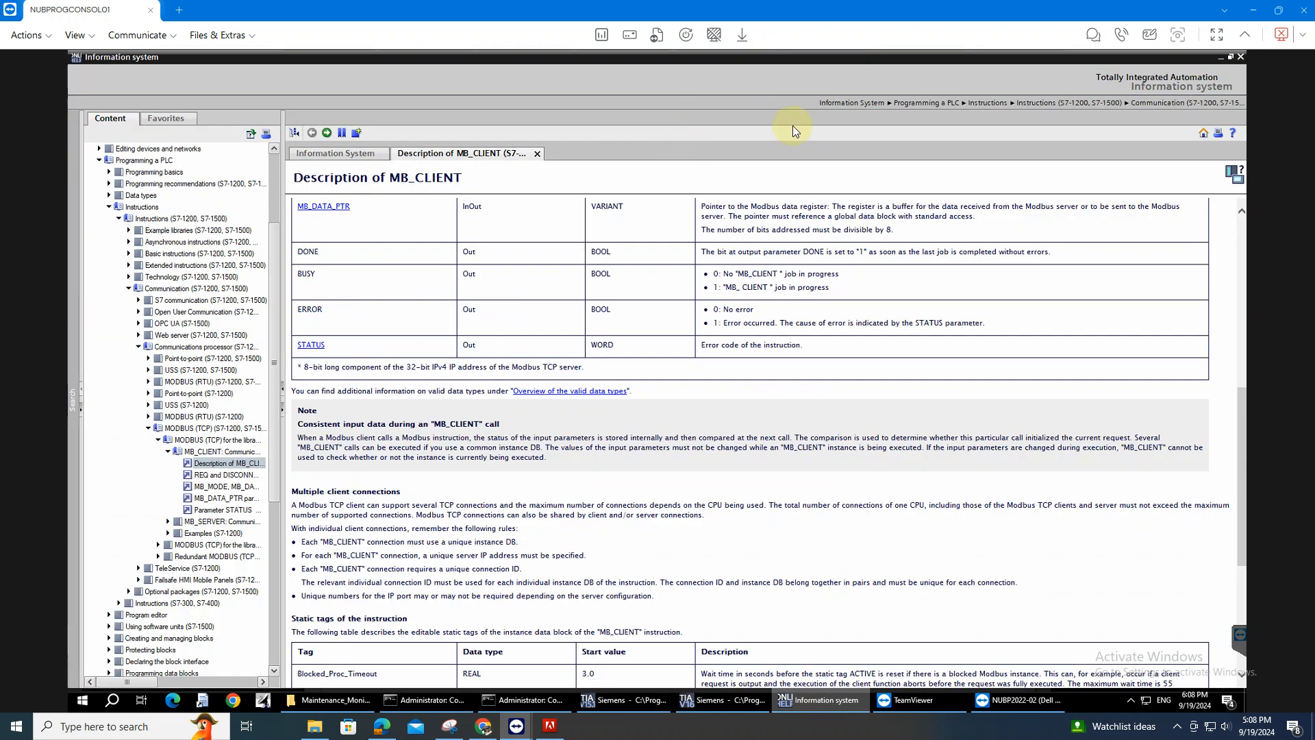
{"action": "scroll", "scroll_direction": "up", "scroll_amount": 3}
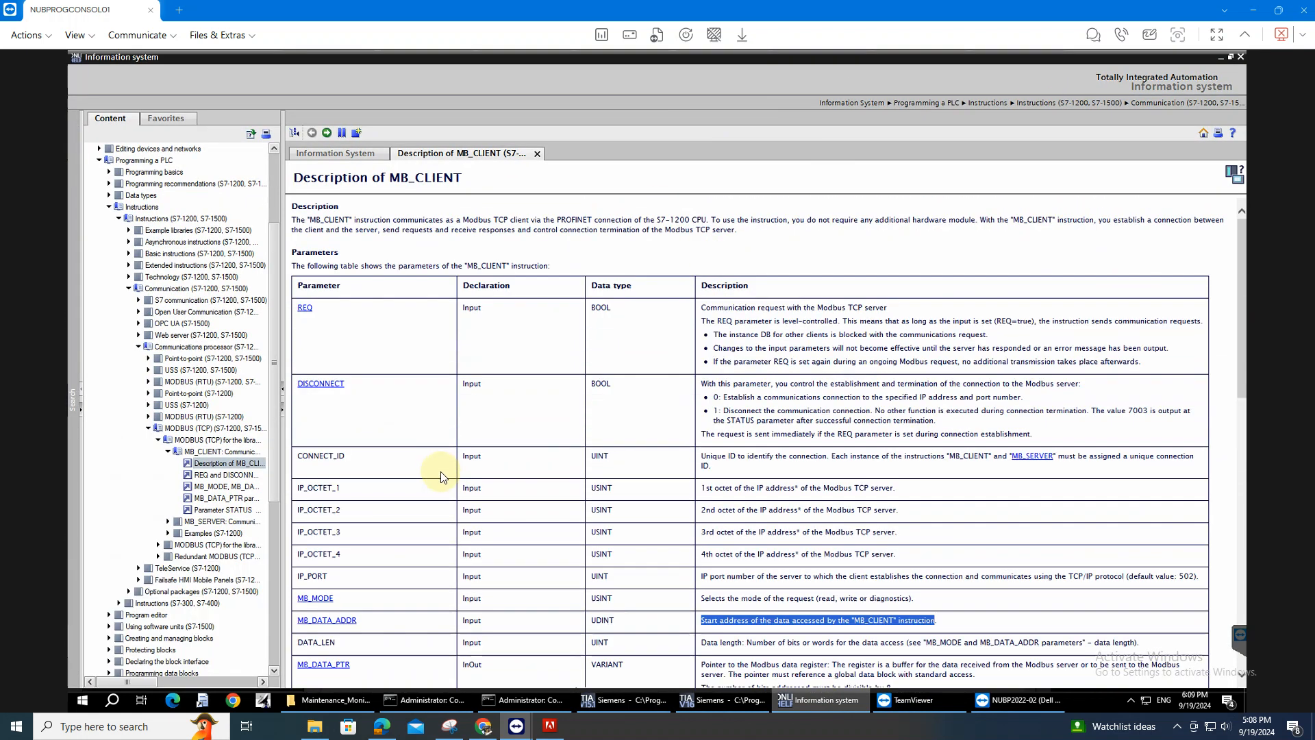
{"action": "mouse_move", "coordinate": [473, 471]}
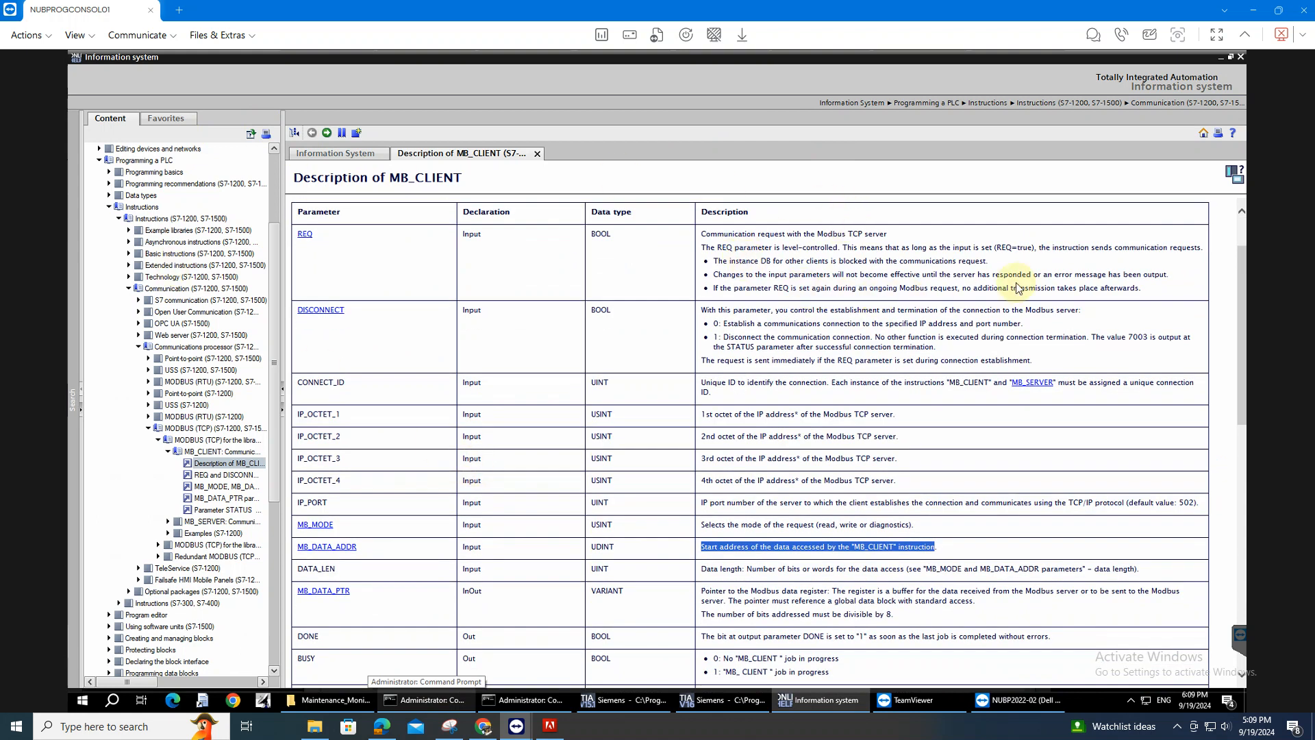
{"action": "mouse_move", "coordinate": [1000, 248]}
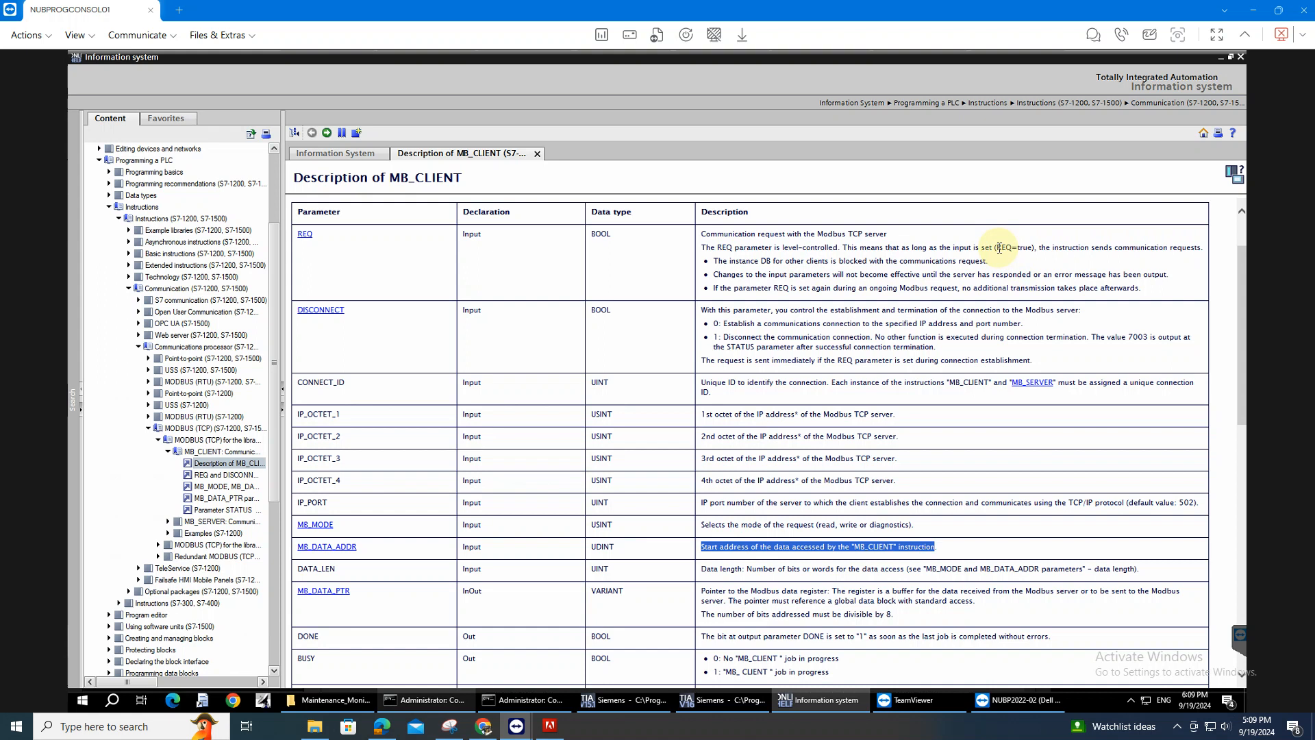
{"action": "mouse_move", "coordinate": [1106, 320]}
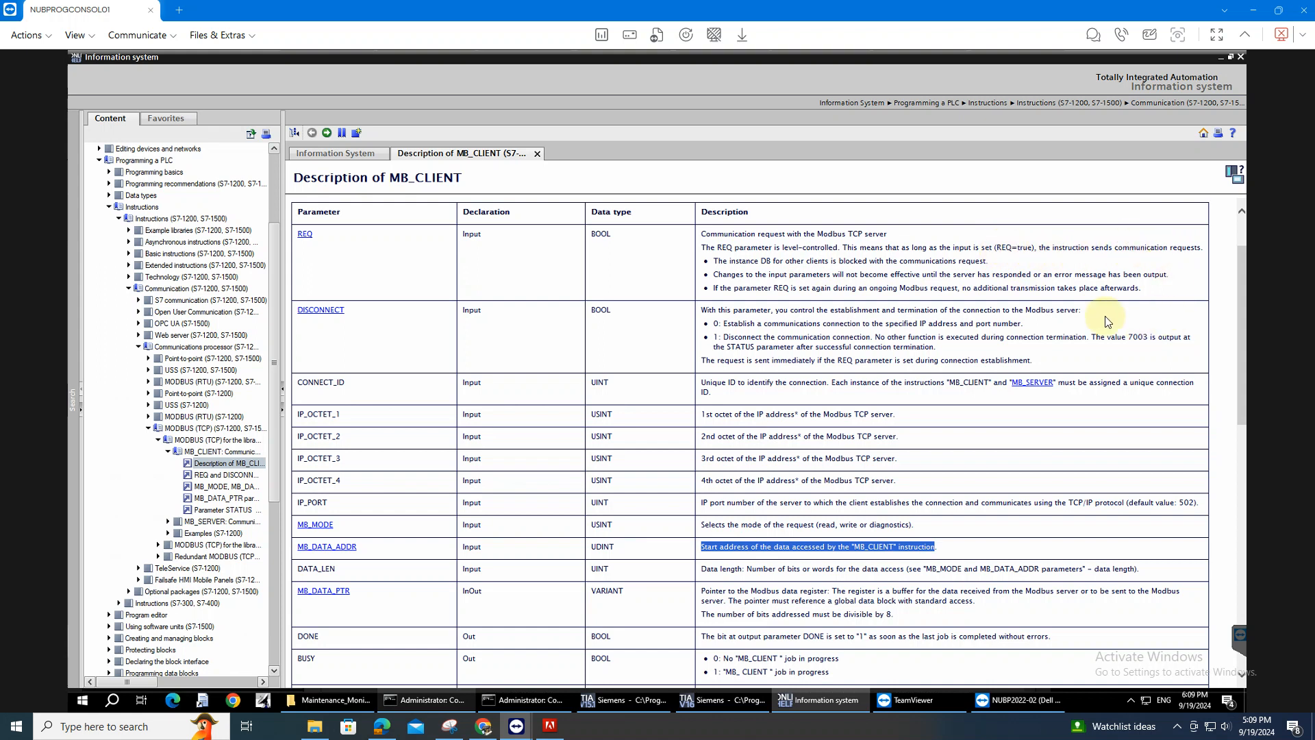
{"action": "mouse_move", "coordinate": [320, 310]}
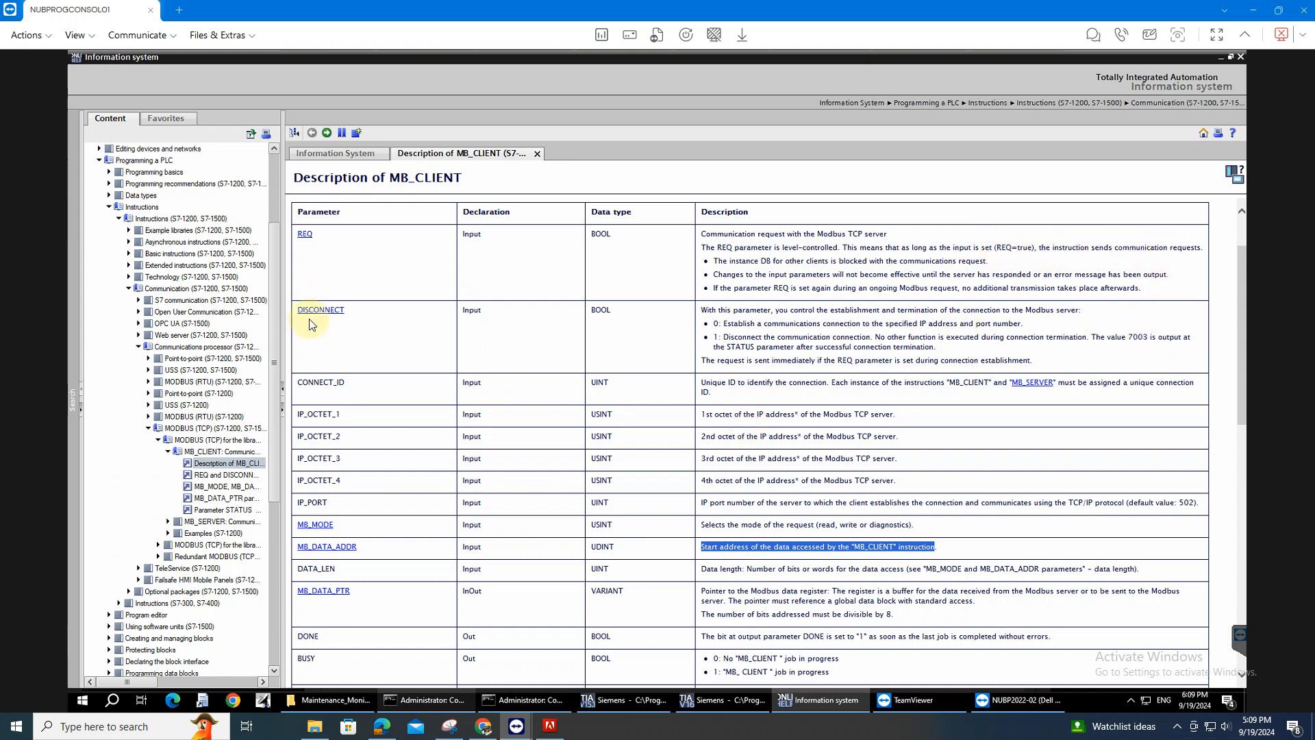
{"action": "mouse_move", "coordinate": [308, 304]}
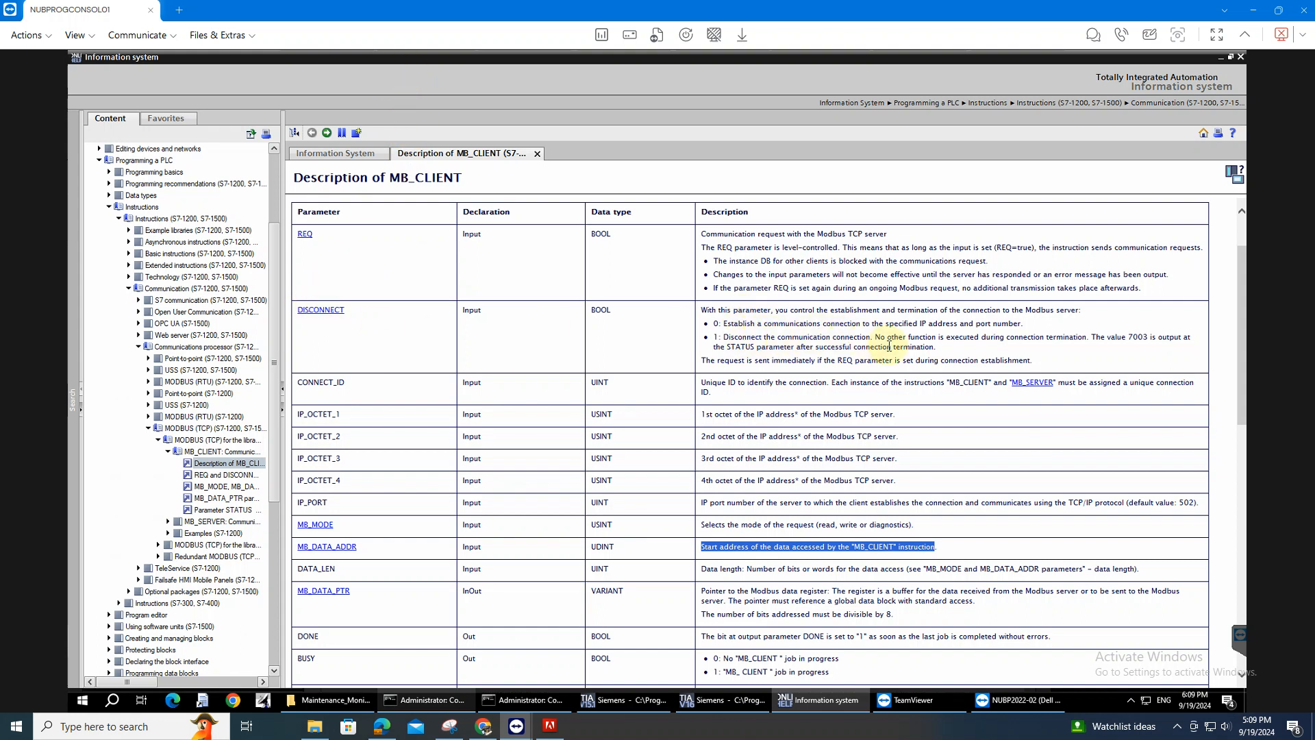
{"action": "mouse_move", "coordinate": [546, 620]}
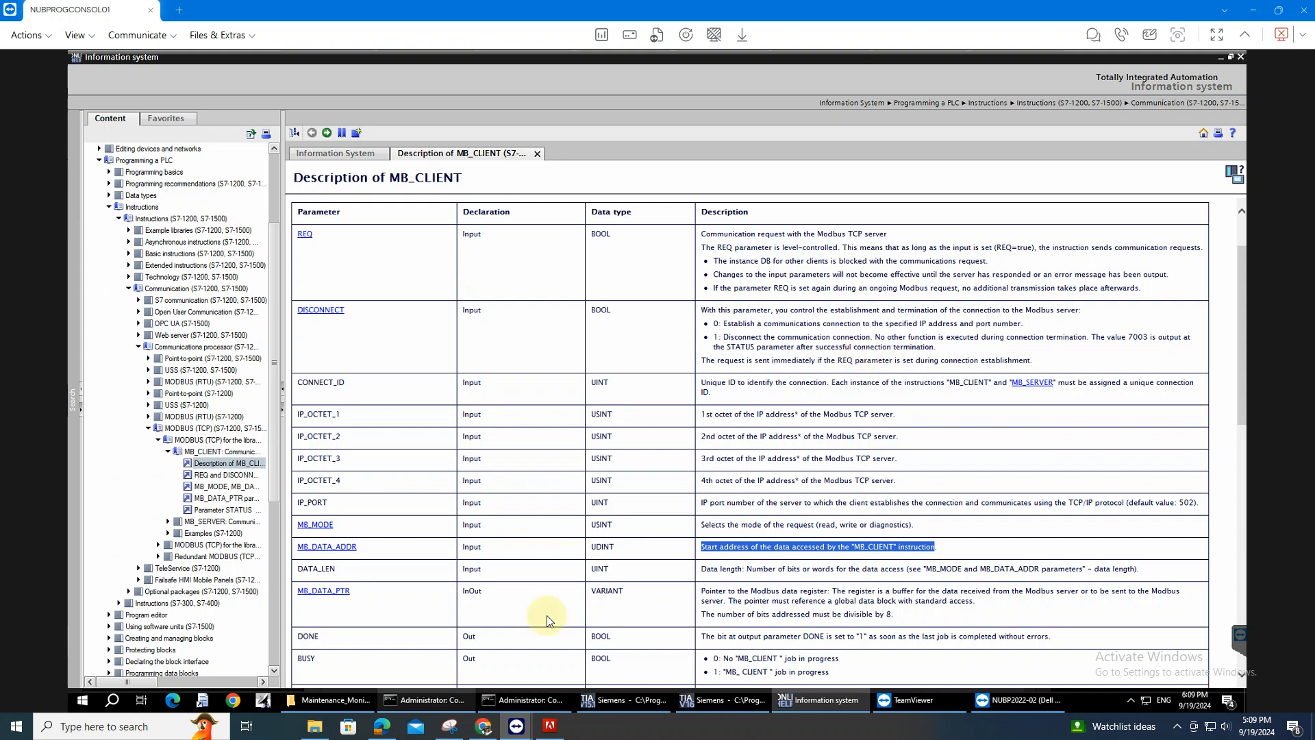
{"action": "mouse_move", "coordinate": [357, 533]}
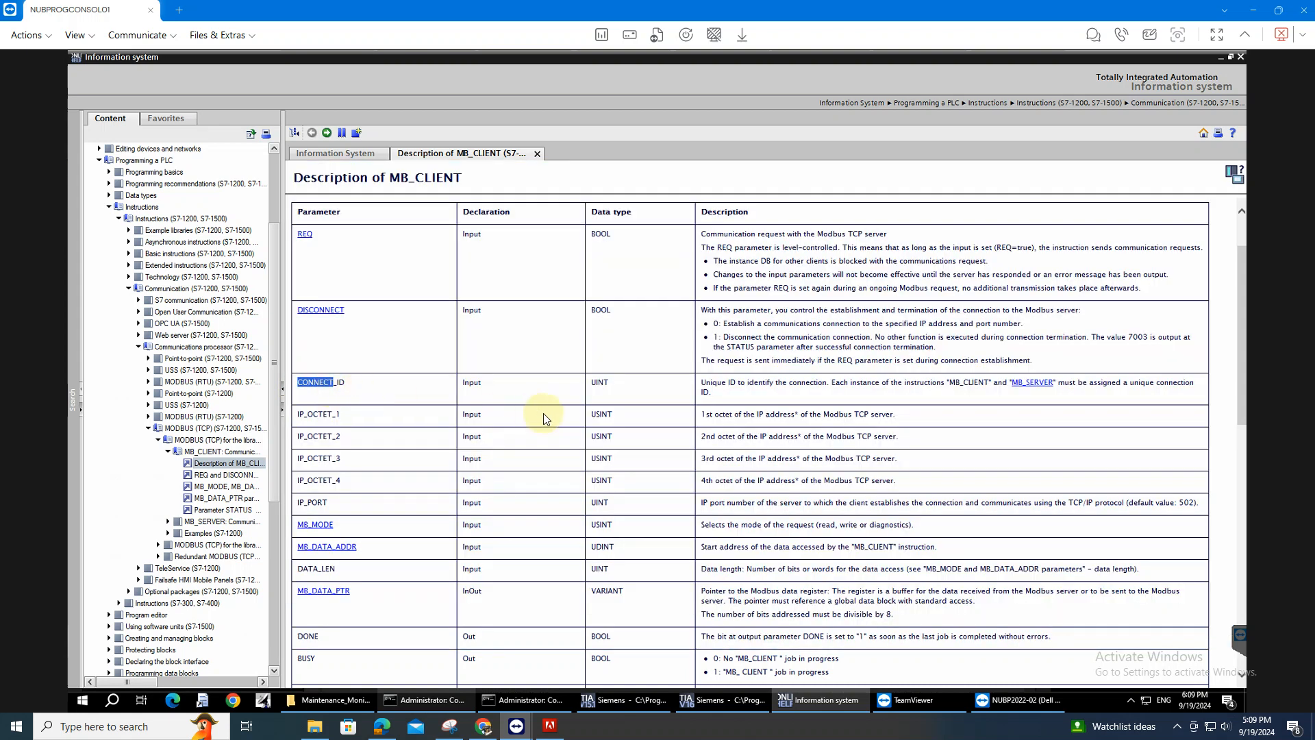
{"action": "mouse_move", "coordinate": [984, 420]}
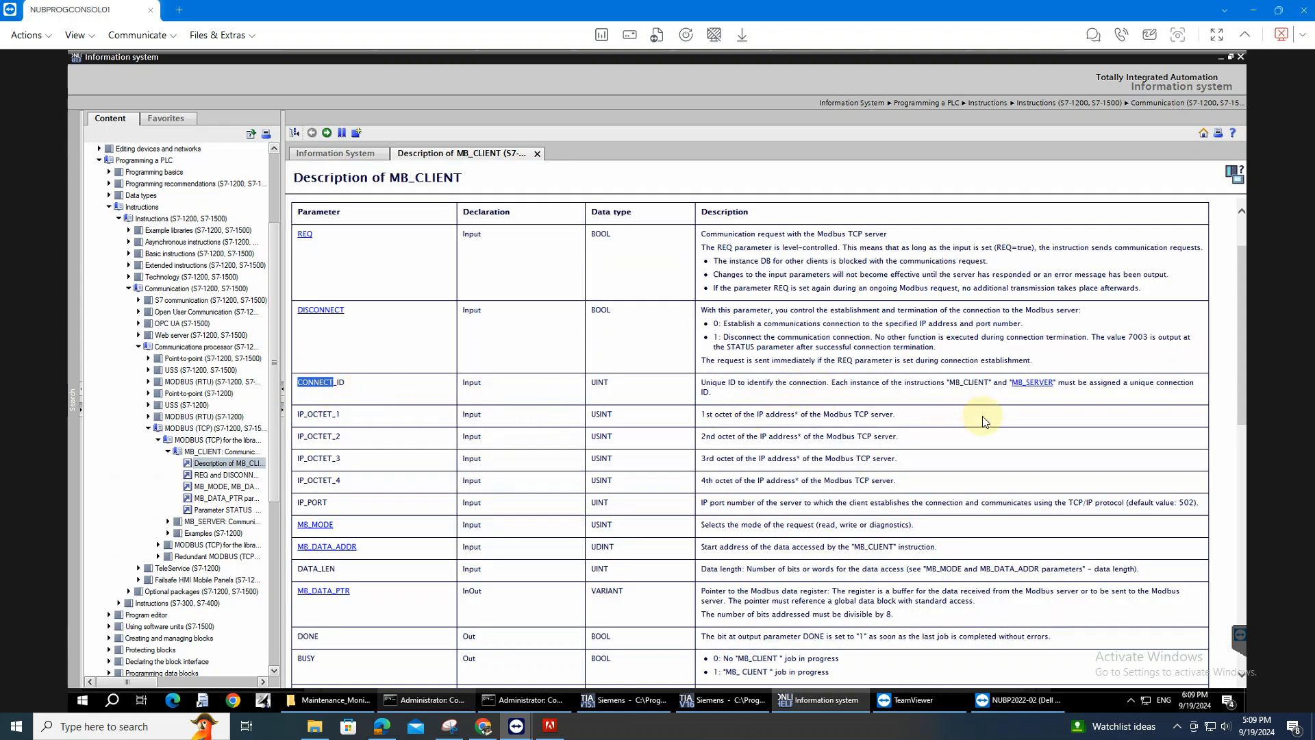
{"action": "mouse_move", "coordinate": [411, 324]}
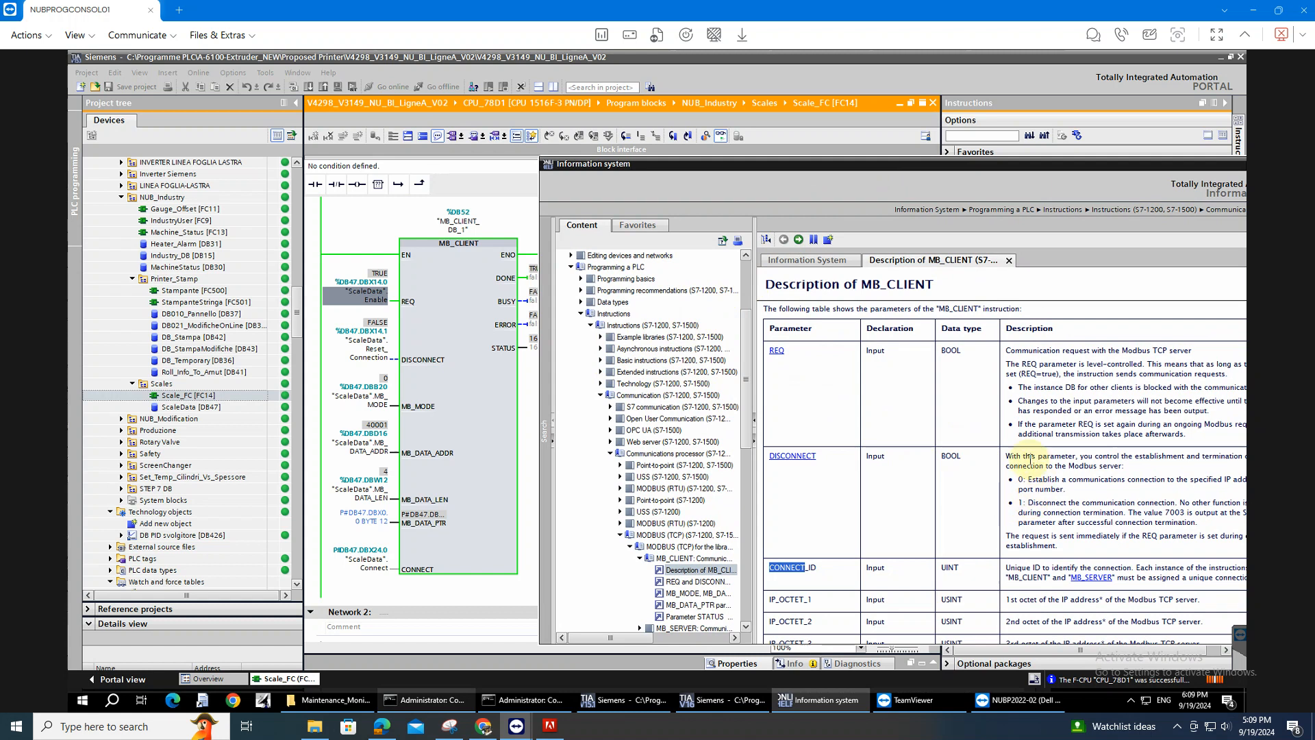
{"action": "scroll", "scroll_direction": "down", "scroll_amount": 3}
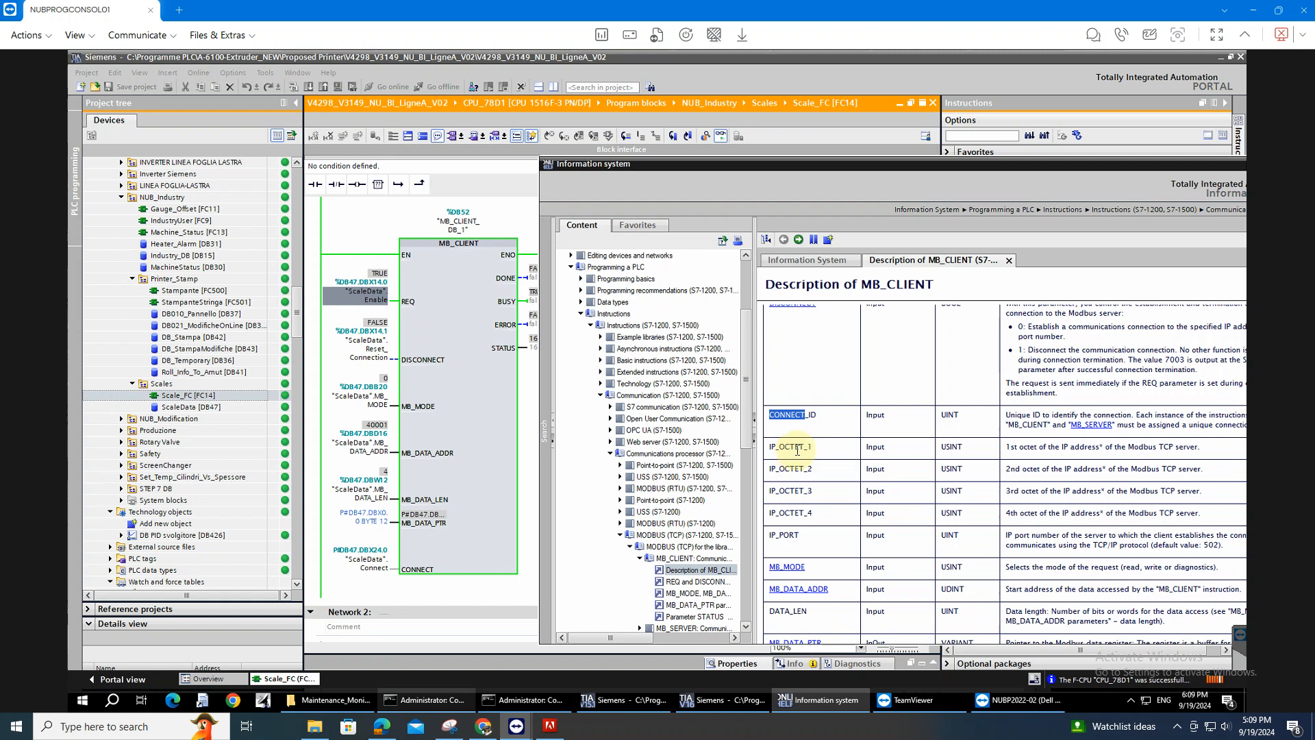
{"action": "mouse_move", "coordinate": [797, 457]}
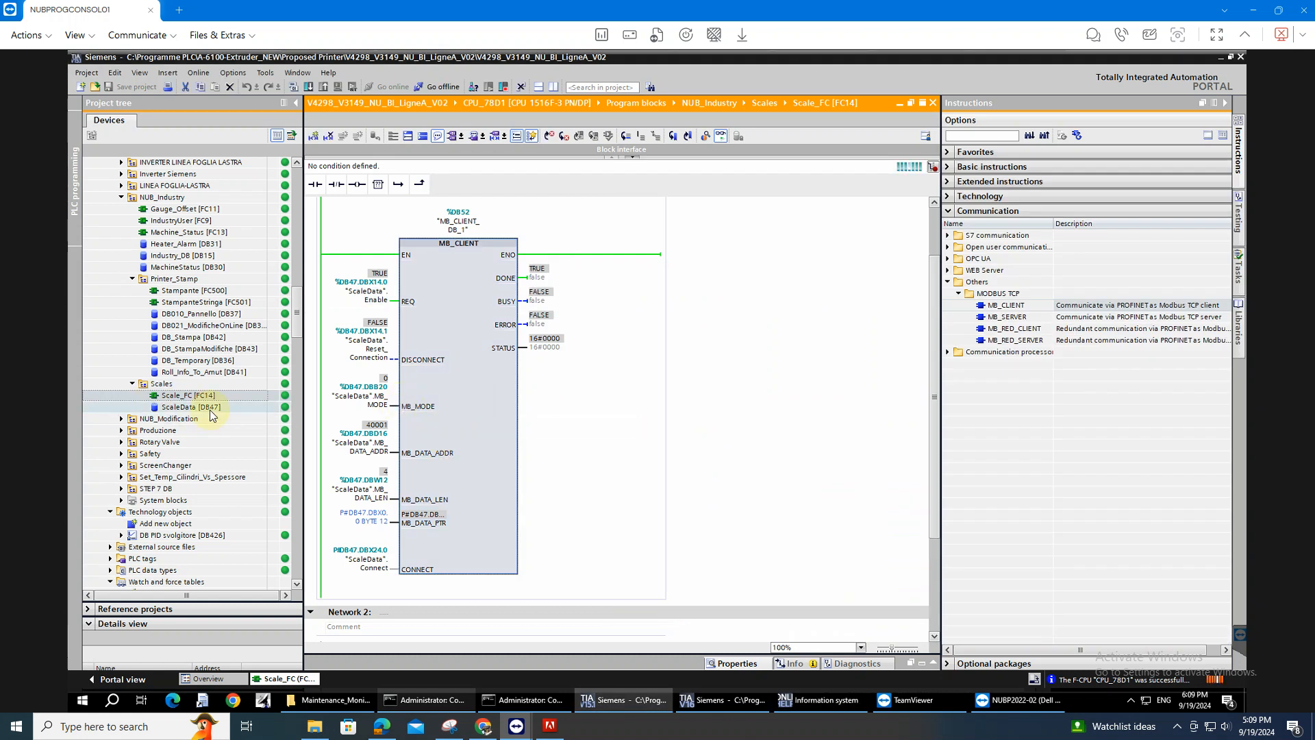
Open ScaleData DB47 and expand Connect to show InterfaceId 64, ID 2 and RemotePort 502
{"action": "double_click", "coordinate": [181, 406]}
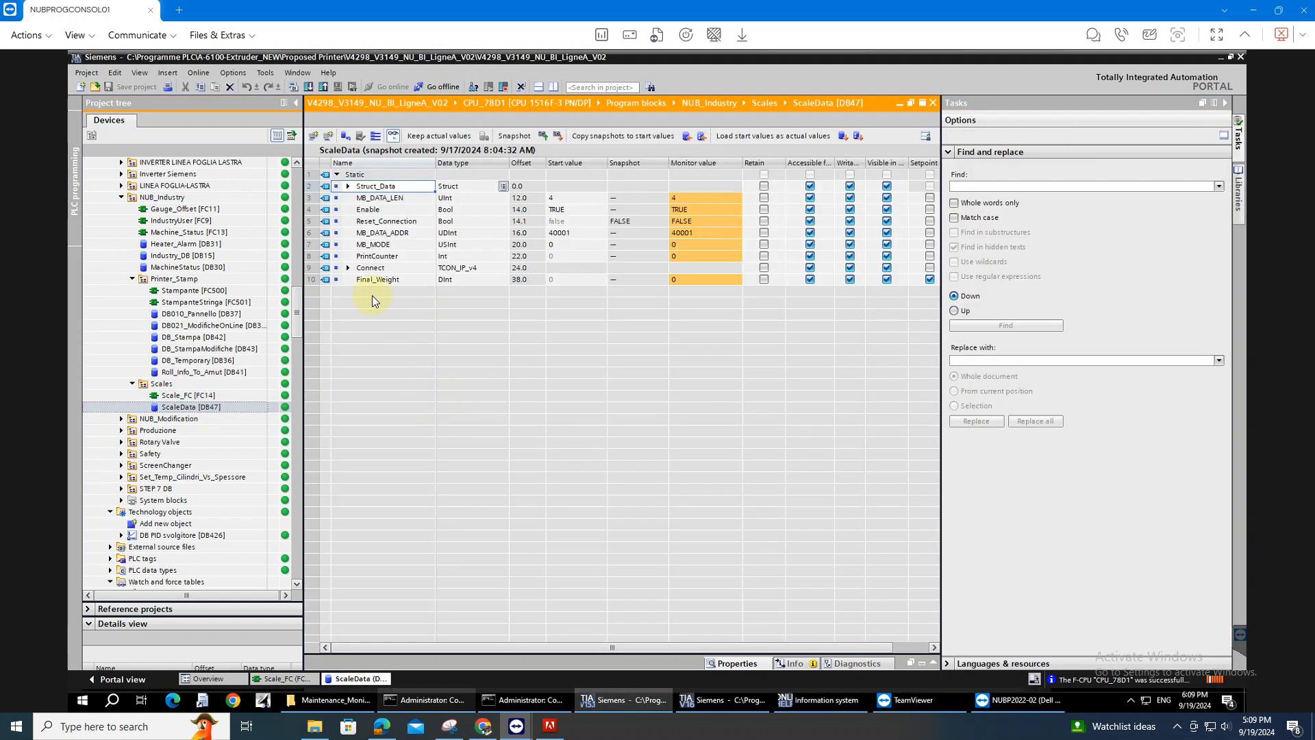
{"action": "left_click", "coordinate": [346, 267]}
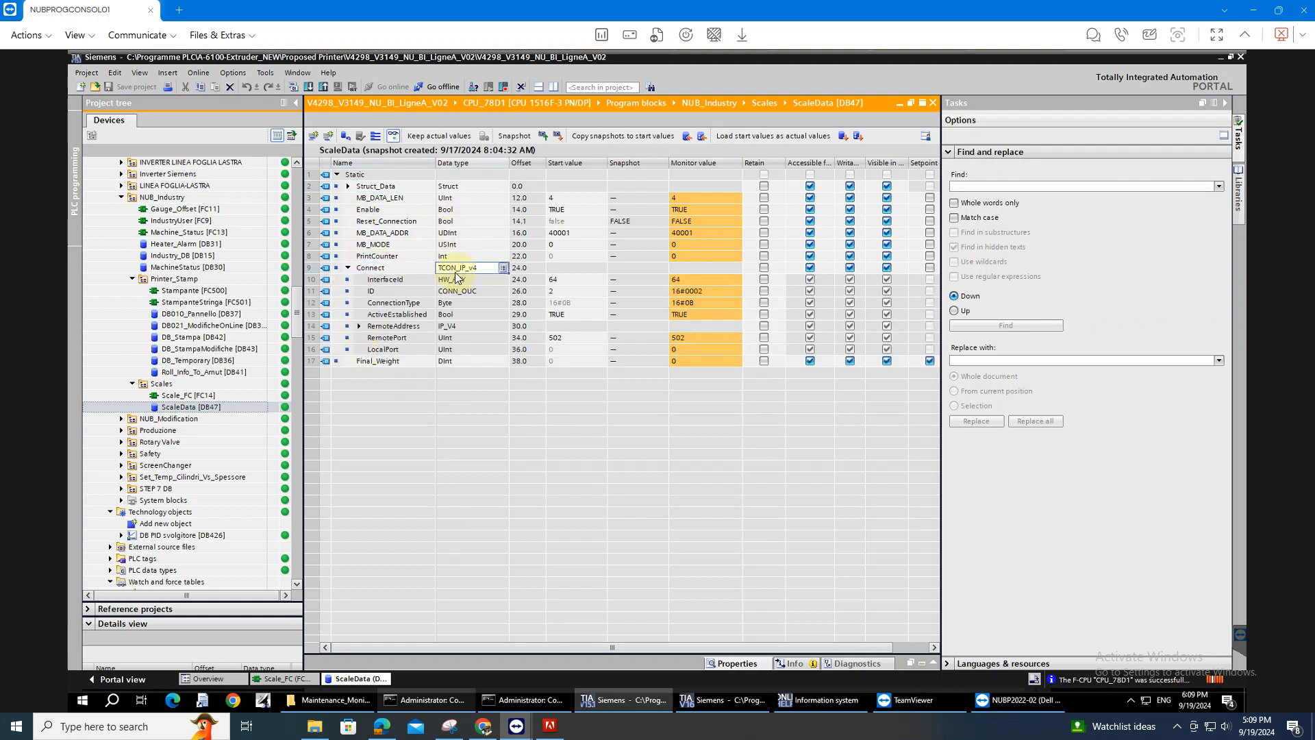
{"action": "mouse_move", "coordinate": [478, 275]}
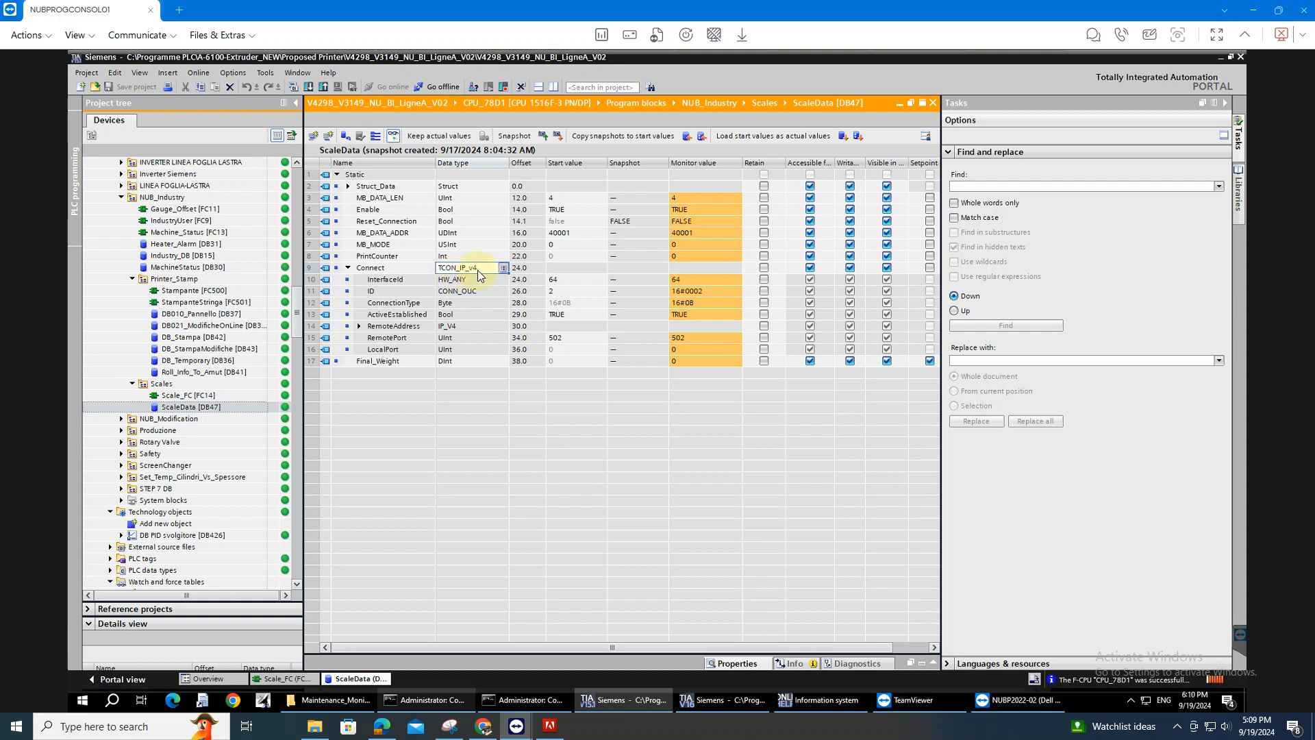
{"action": "mouse_move", "coordinate": [388, 279]}
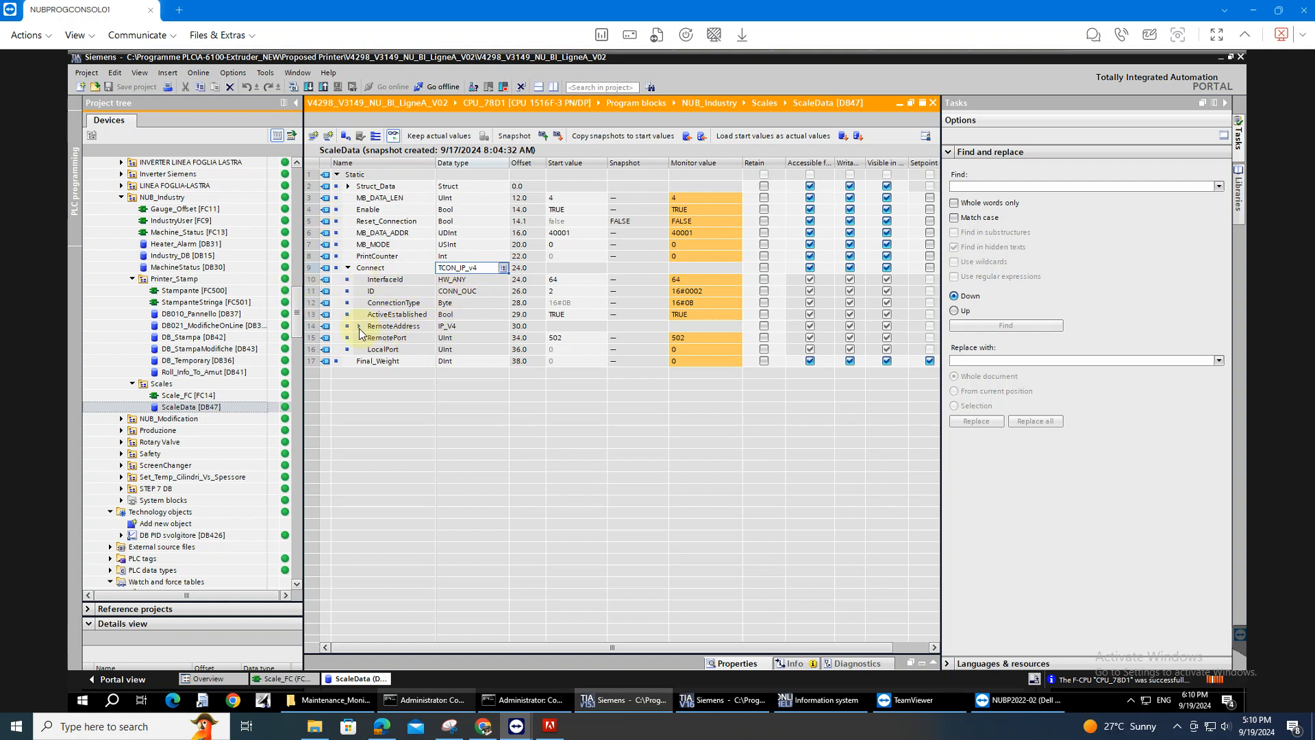
{"action": "left_click", "coordinate": [347, 326]}
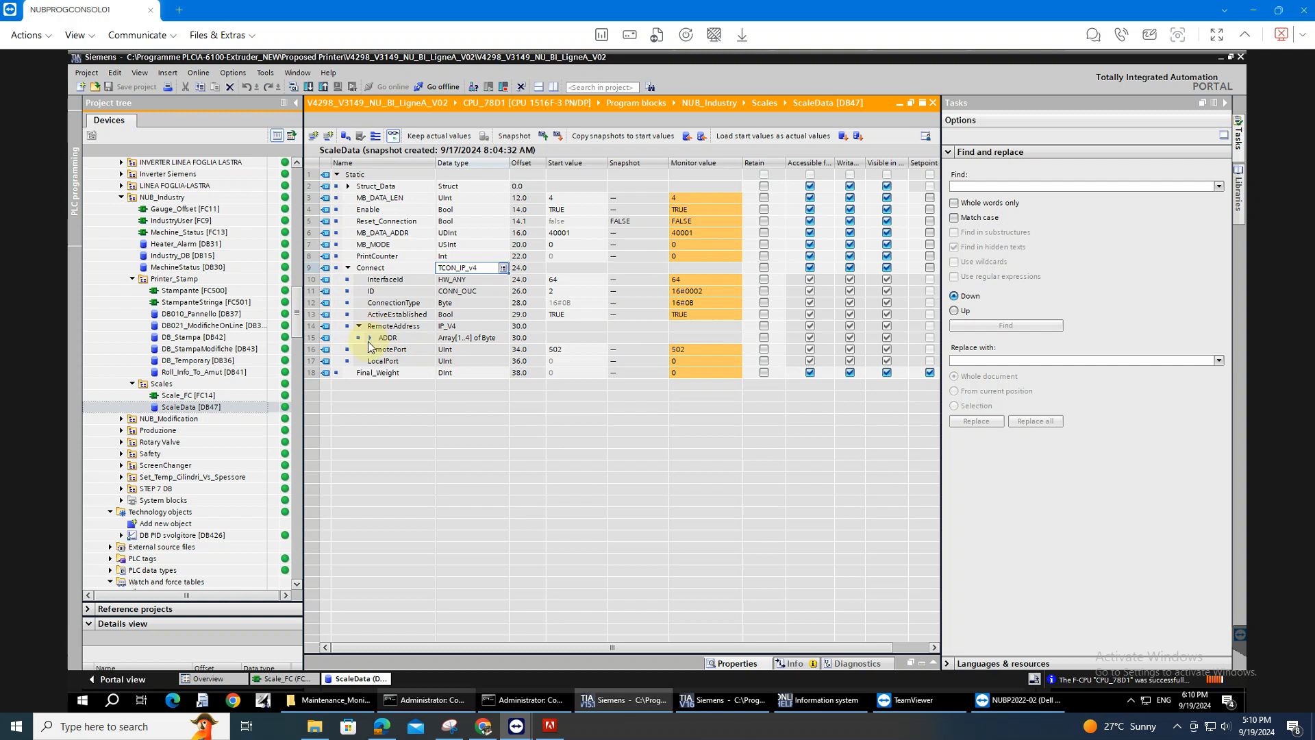
{"action": "left_click", "coordinate": [370, 337]}
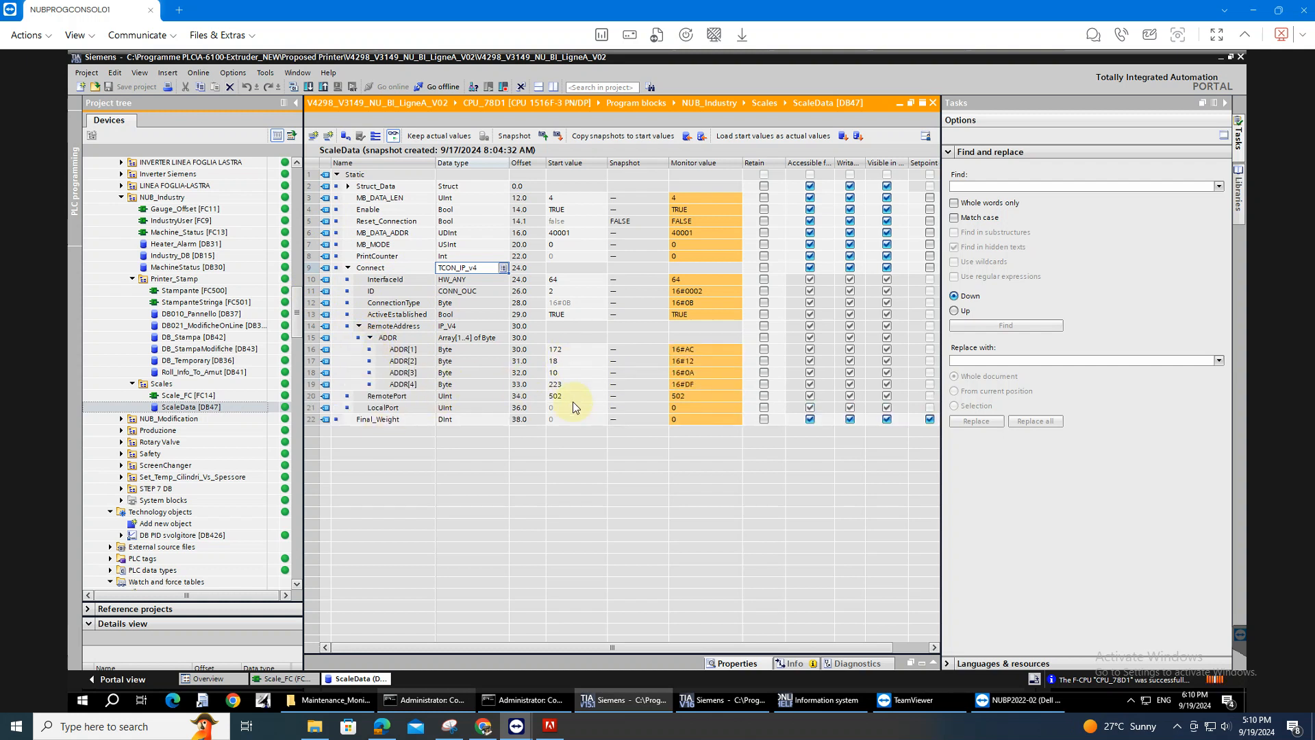
{"action": "left_click", "coordinate": [575, 372]}
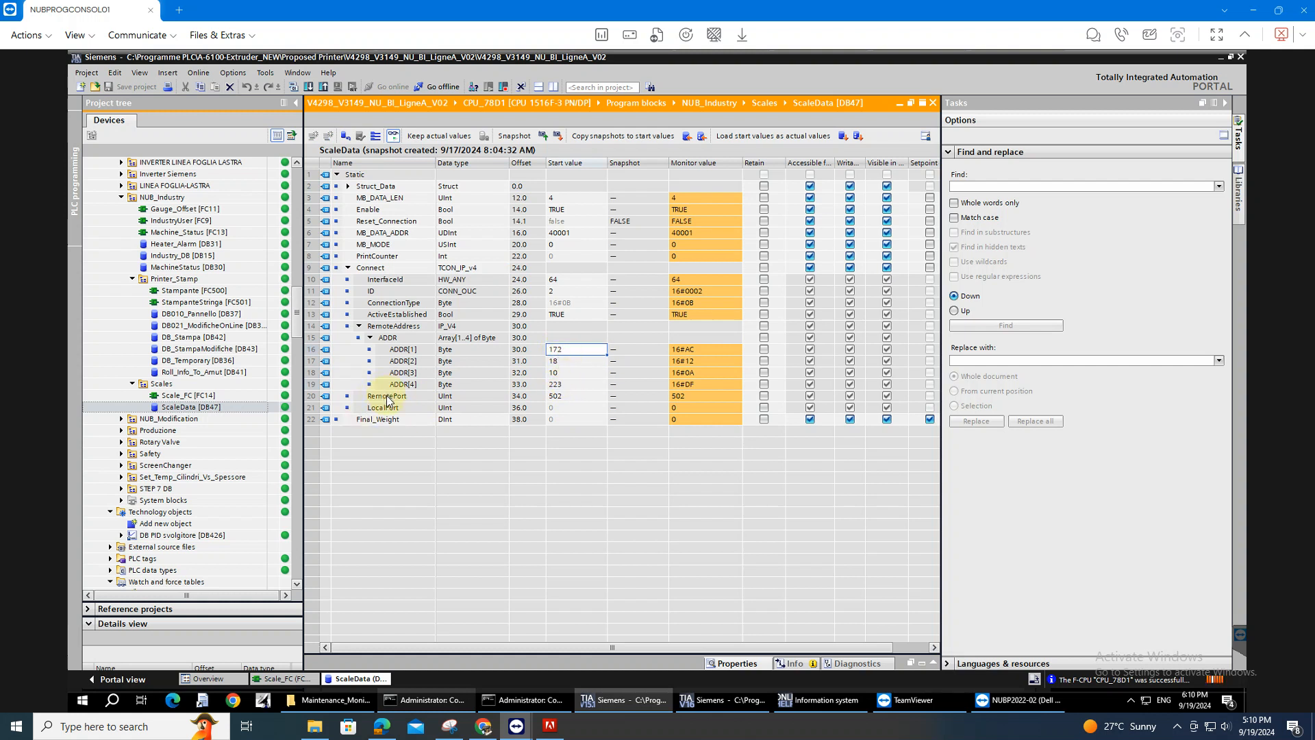
{"action": "left_click", "coordinate": [576, 394]}
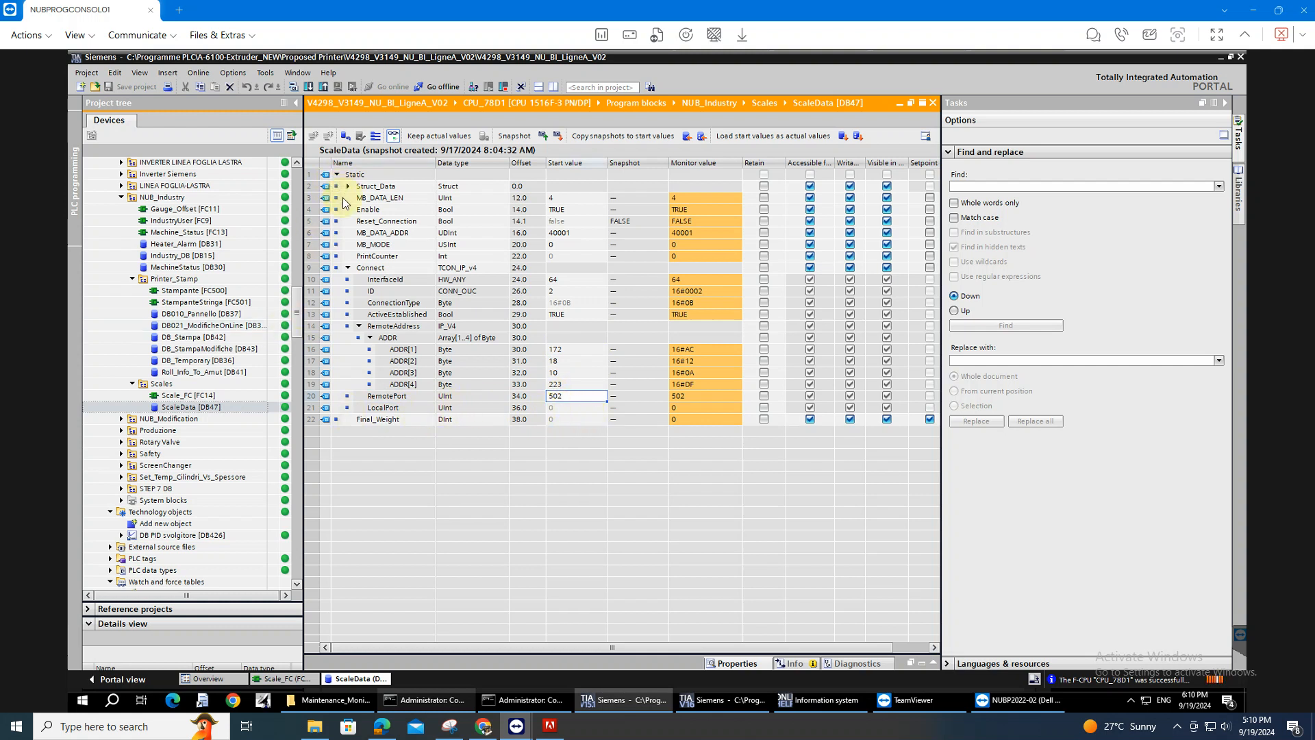
{"action": "mouse_move", "coordinate": [411, 278]}
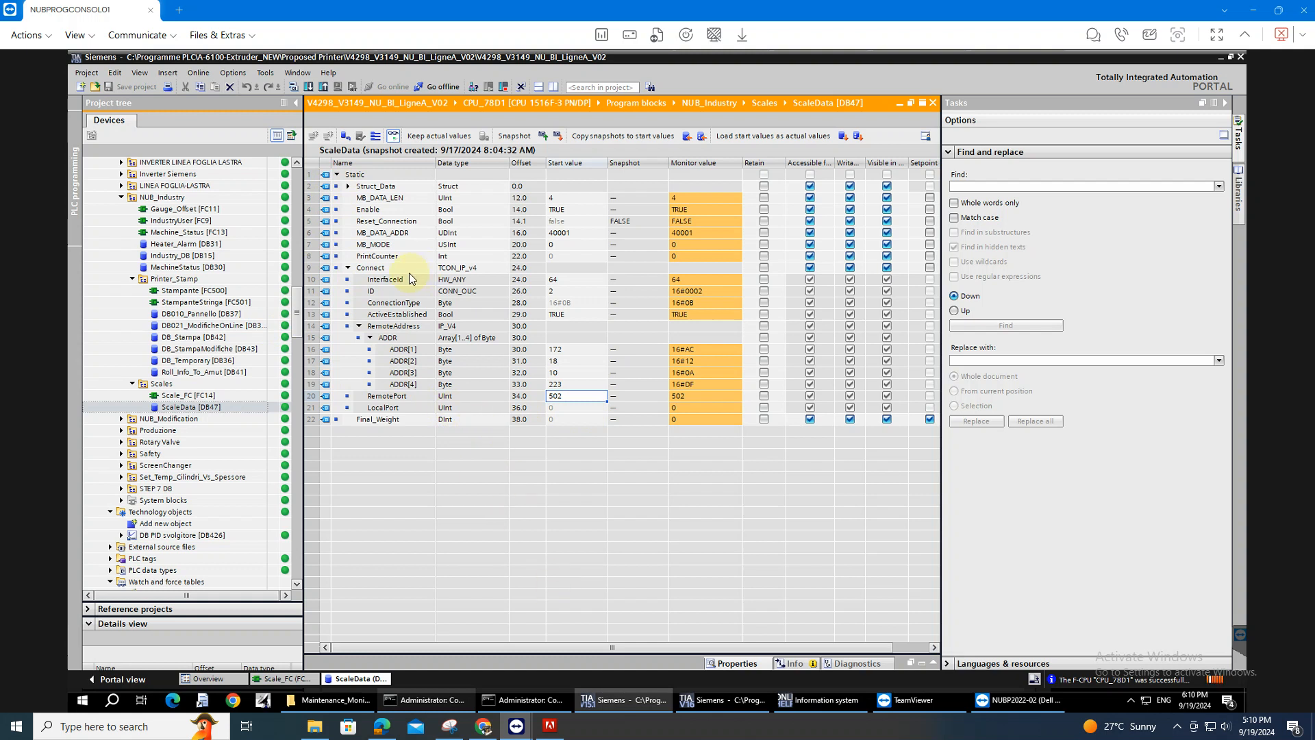
{"action": "mouse_move", "coordinate": [717, 295]}
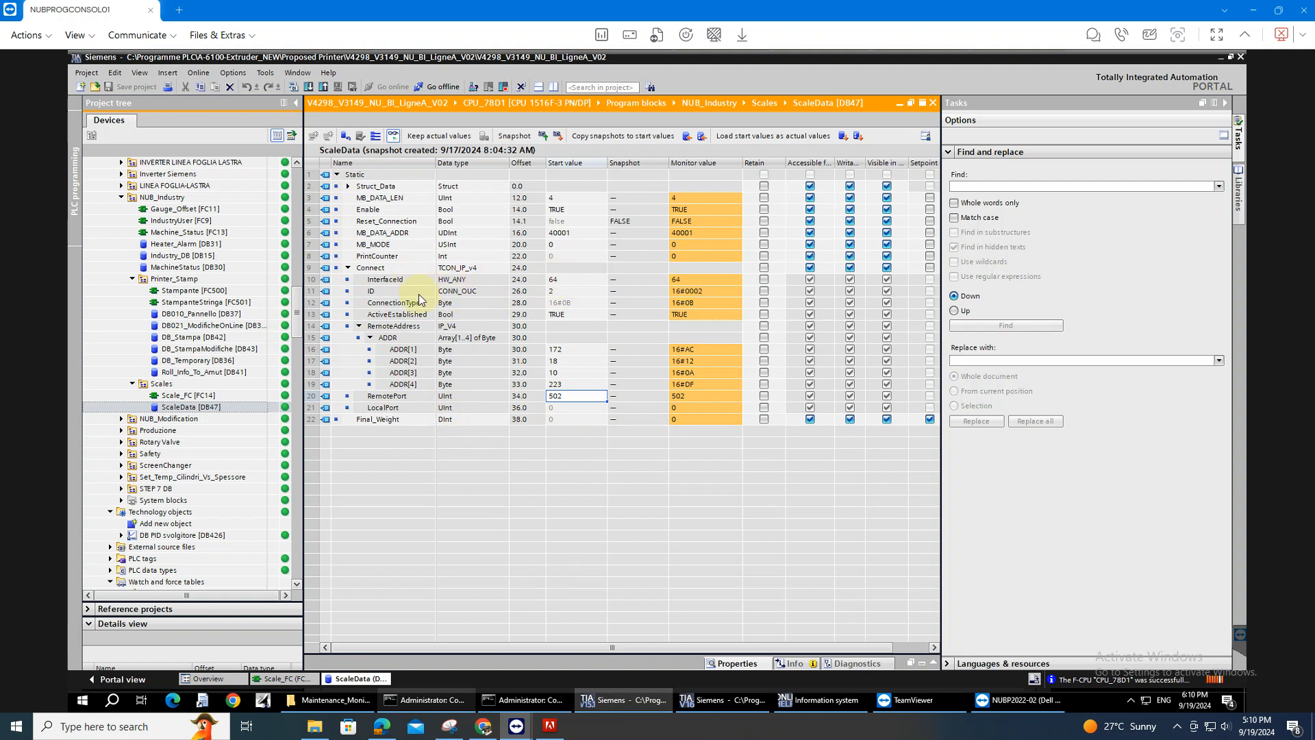
{"action": "left_click", "coordinate": [578, 291]}
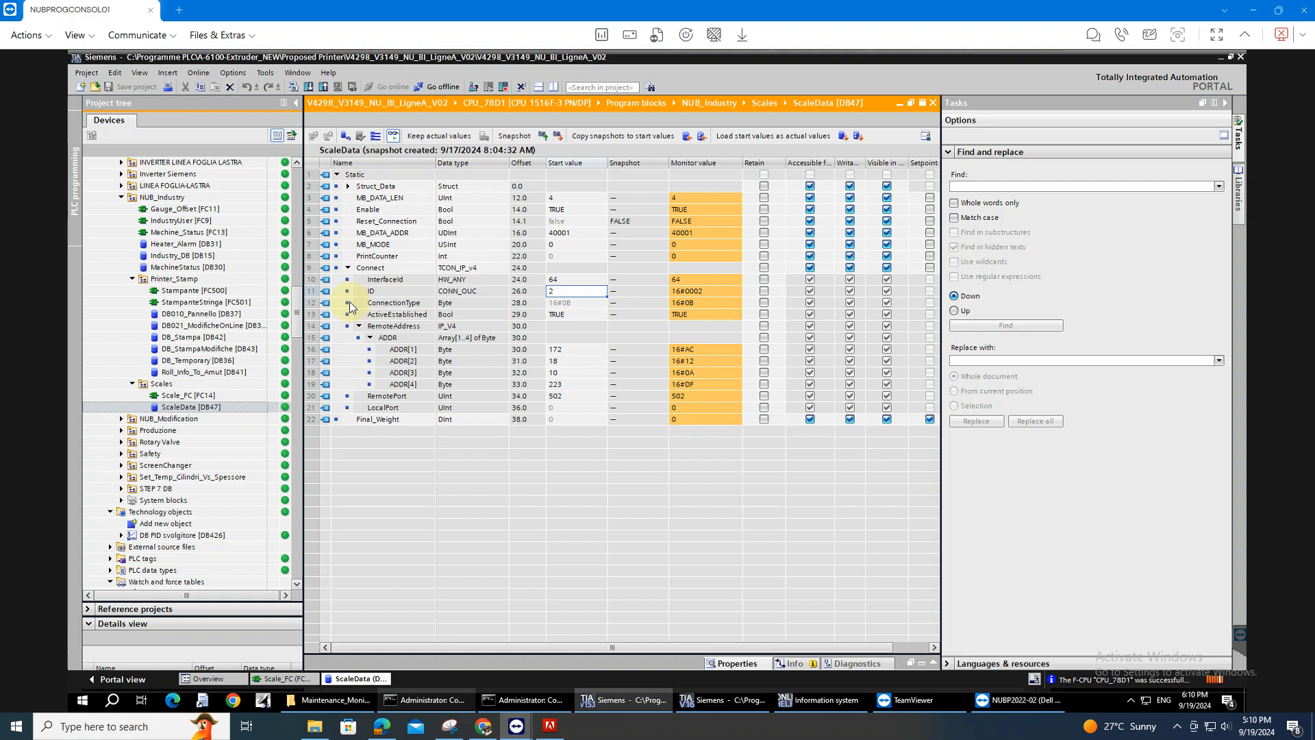
{"action": "left_click", "coordinate": [394, 313]}
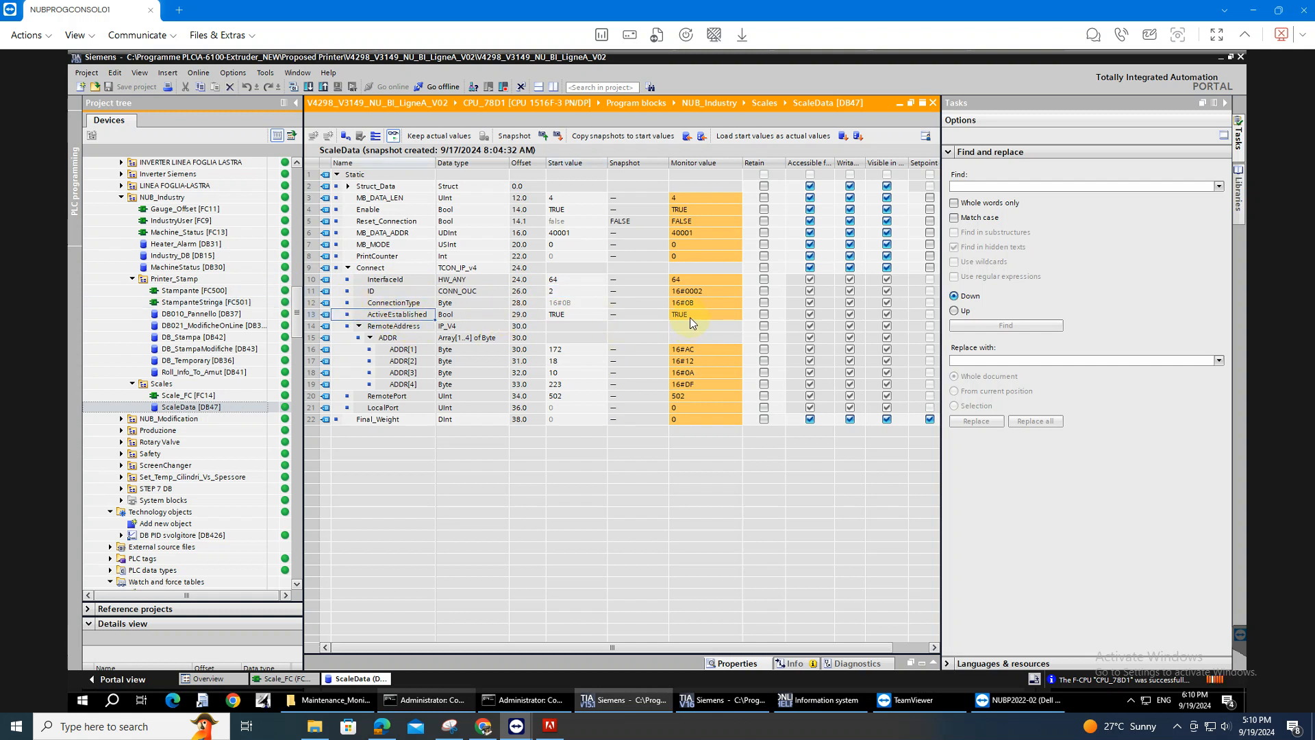
{"action": "mouse_move", "coordinate": [378, 359]}
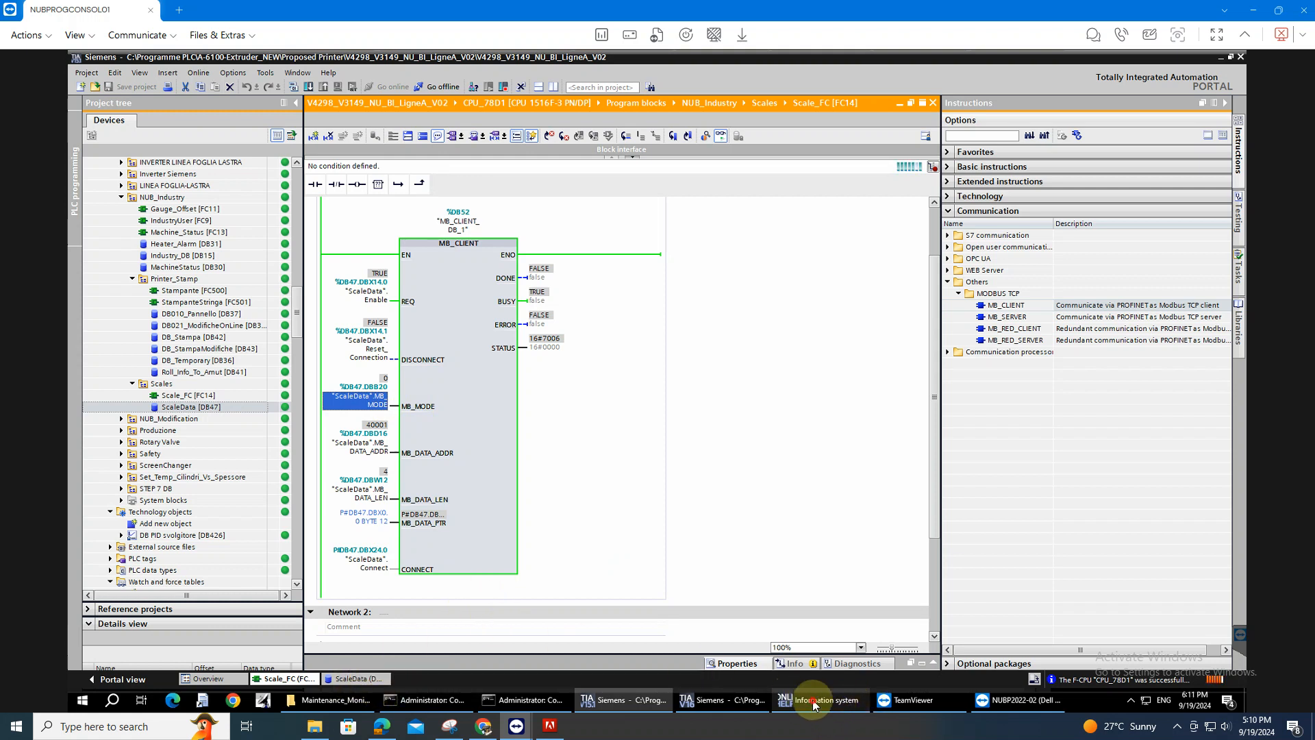
Consult the Information System's MB_MODE, MB_DATA_ADDR and DATA_LEN function table
{"action": "left_click", "coordinate": [818, 700]}
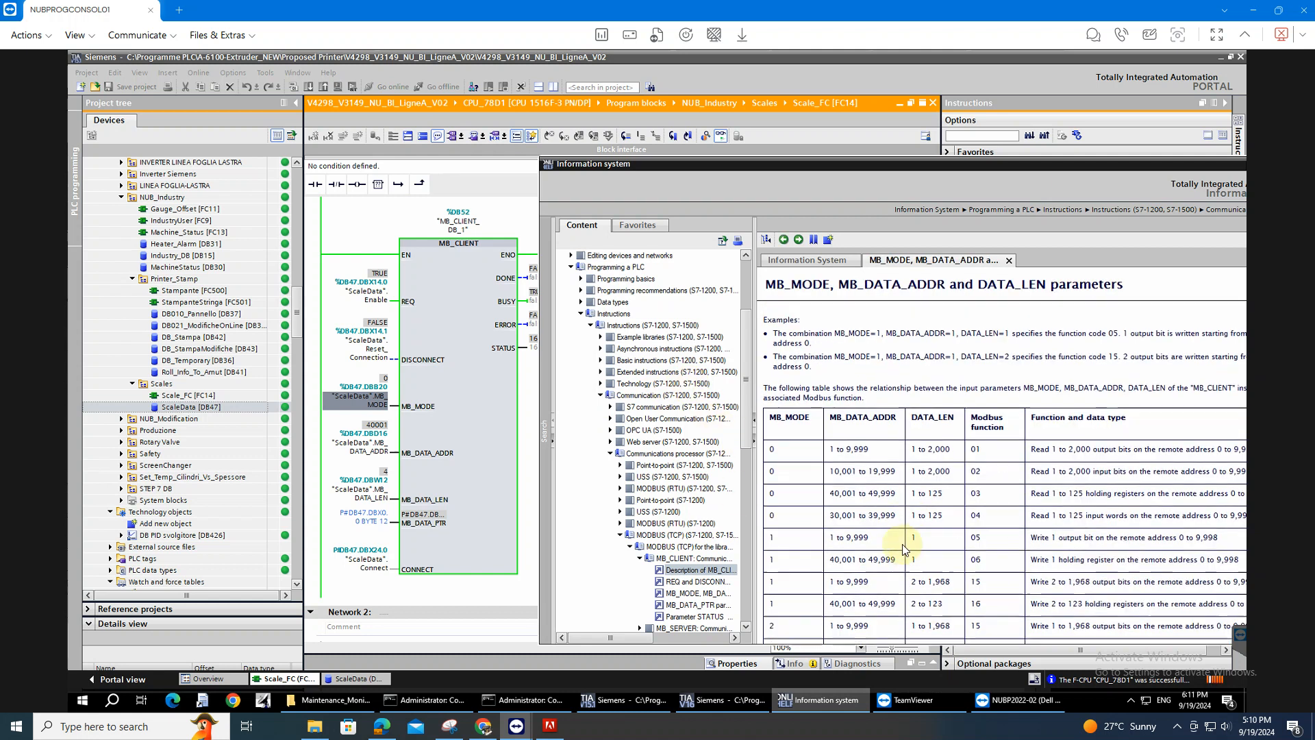
{"action": "scroll", "scroll_direction": "down", "scroll_amount": 3}
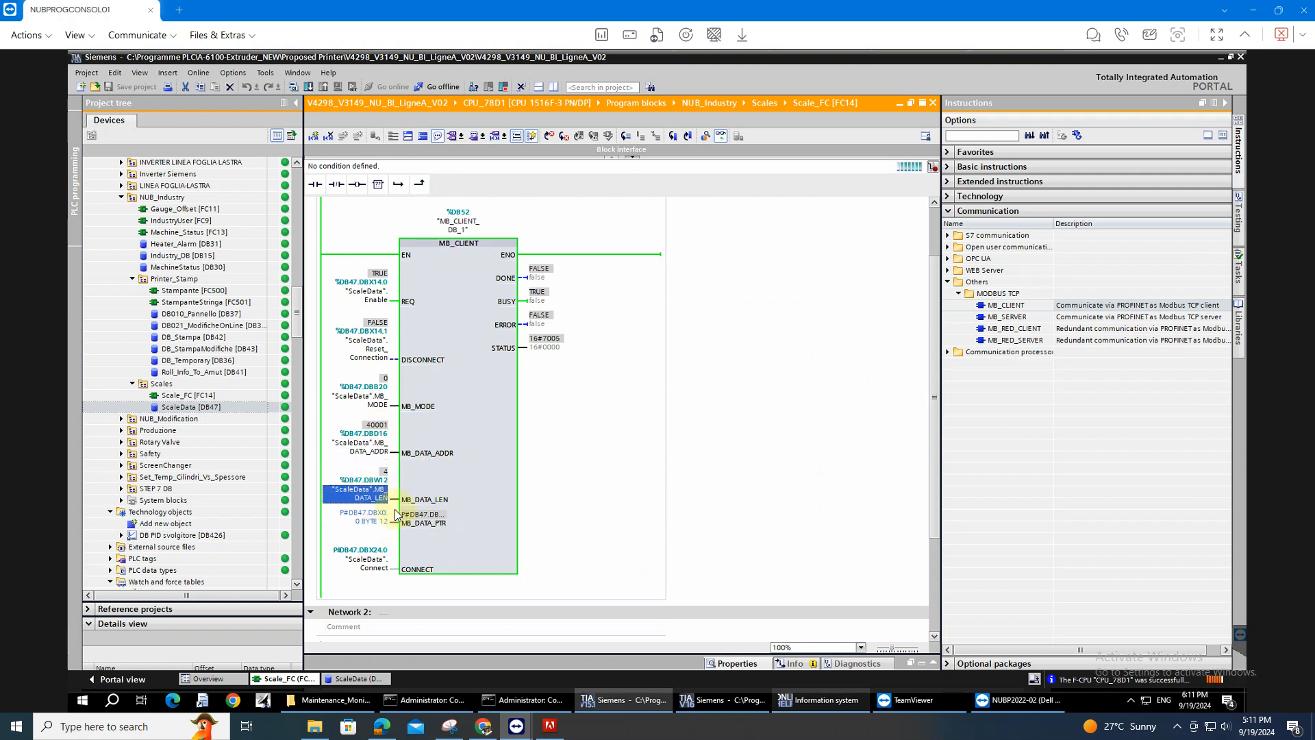
{"action": "left_click", "coordinate": [356, 516]}
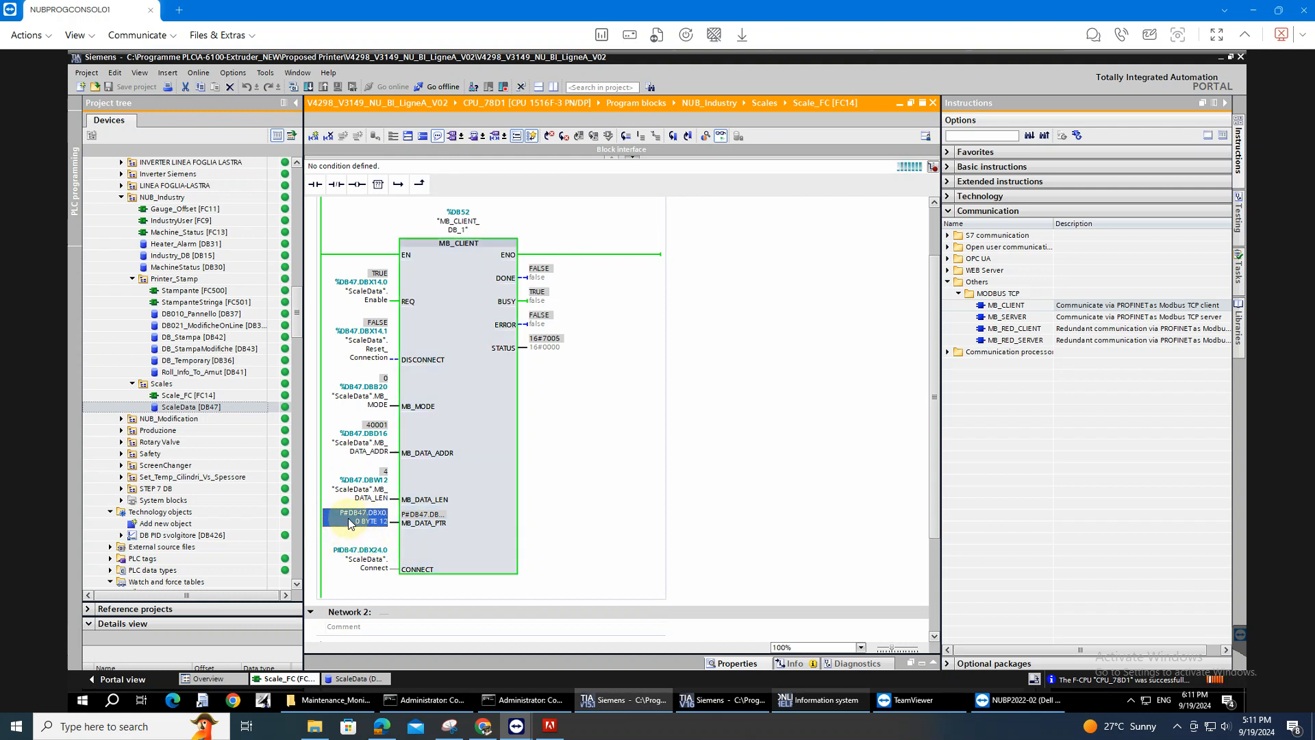
{"action": "mouse_move", "coordinate": [352, 521]}
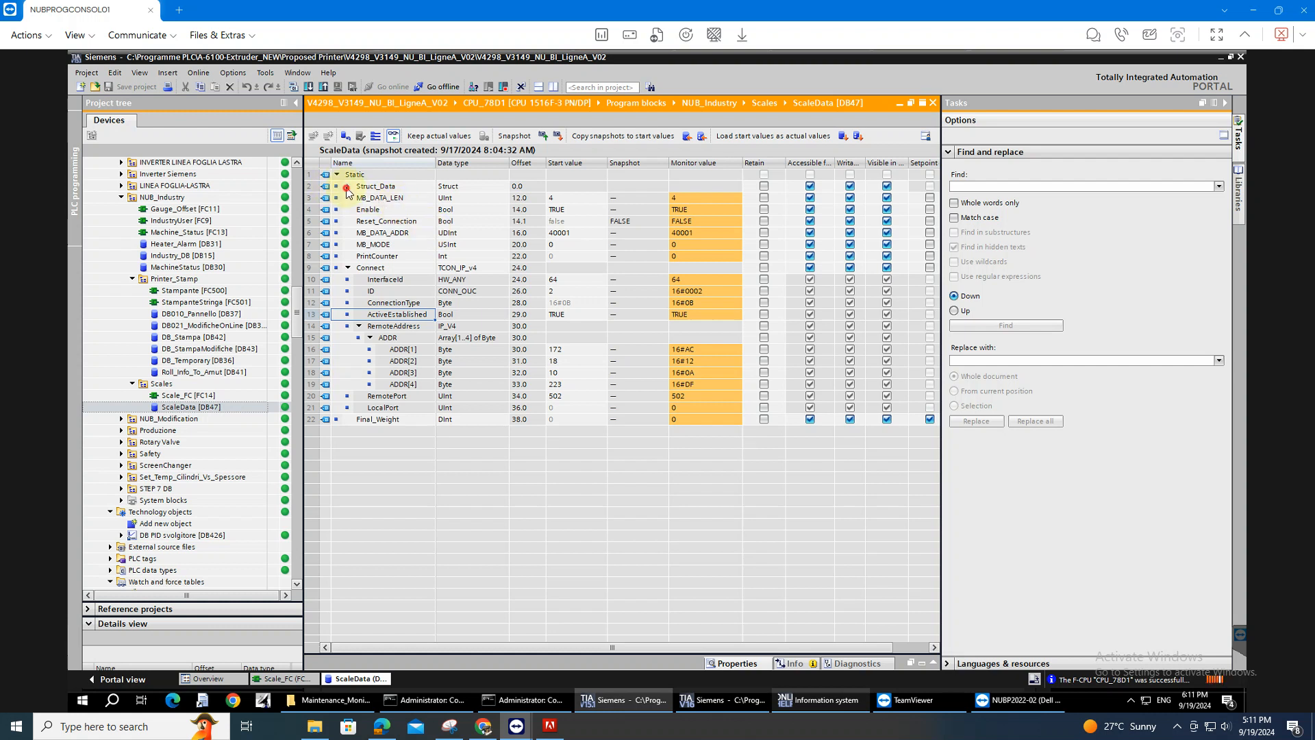
{"action": "left_click", "coordinate": [339, 185]}
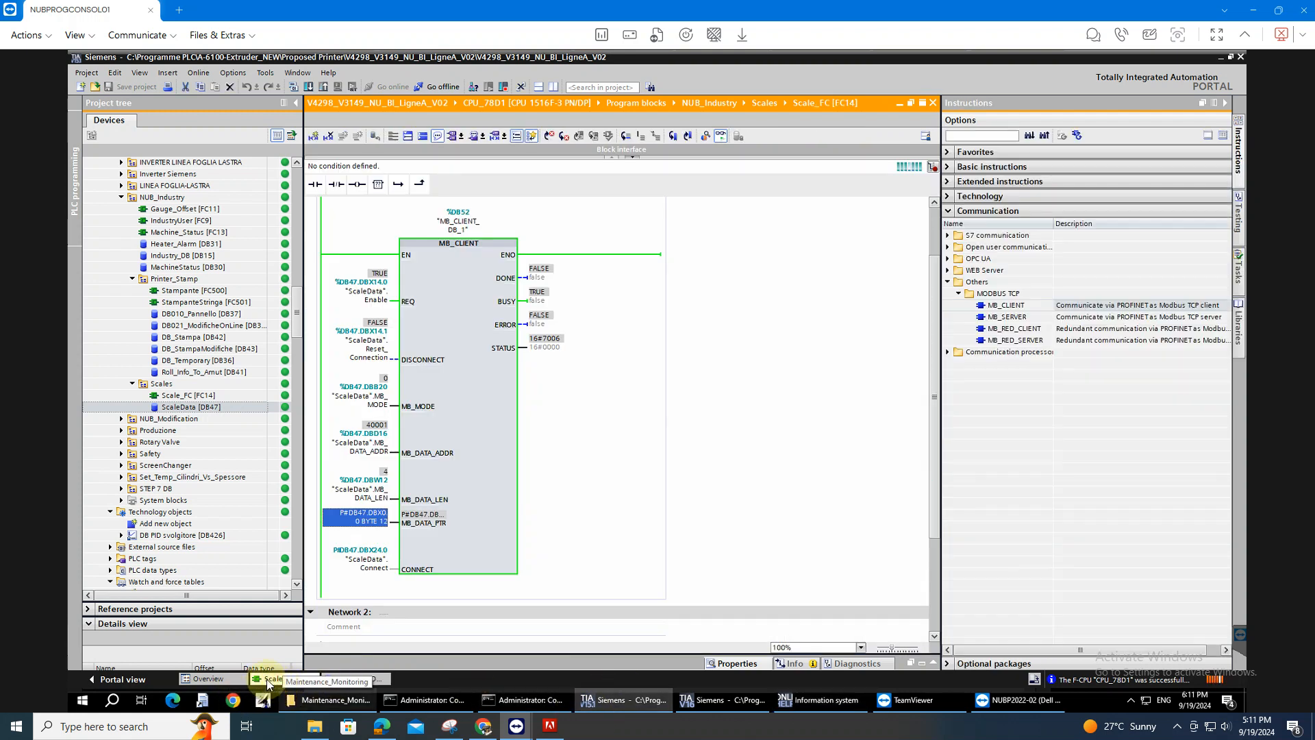
{"action": "left_click", "coordinate": [361, 567]}
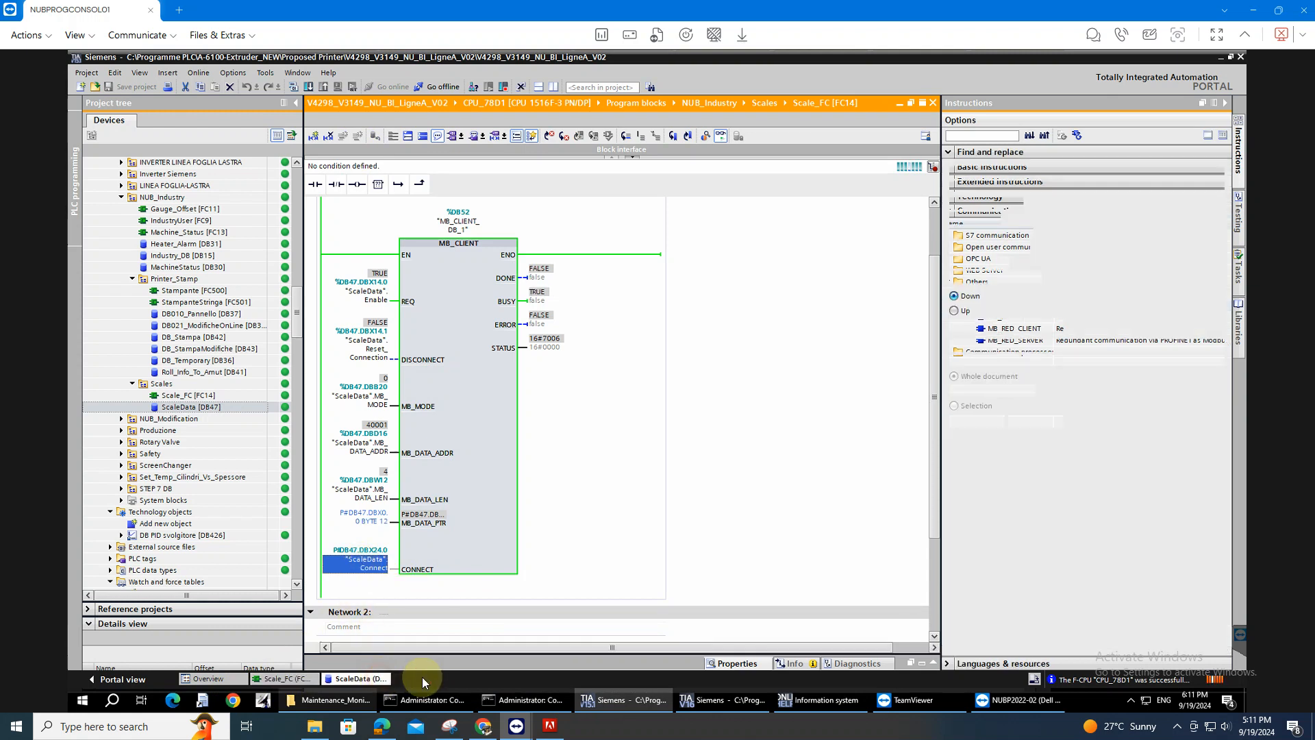
Show the ScaleData data block beside the Scale_FC MB_CLIENT network with live monitoring
{"action": "double_click", "coordinate": [196, 406]}
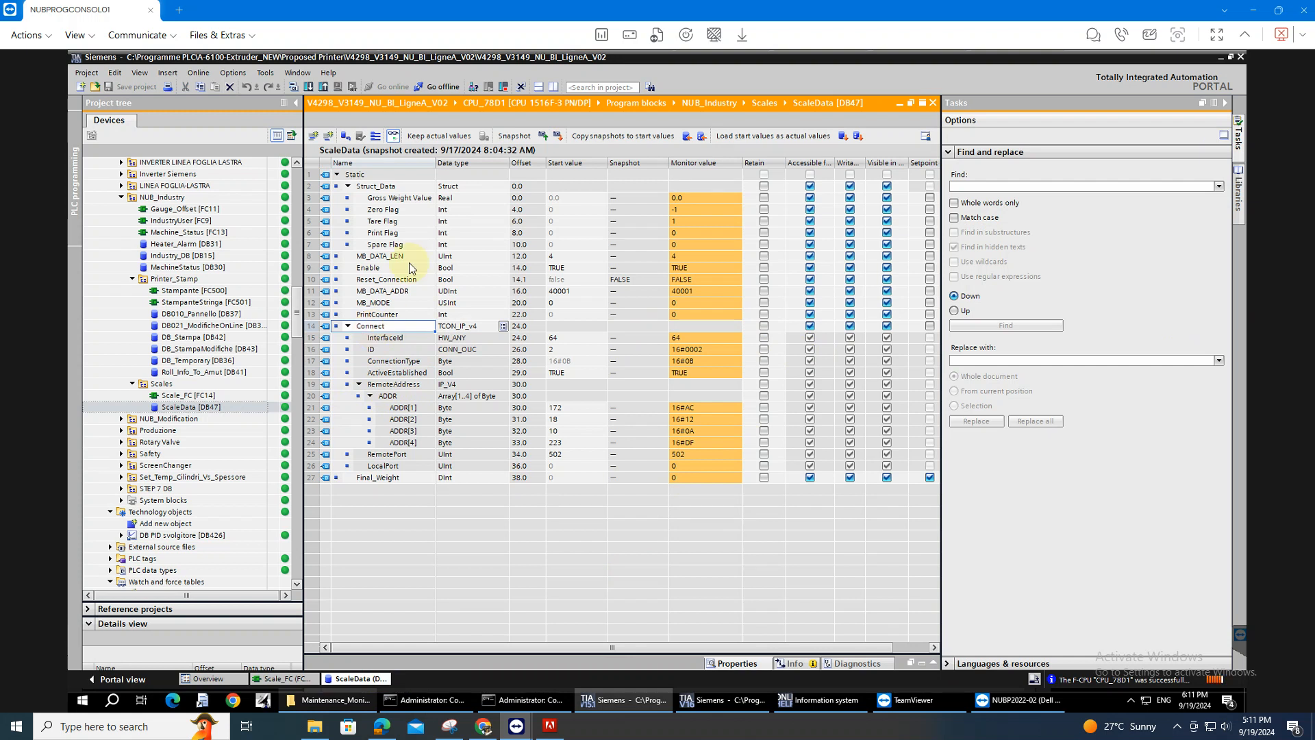
{"action": "mouse_move", "coordinate": [558, 88]}
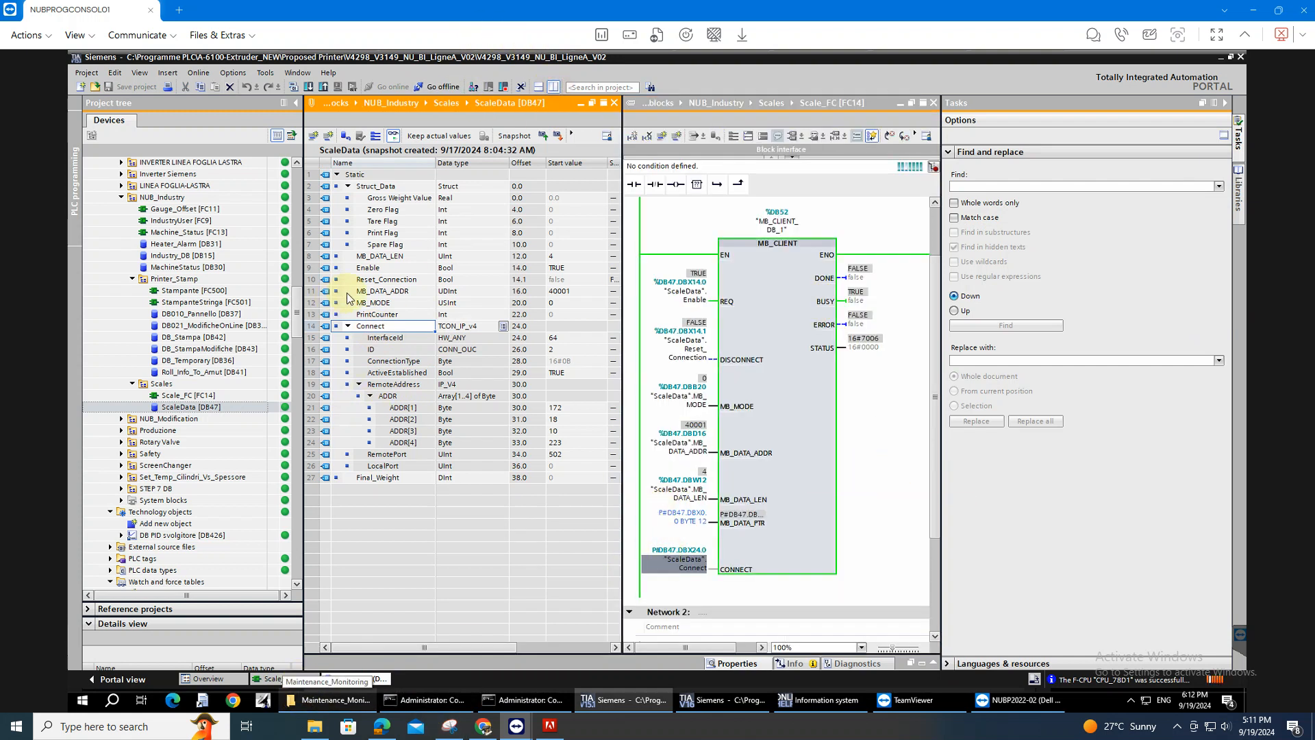
{"action": "left_click", "coordinate": [679, 564]}
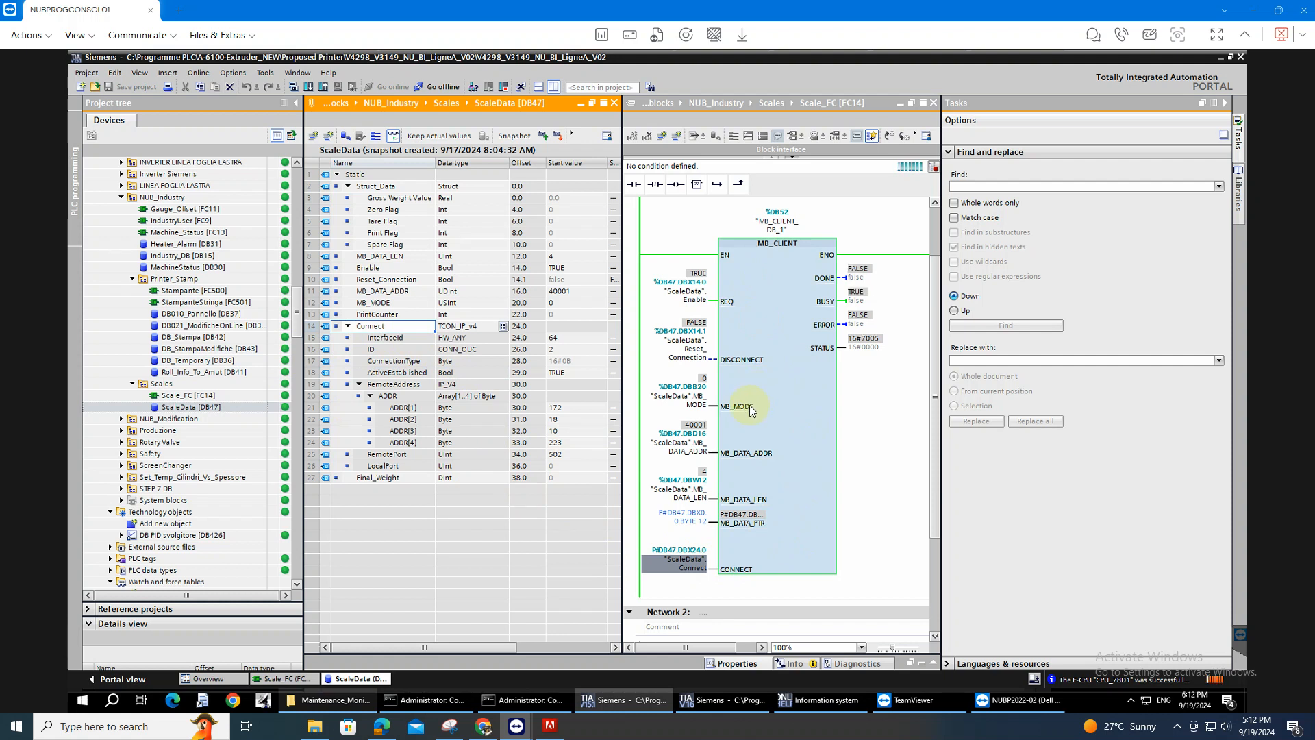
{"action": "mouse_move", "coordinate": [793, 490]}
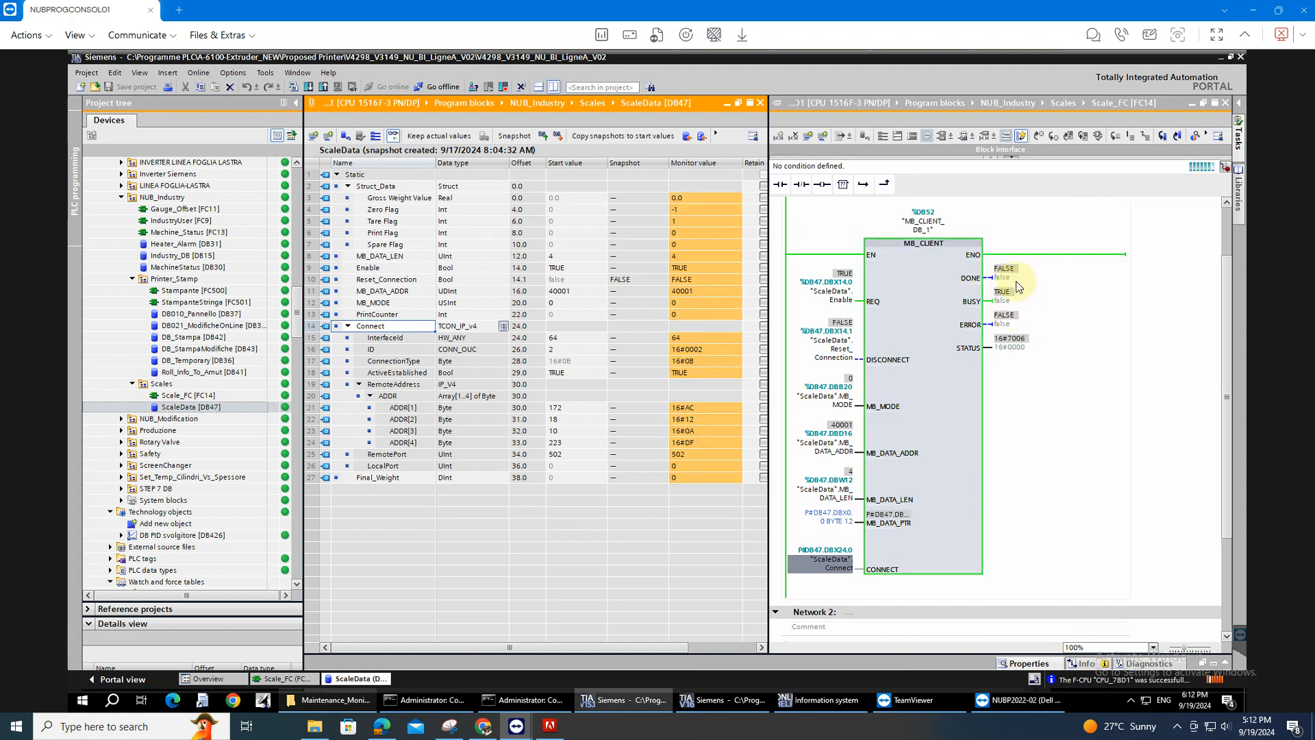
{"action": "mouse_move", "coordinate": [1011, 282]}
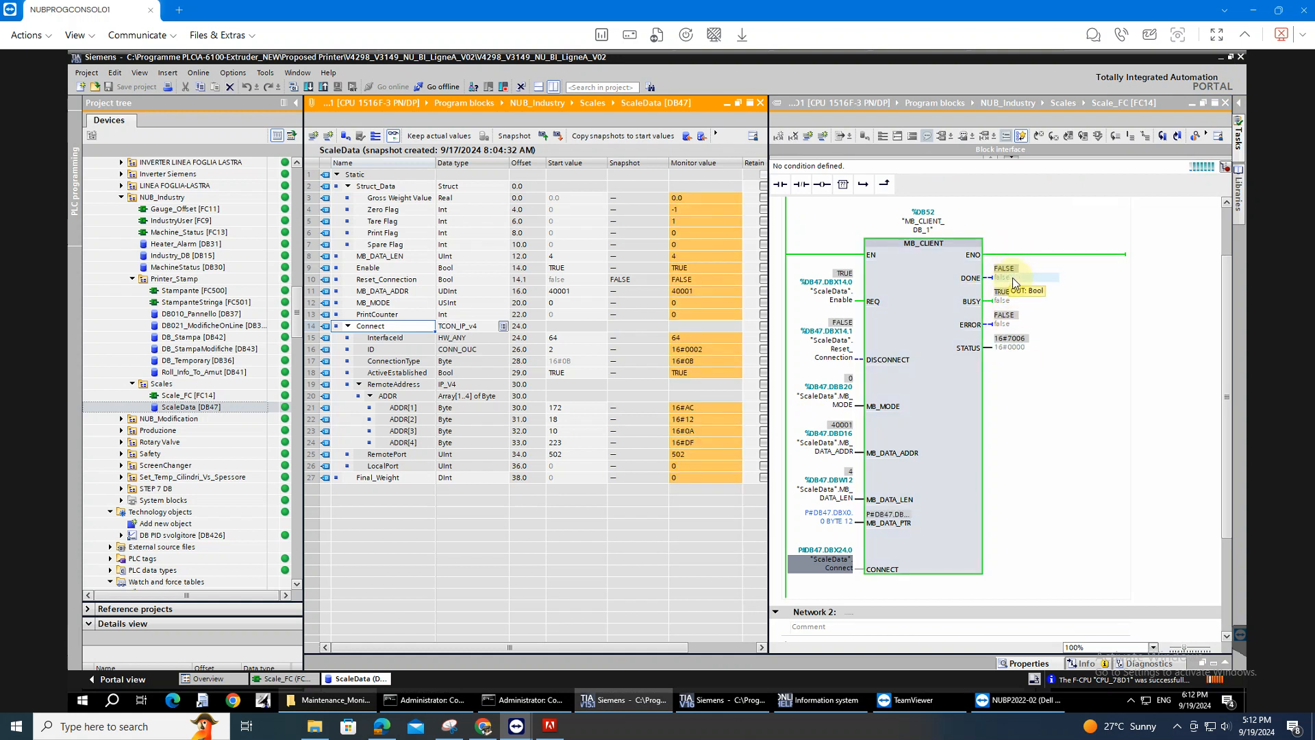
{"action": "mouse_move", "coordinate": [985, 313]}
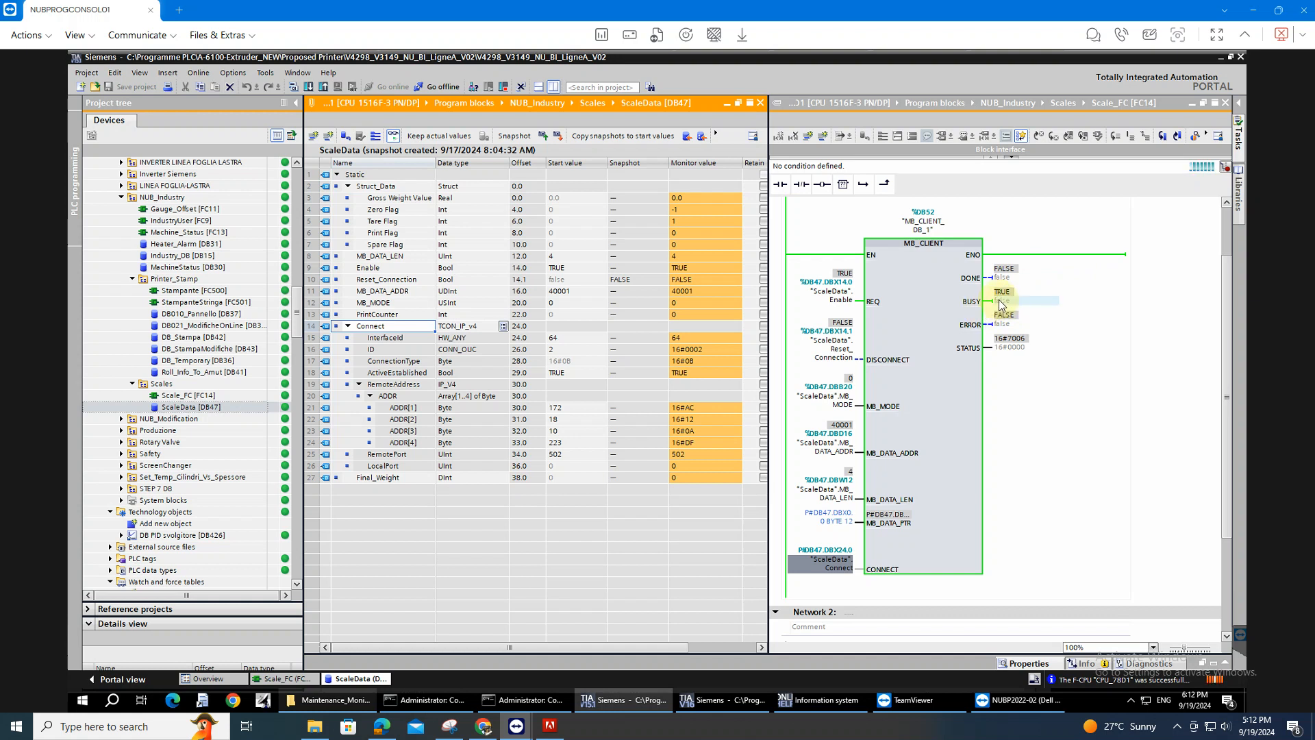
{"action": "mouse_move", "coordinate": [1003, 278]}
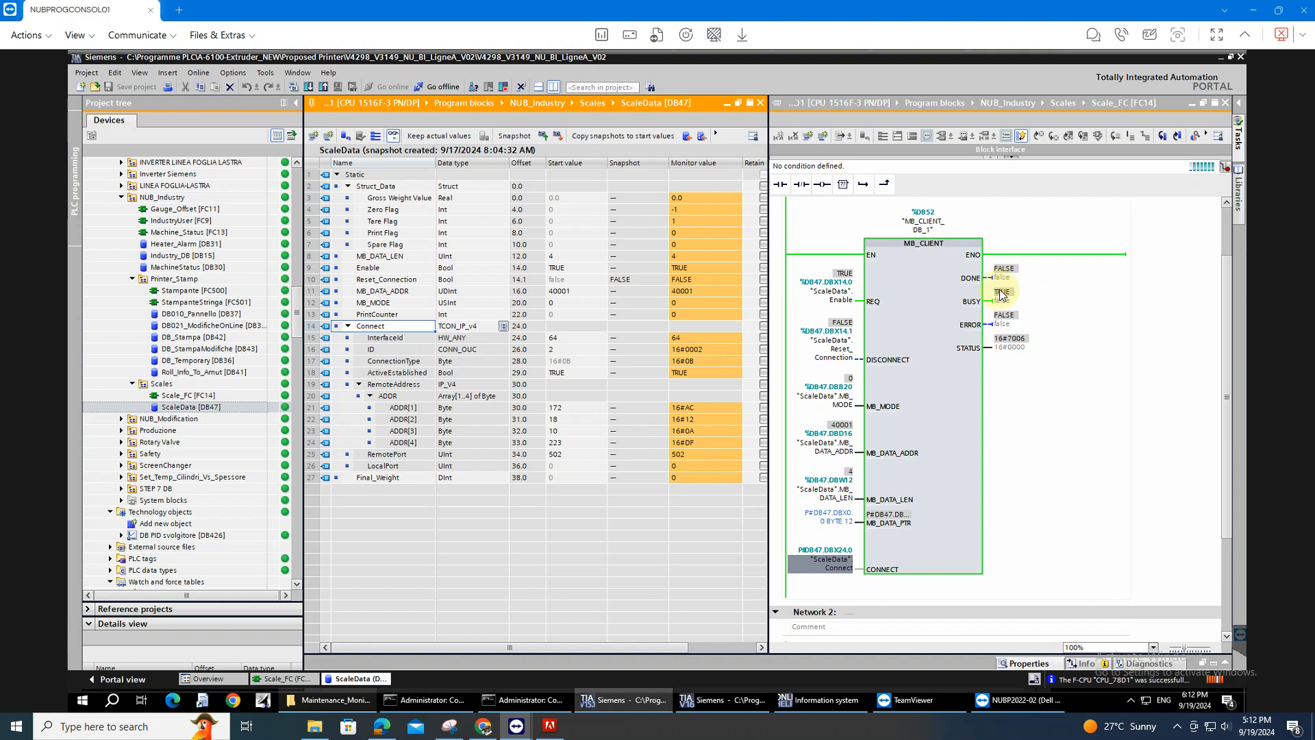
{"action": "mouse_move", "coordinate": [450, 571]}
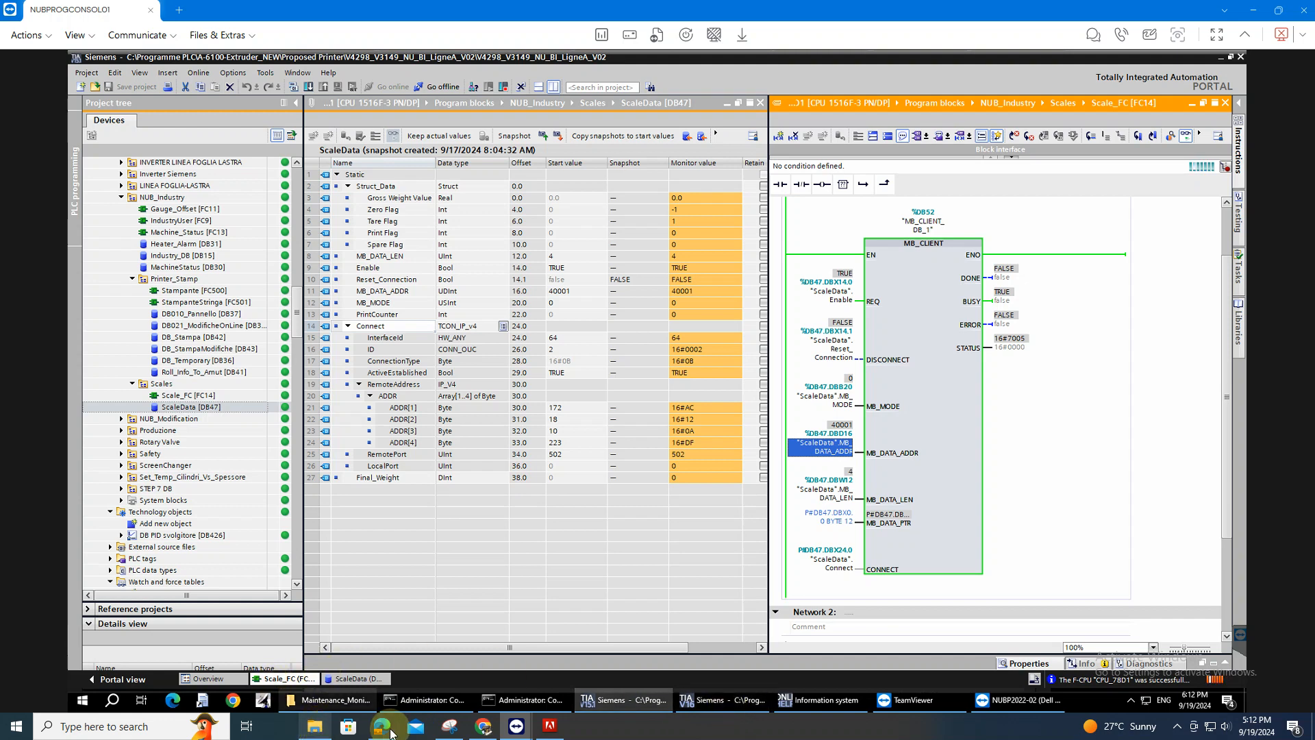
{"action": "left_click", "coordinate": [382, 726]}
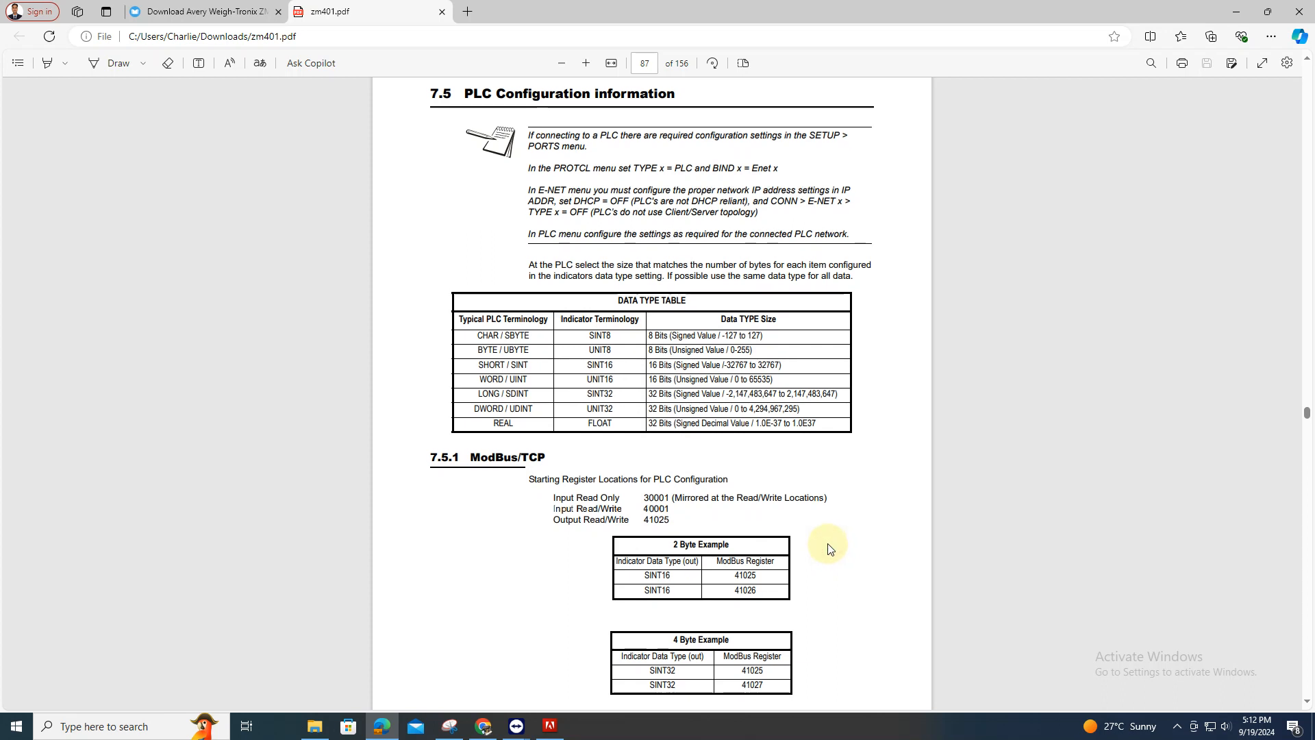
Locate the ModBus/TCP register tables in zm401.pdf and highlight output register 41025
{"action": "scroll", "scroll_direction": "down", "scroll_amount": 3}
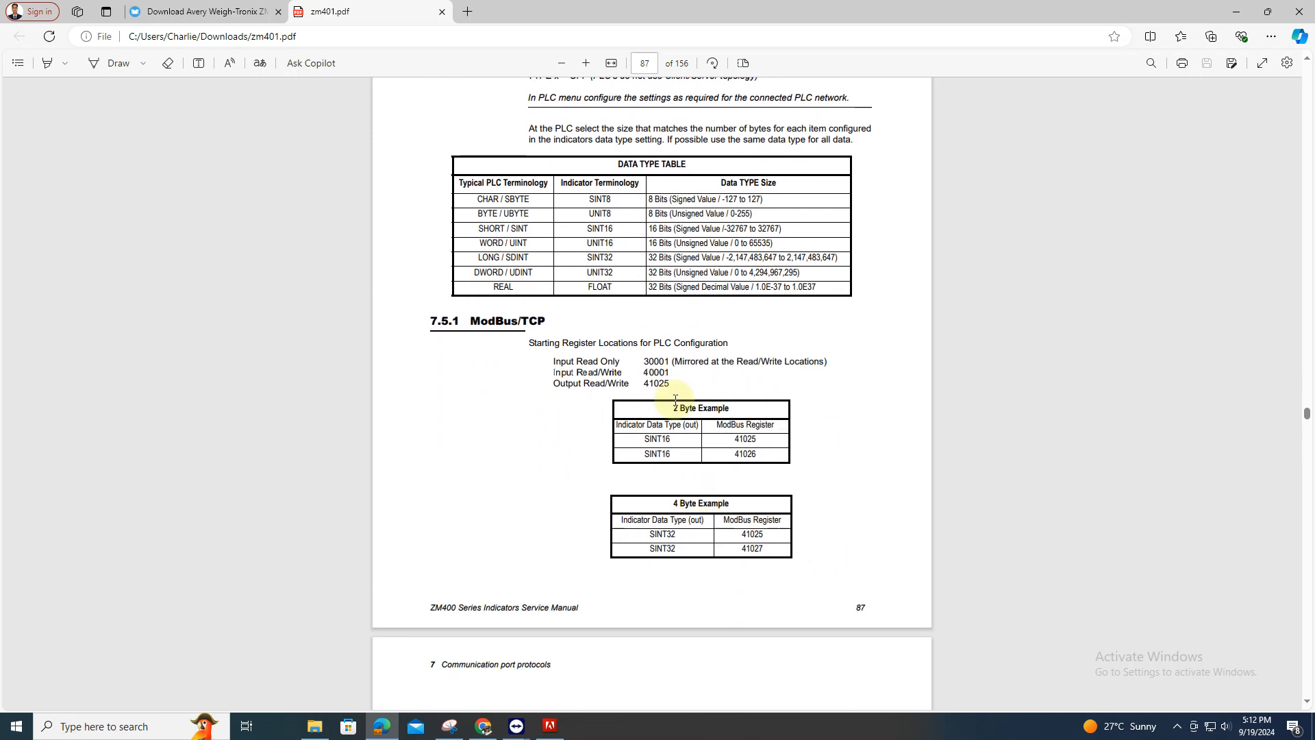
{"action": "double_click", "coordinate": [656, 438]}
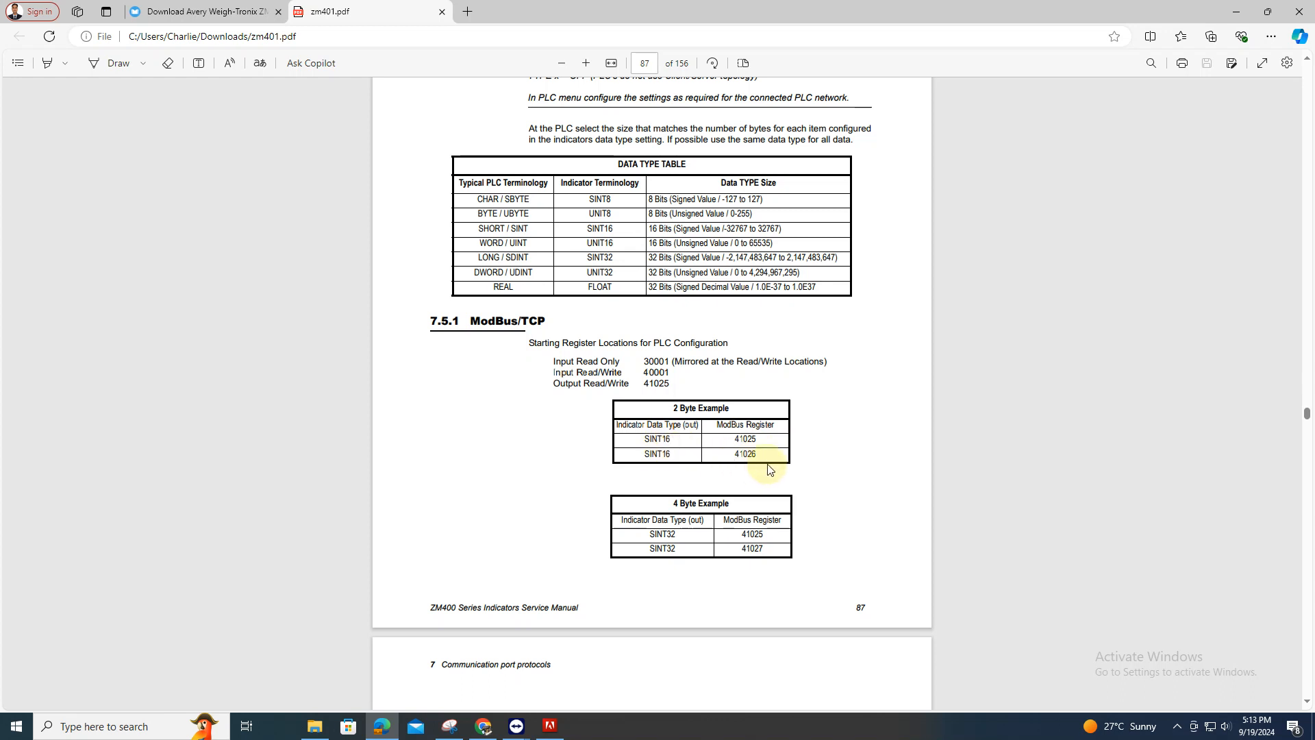
{"action": "mouse_move", "coordinate": [656, 492]}
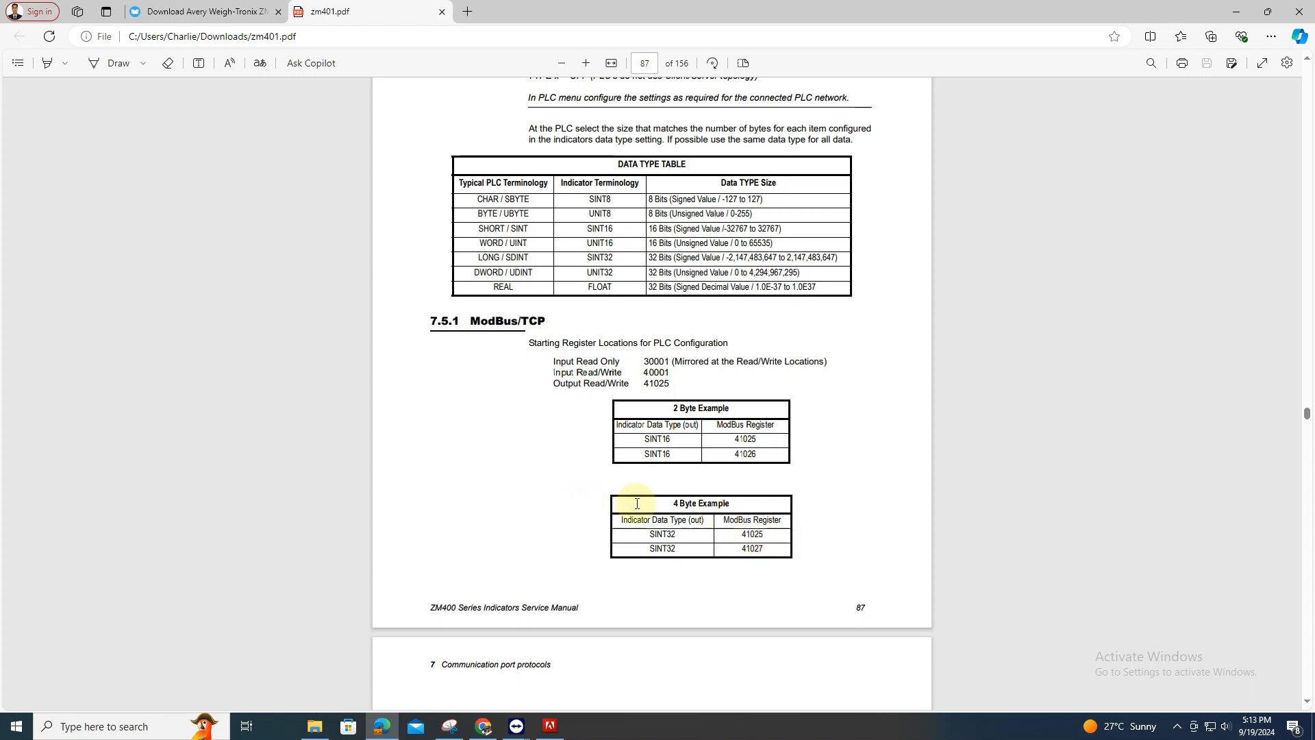
{"action": "scroll", "scroll_direction": "up", "scroll_amount": 3}
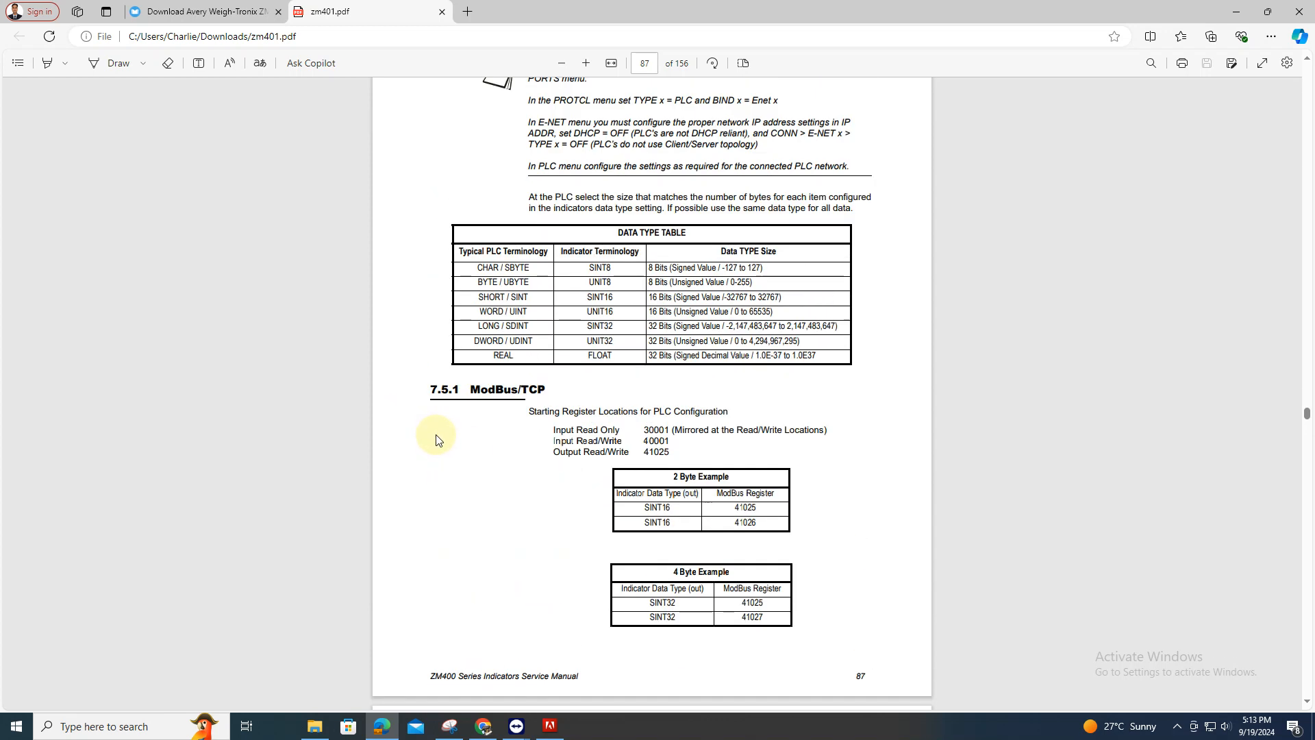
{"action": "scroll", "scroll_direction": "up", "scroll_amount": 3}
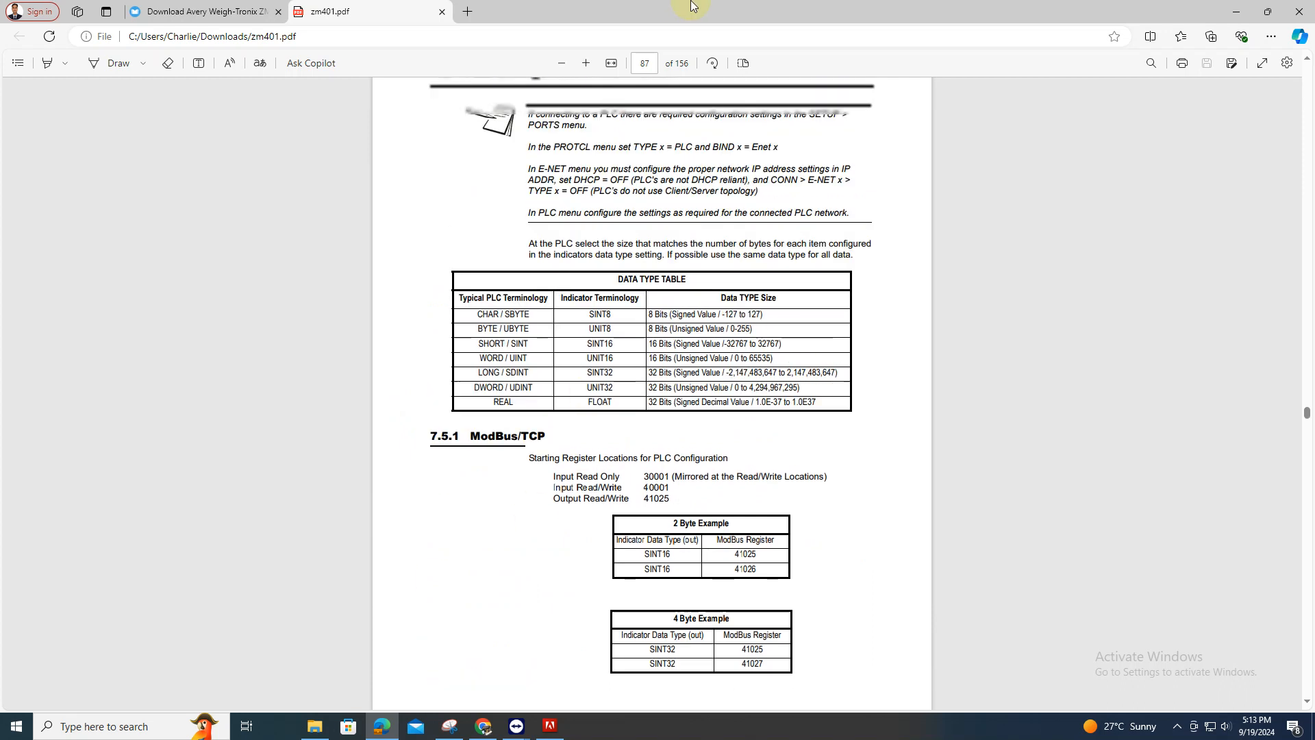